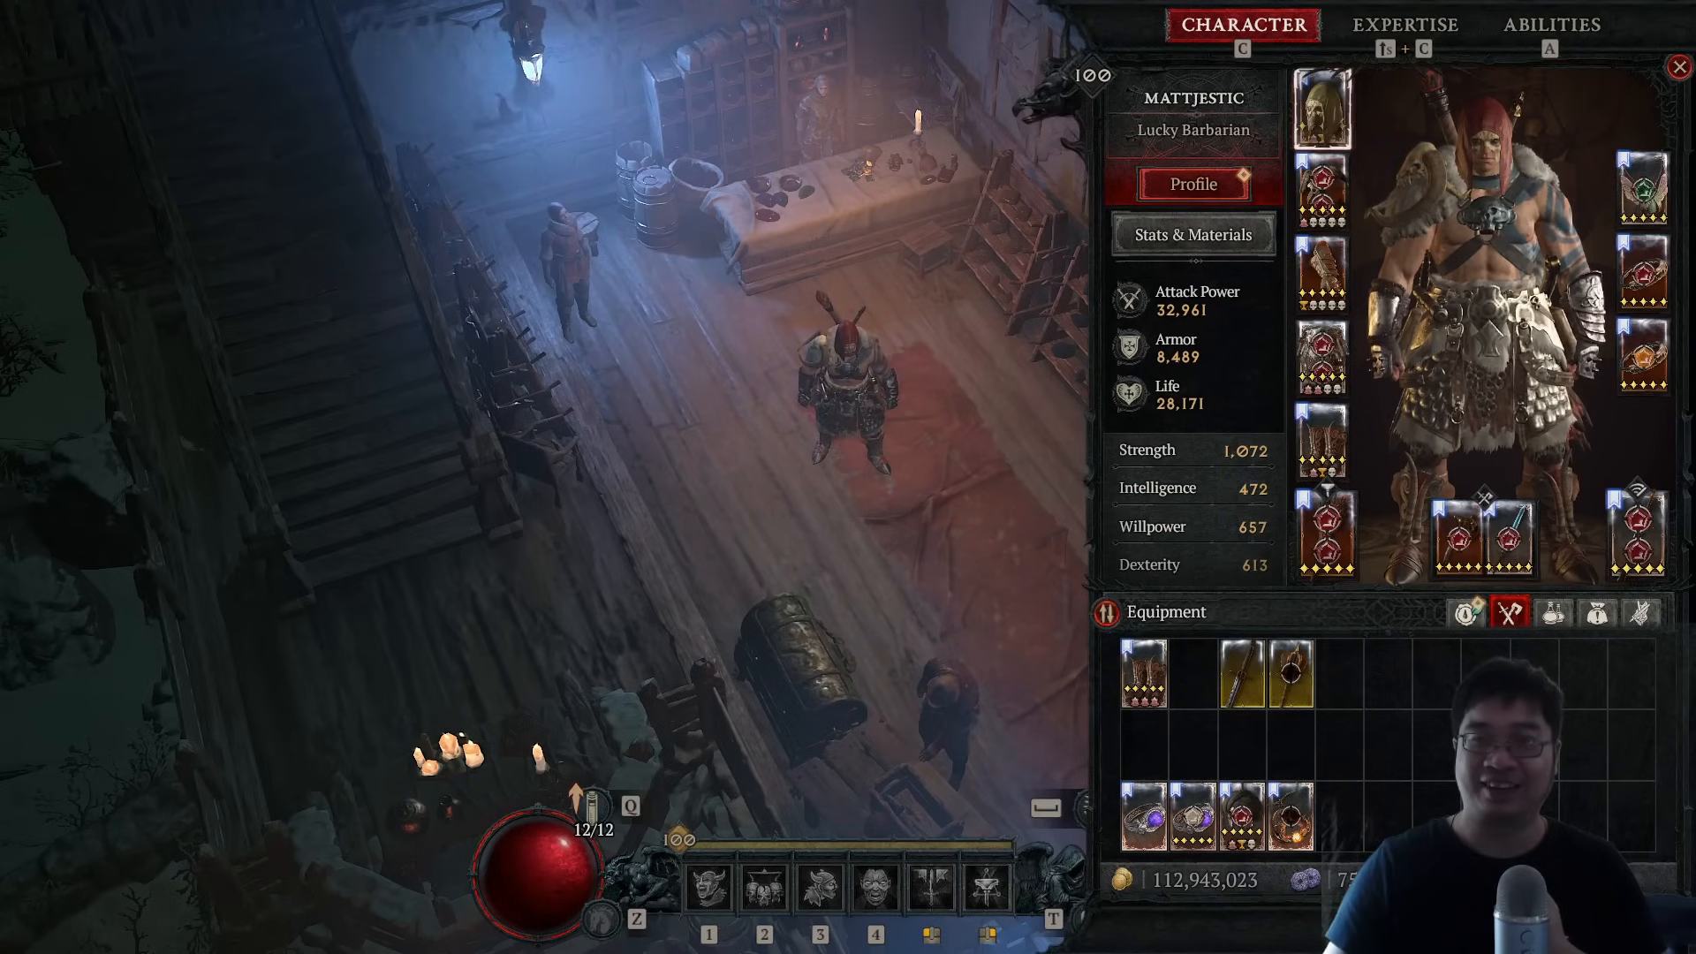
{"action": "mouse_move", "coordinate": [1179, 301]}
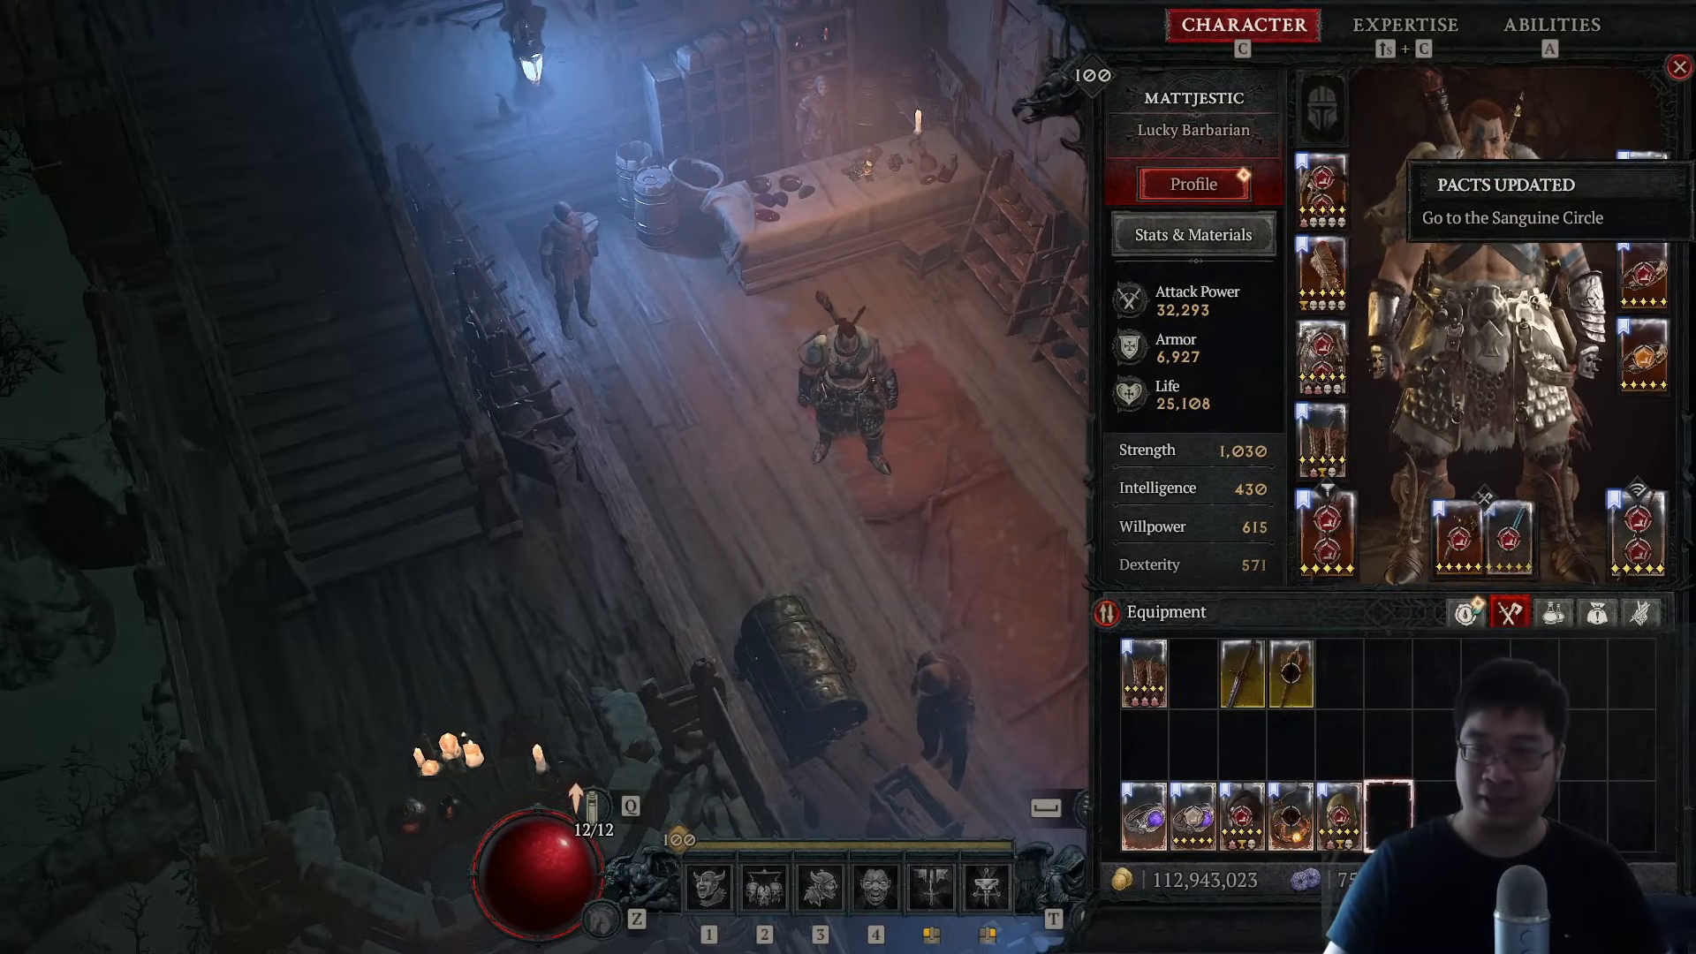
Open the Windows Start menu over Diablo IV to switch programs
{"action": "left_click", "coordinate": [14, 935]}
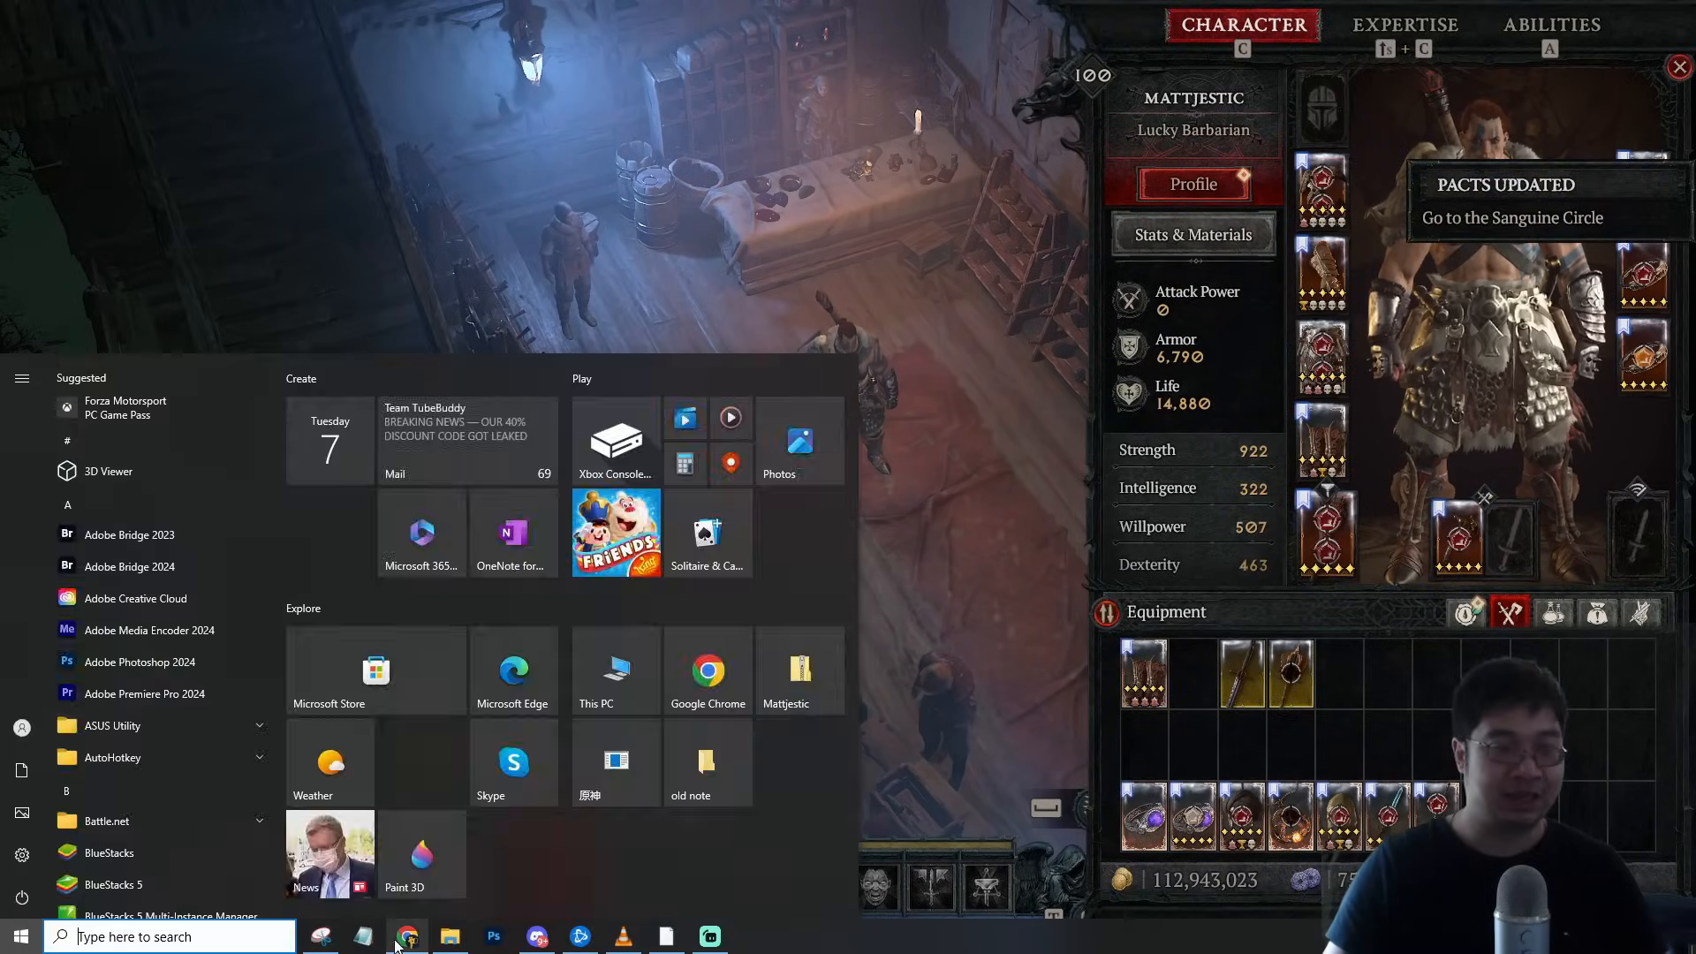
Bring up Chrome, view the Excel farming video and Duriel set listings, then the guide document
{"action": "left_click", "coordinate": [407, 935]}
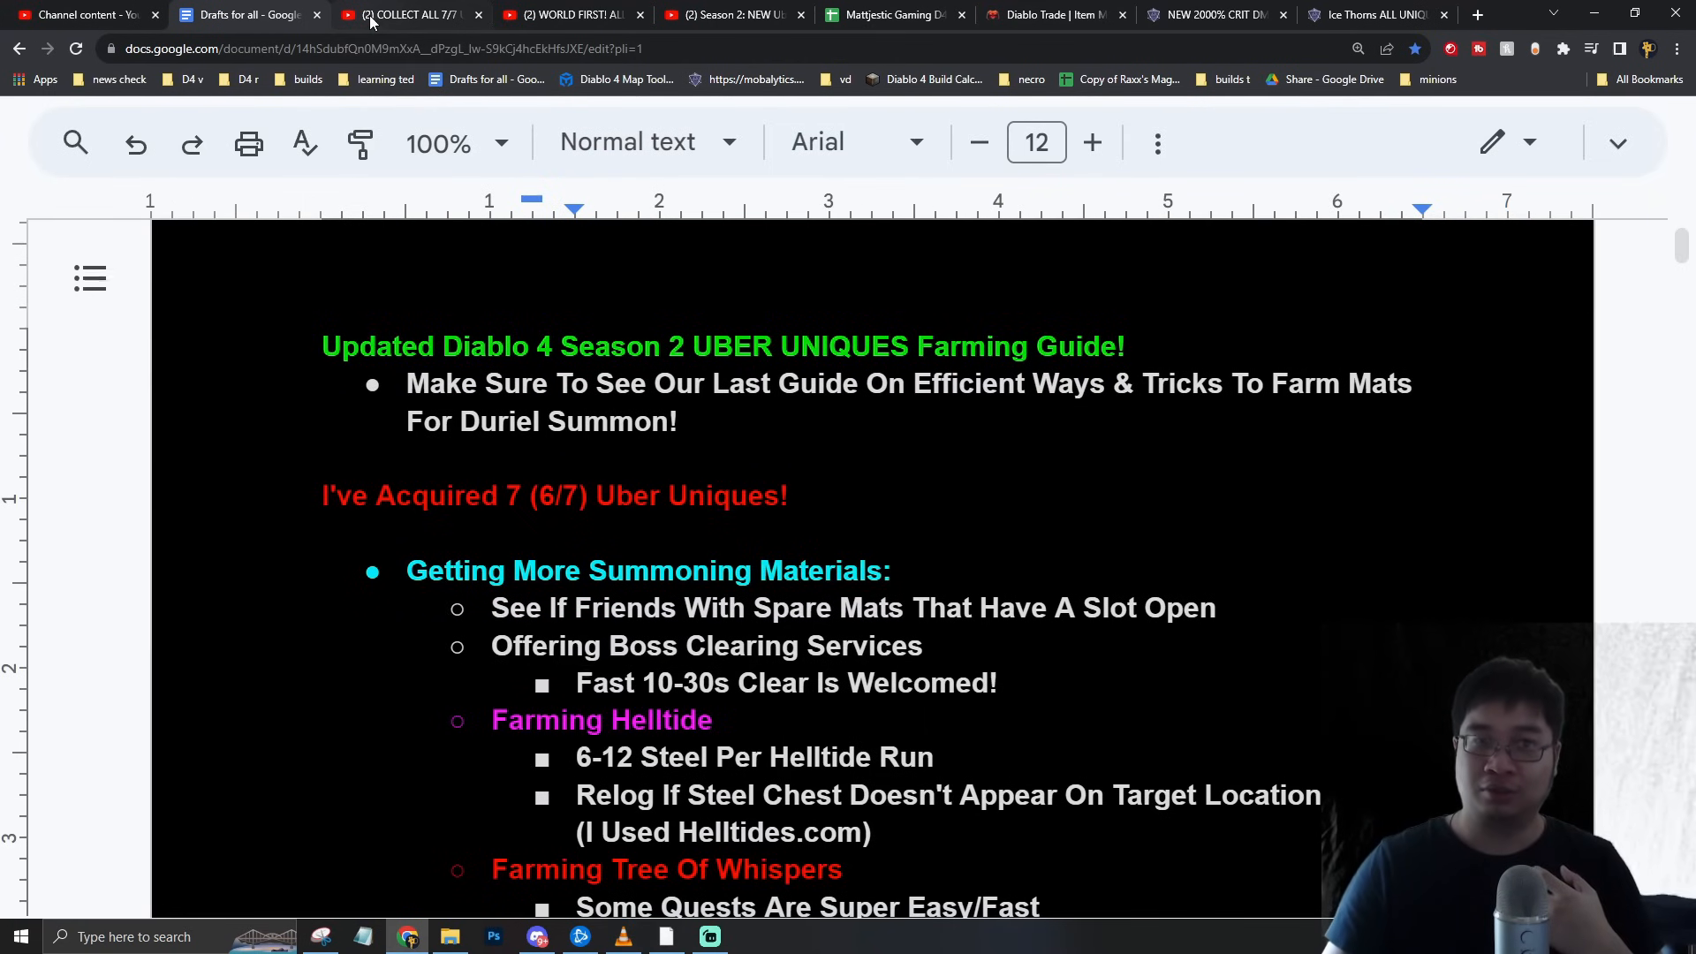
{"action": "left_click", "coordinate": [405, 14]}
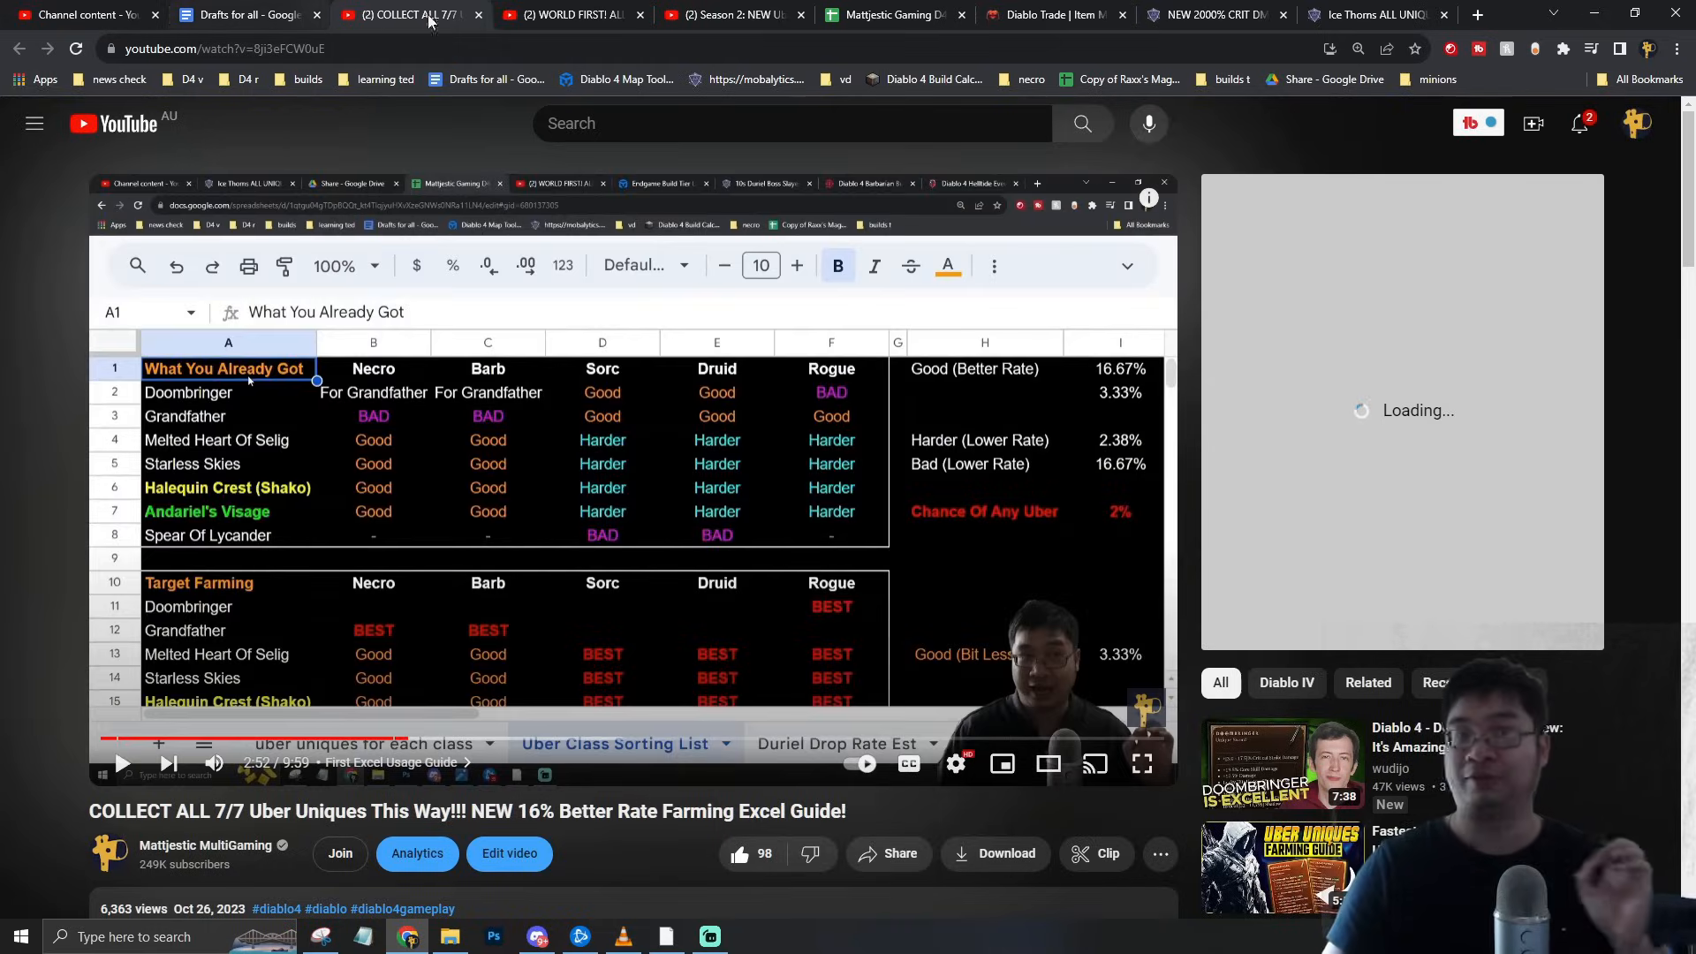
{"action": "left_click", "coordinate": [1051, 15]}
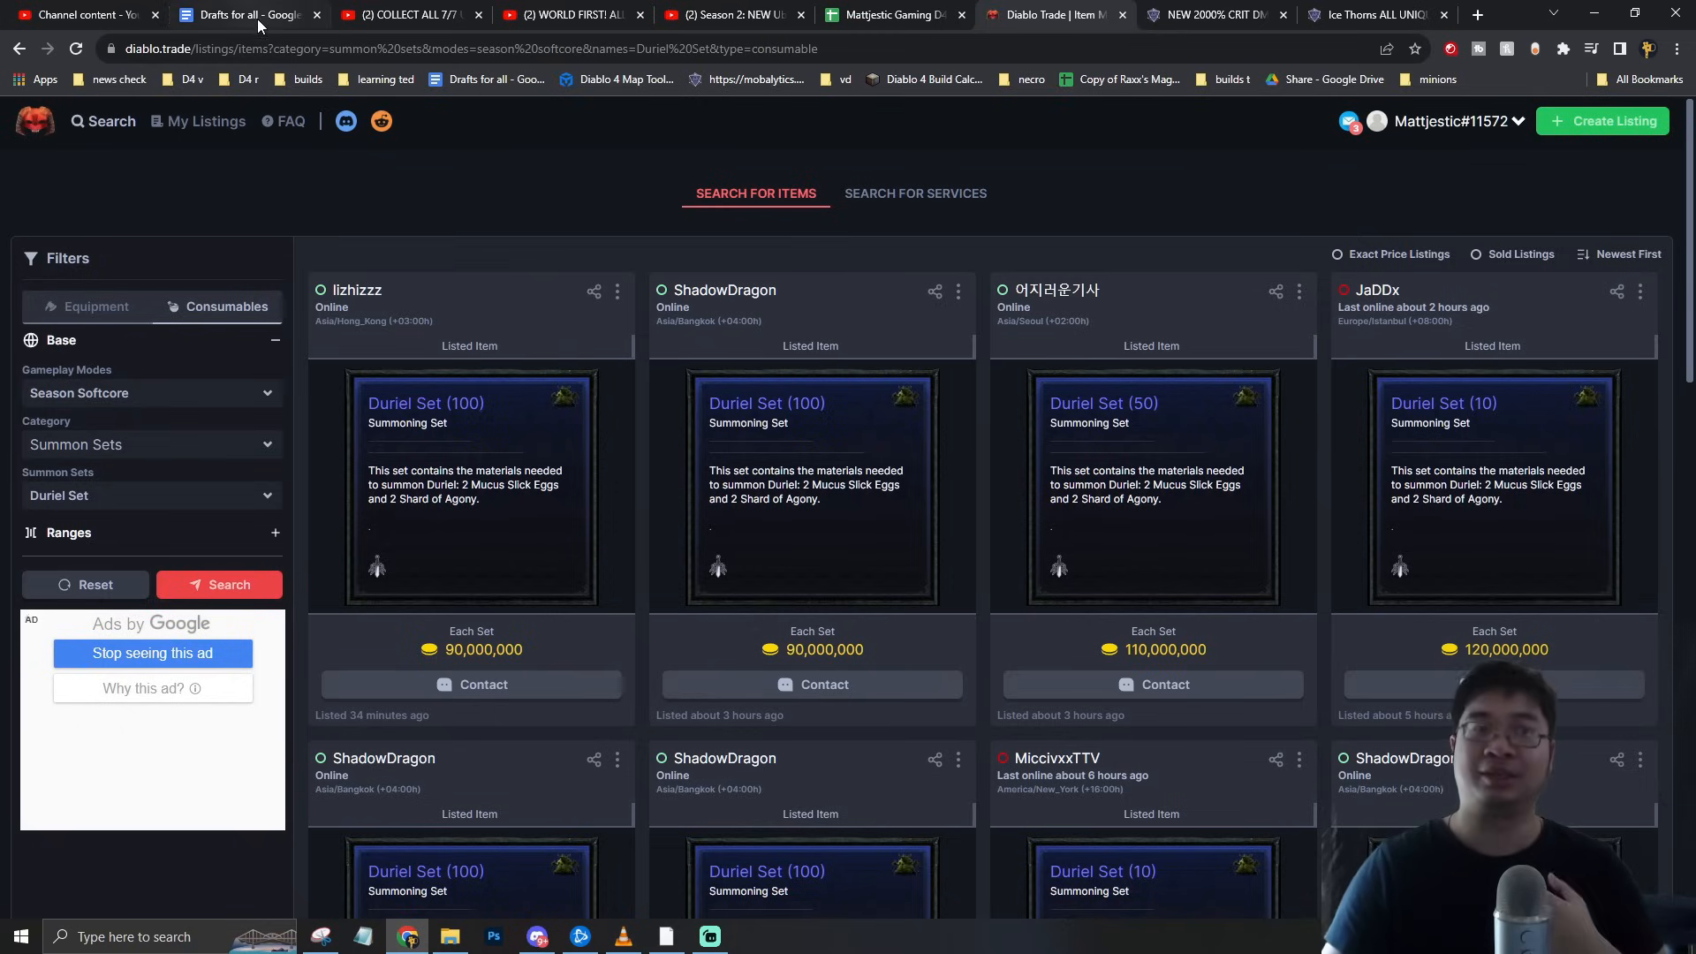
{"action": "left_click", "coordinate": [244, 14]}
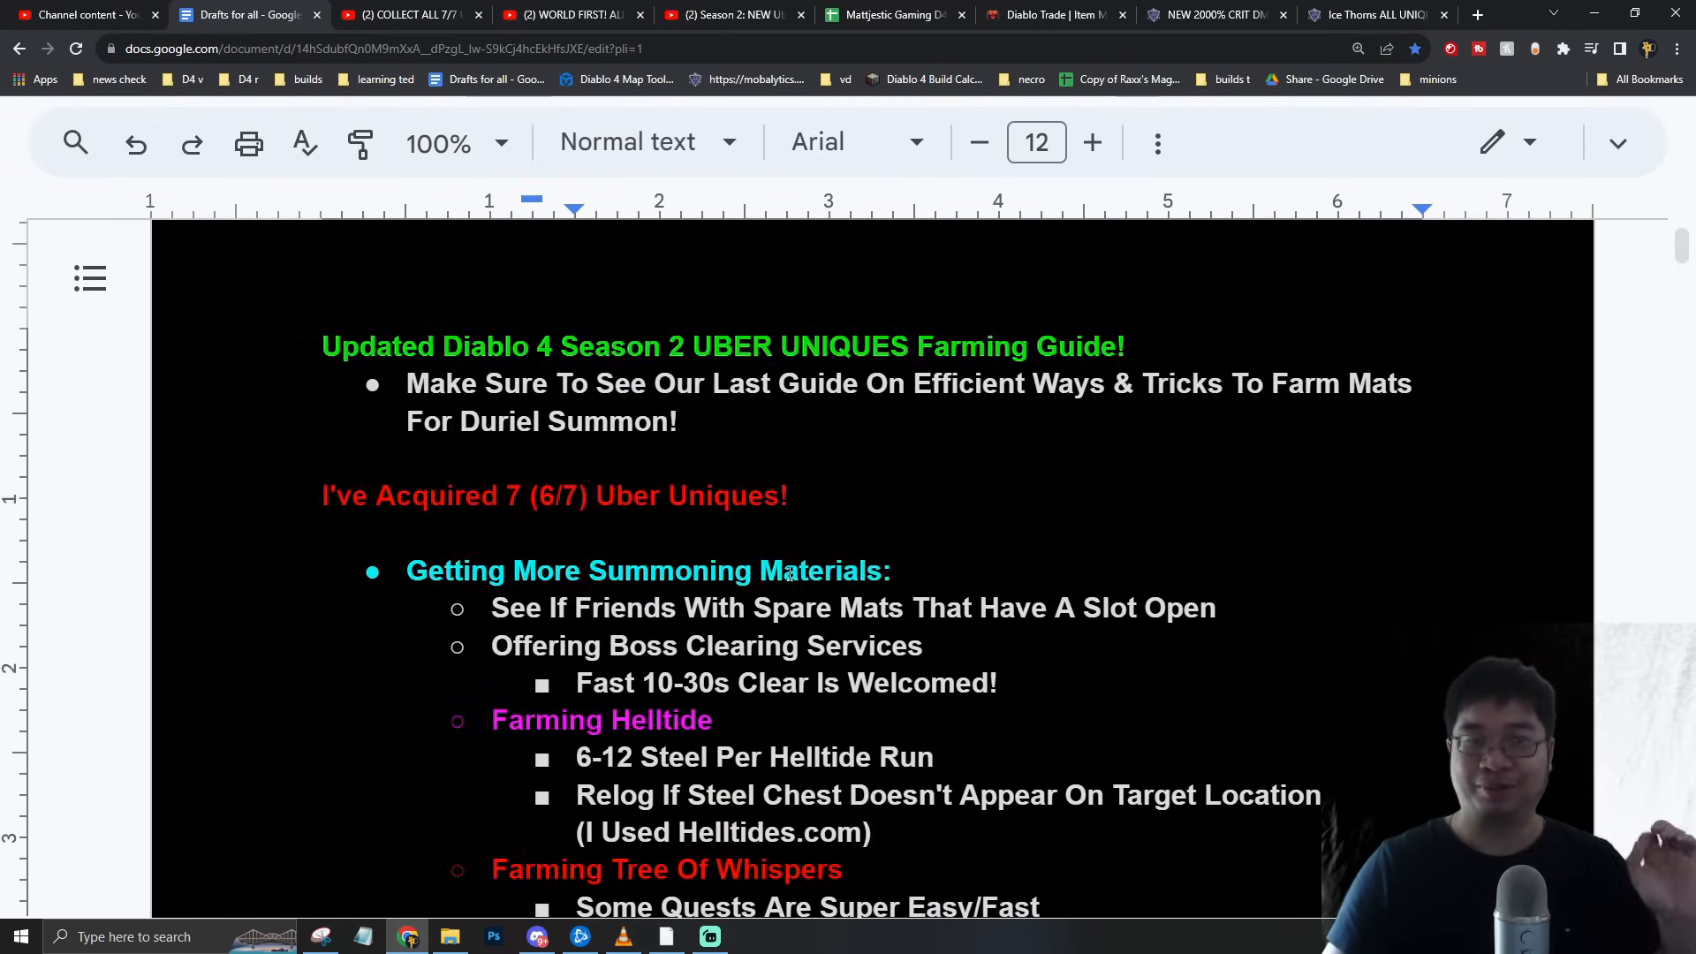
{"action": "mouse_move", "coordinate": [808, 469]}
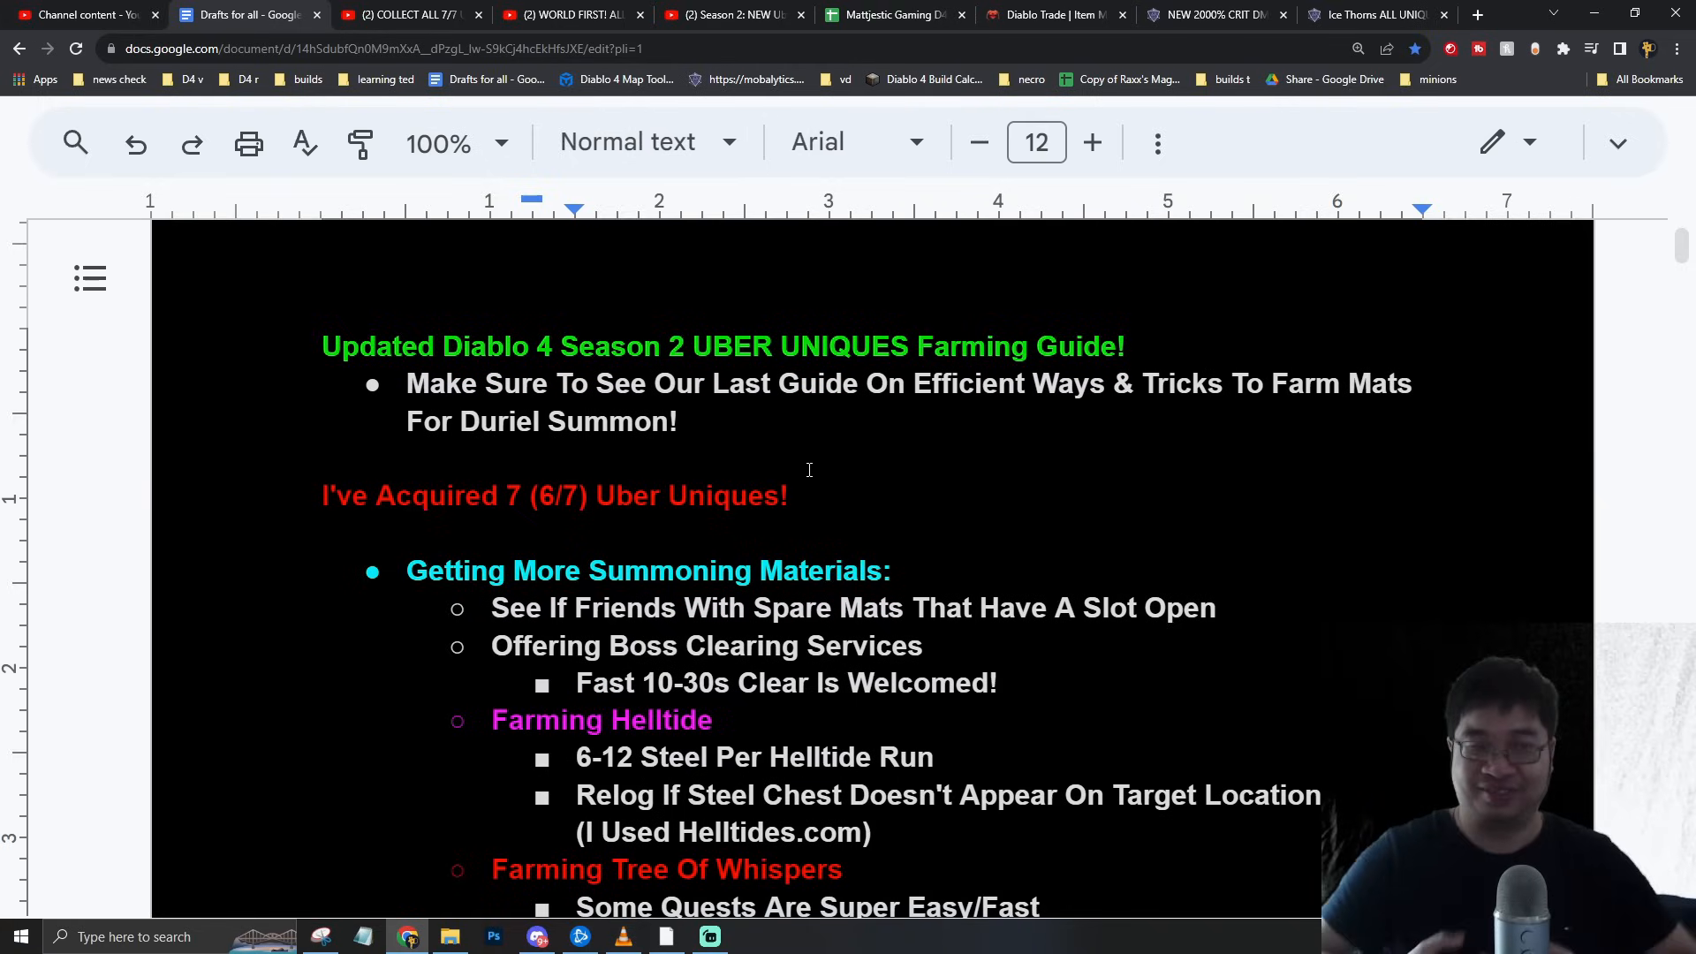
Revisit the Excel farming and WORLD FIRST uber uniques videos, then return to the guide
{"action": "left_click", "coordinate": [409, 14]}
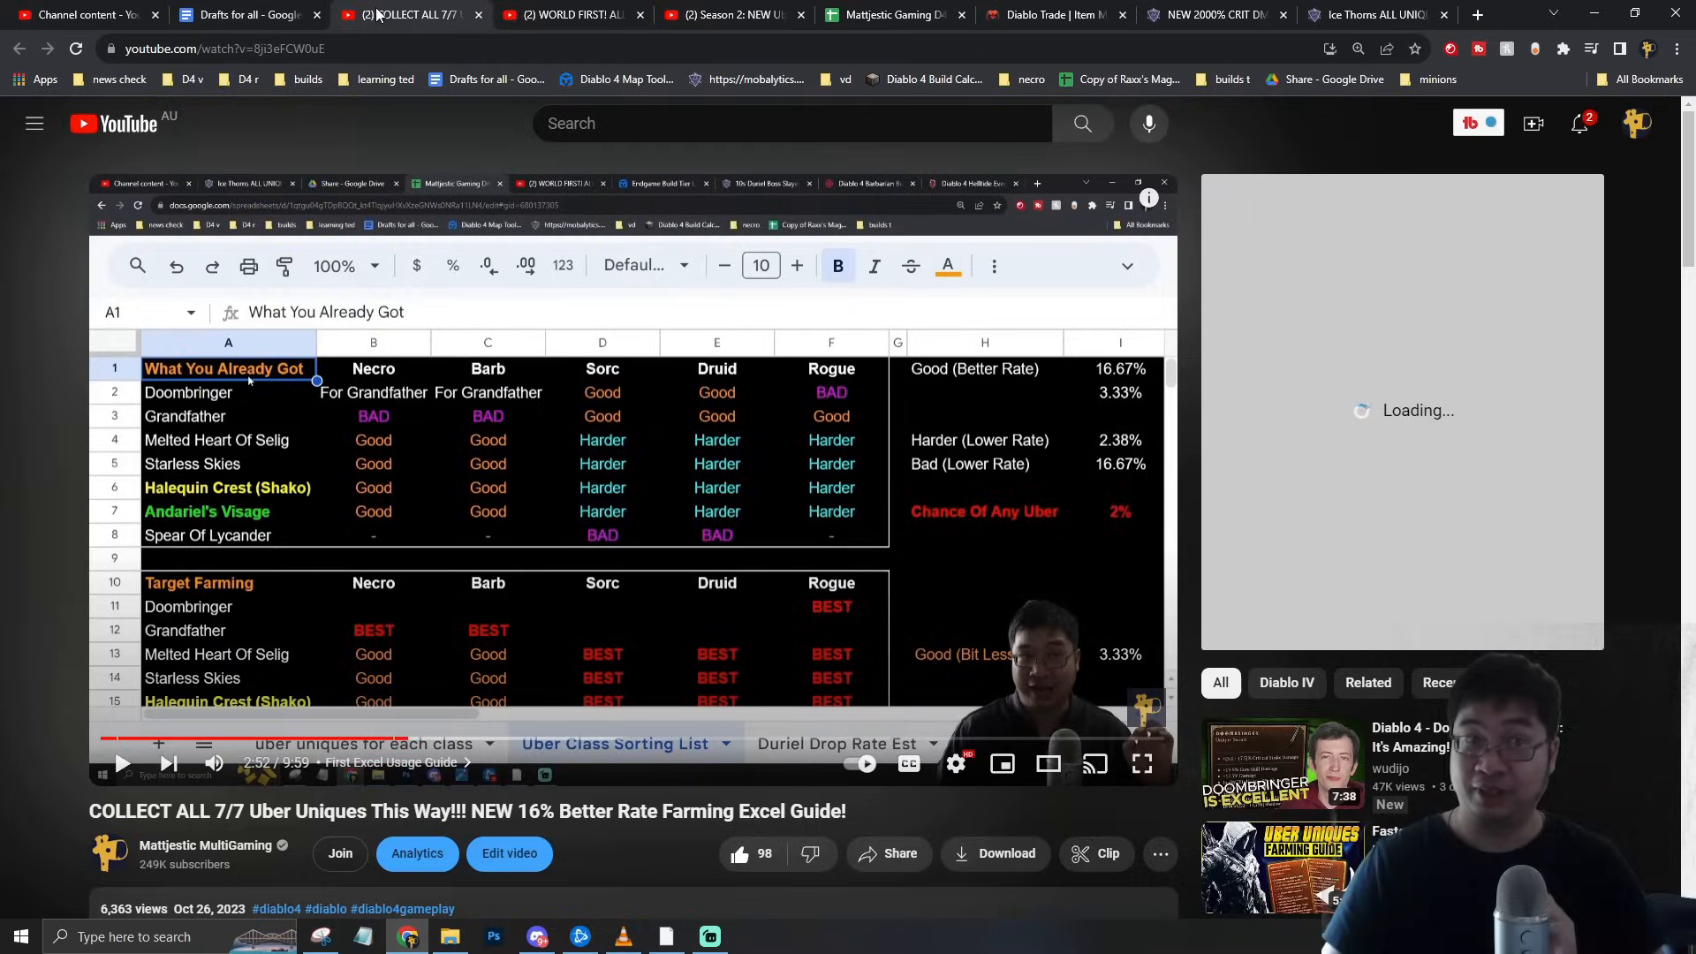
{"action": "left_click", "coordinate": [568, 14]}
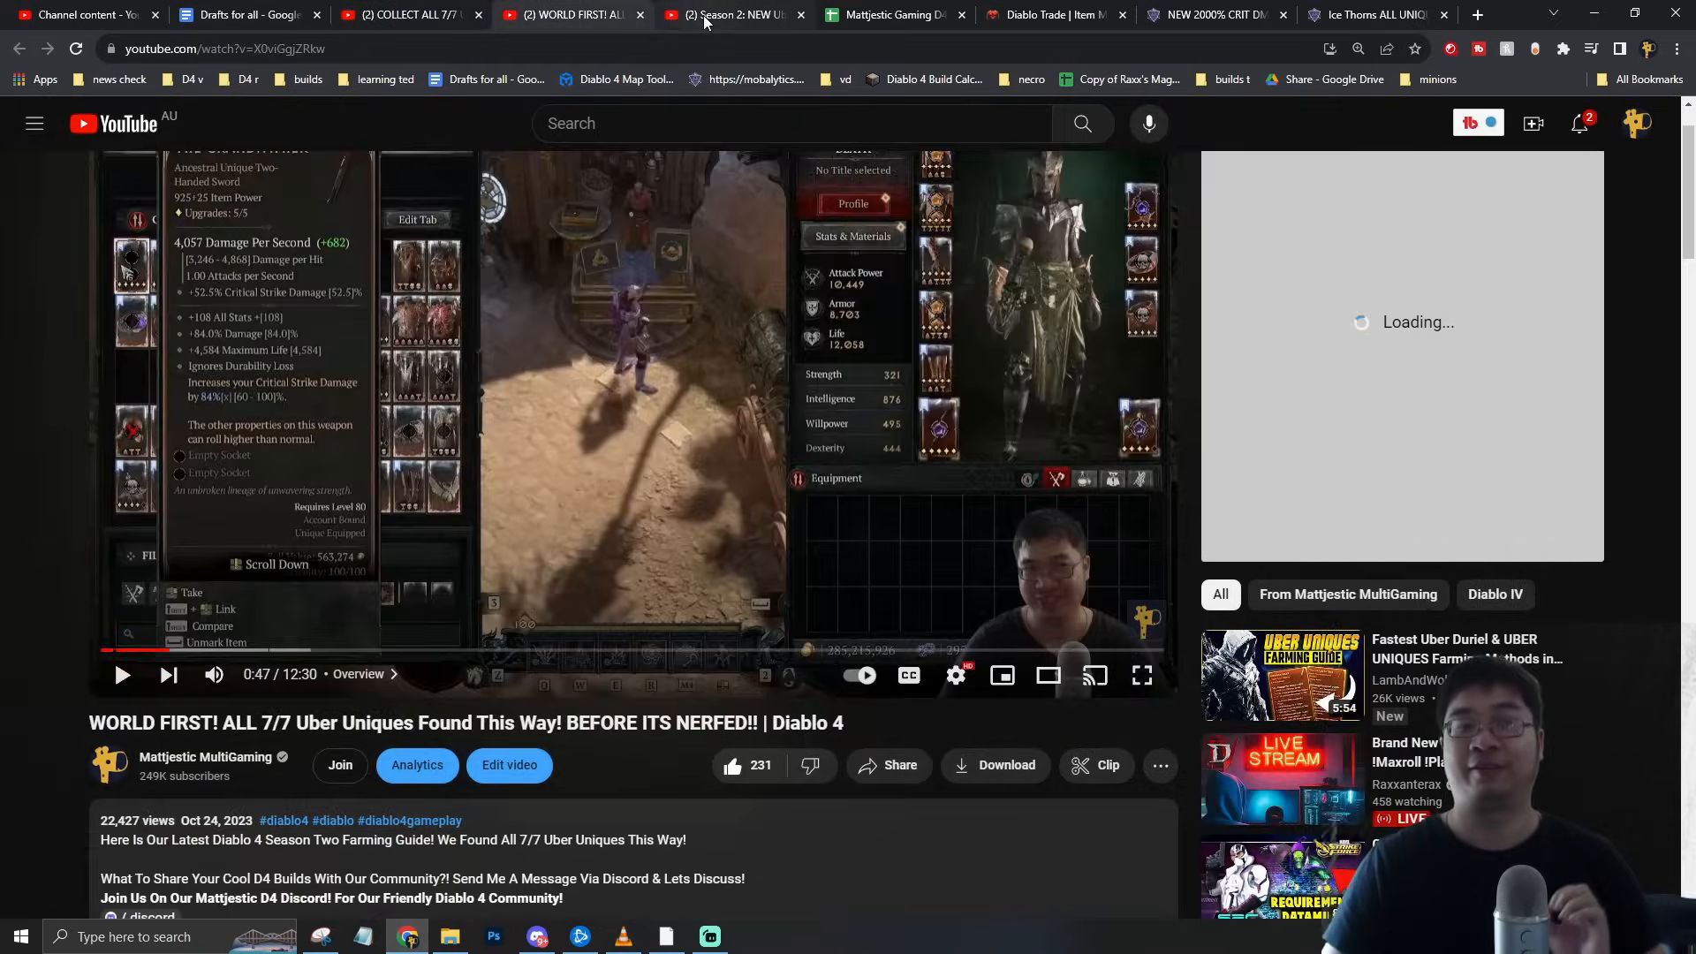
{"action": "left_click", "coordinate": [409, 14]}
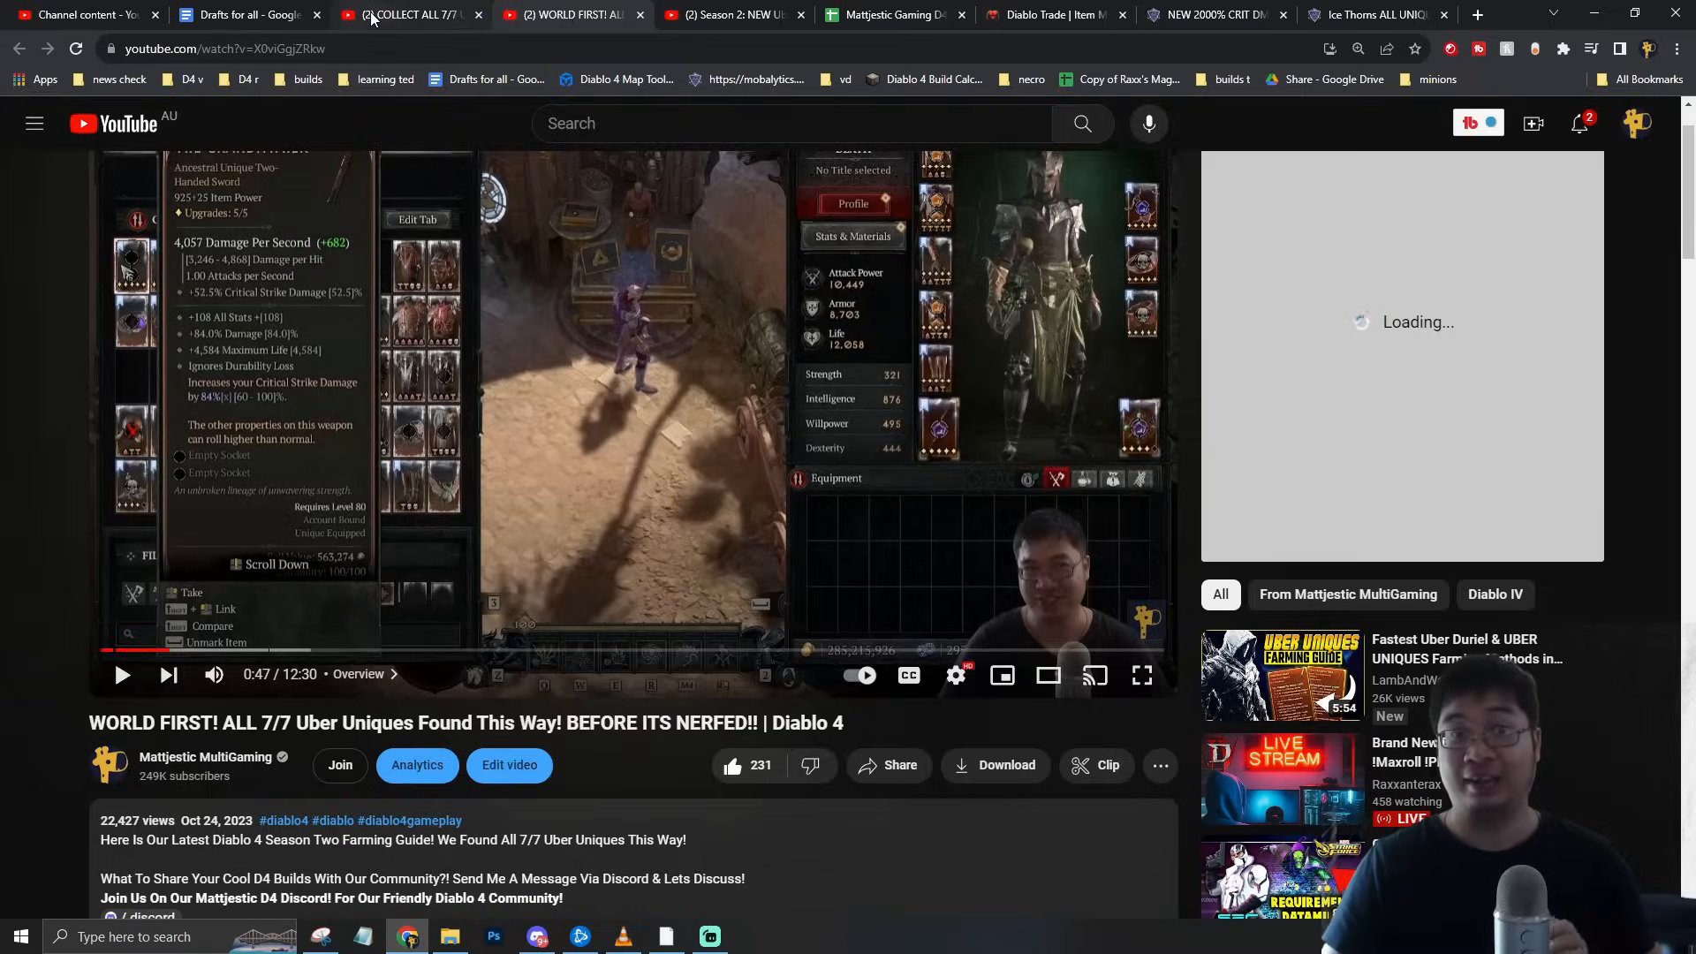
{"action": "left_click", "coordinate": [249, 14]}
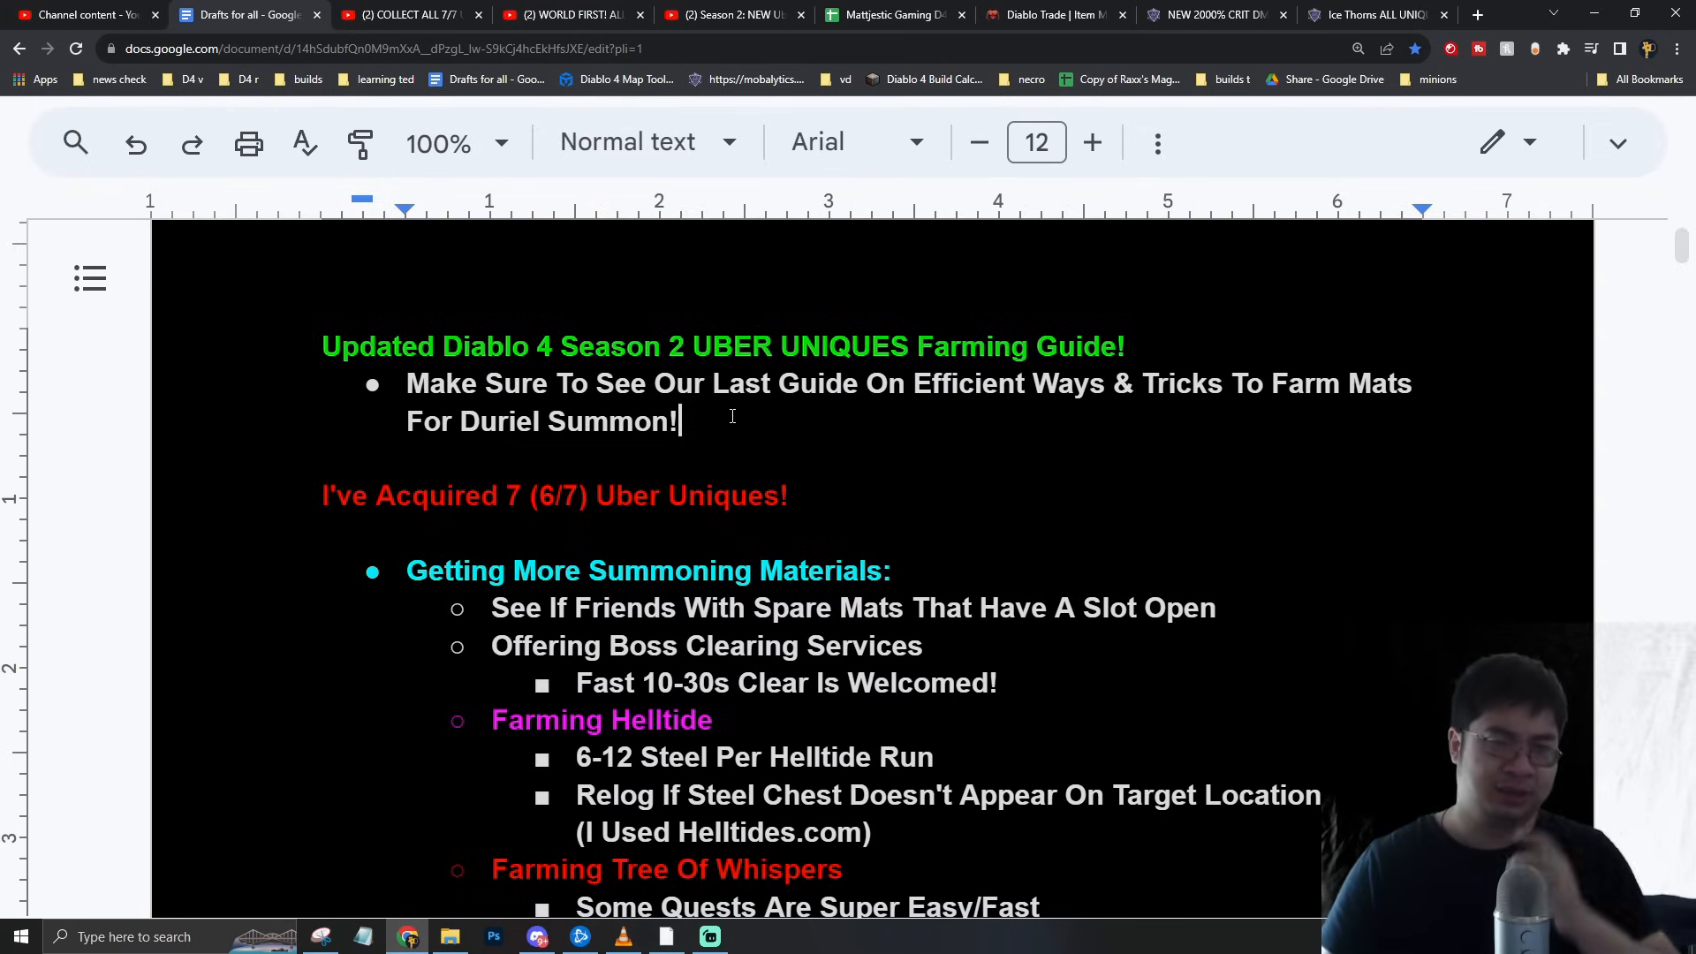
{"action": "scroll", "scroll_direction": "down", "scroll_amount": 3}
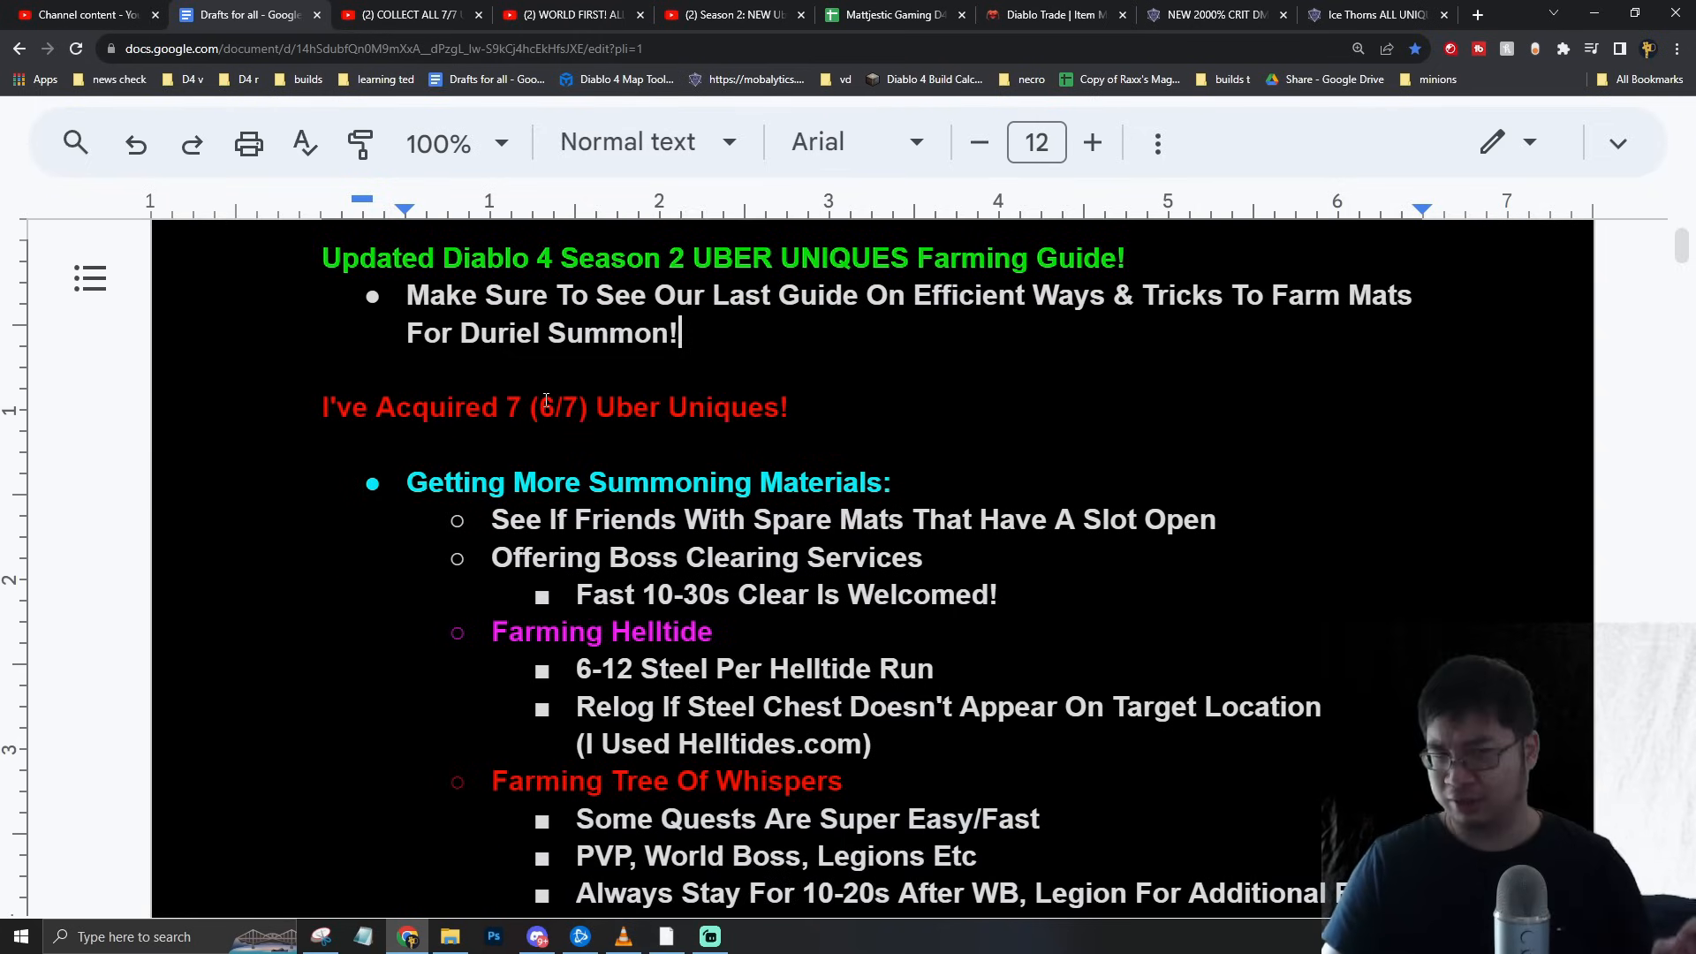
{"action": "scroll", "scroll_direction": "down", "scroll_amount": 3}
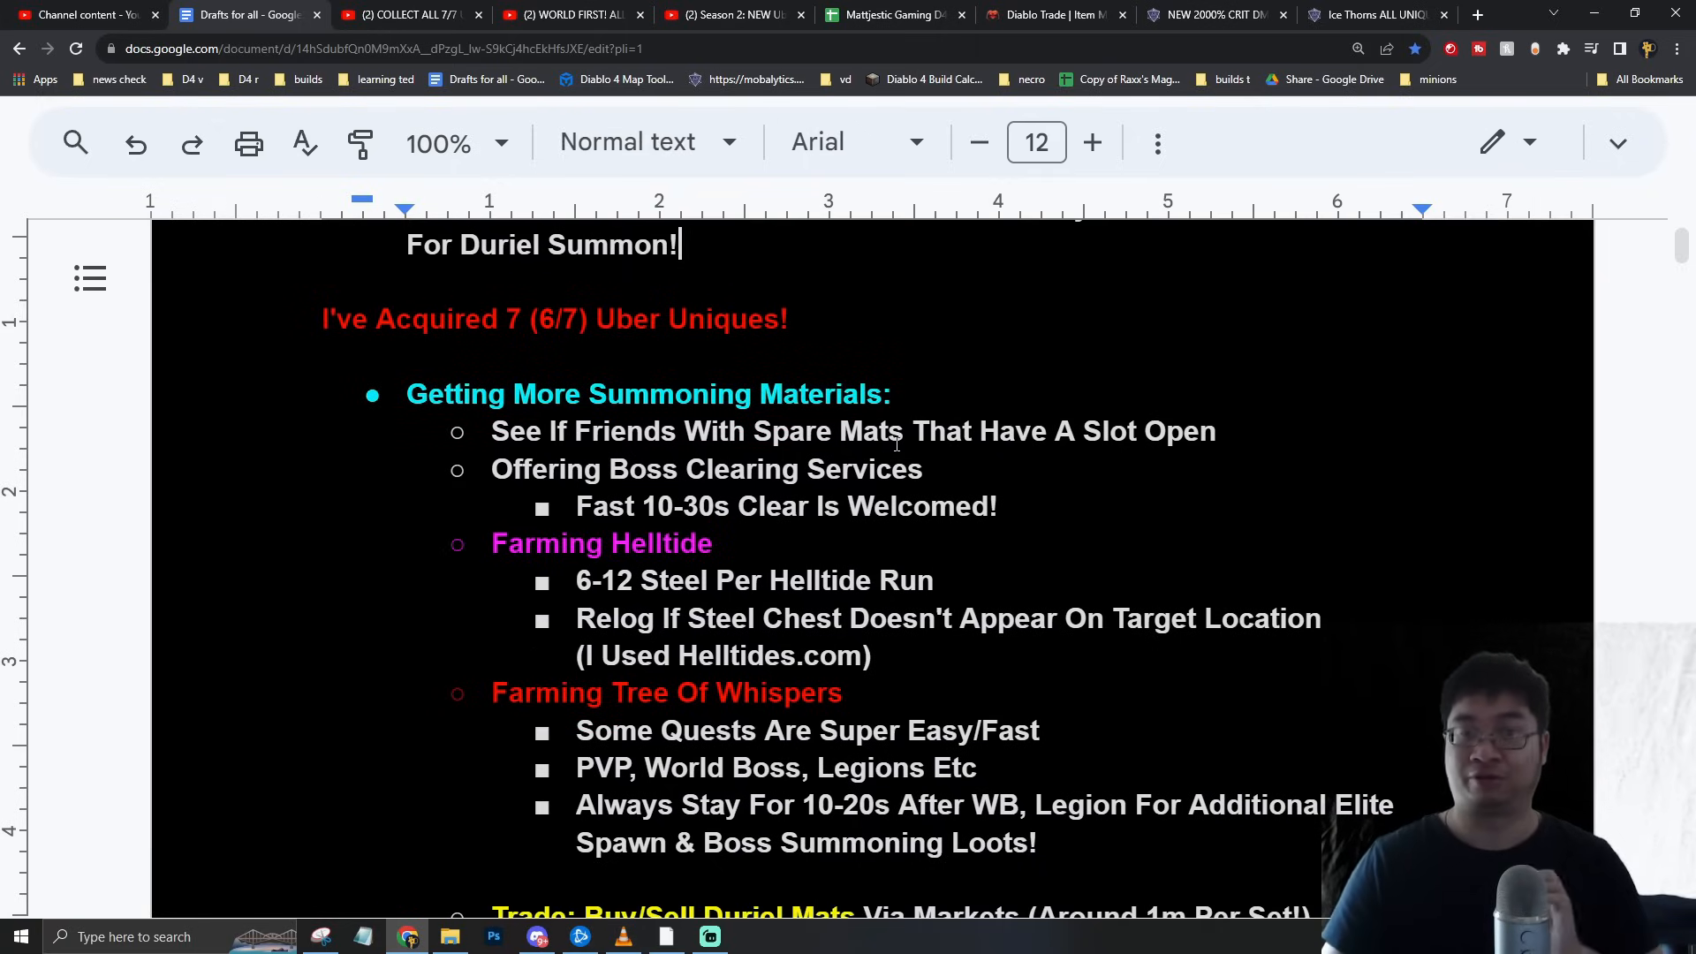
{"action": "scroll", "scroll_direction": "down", "scroll_amount": 3}
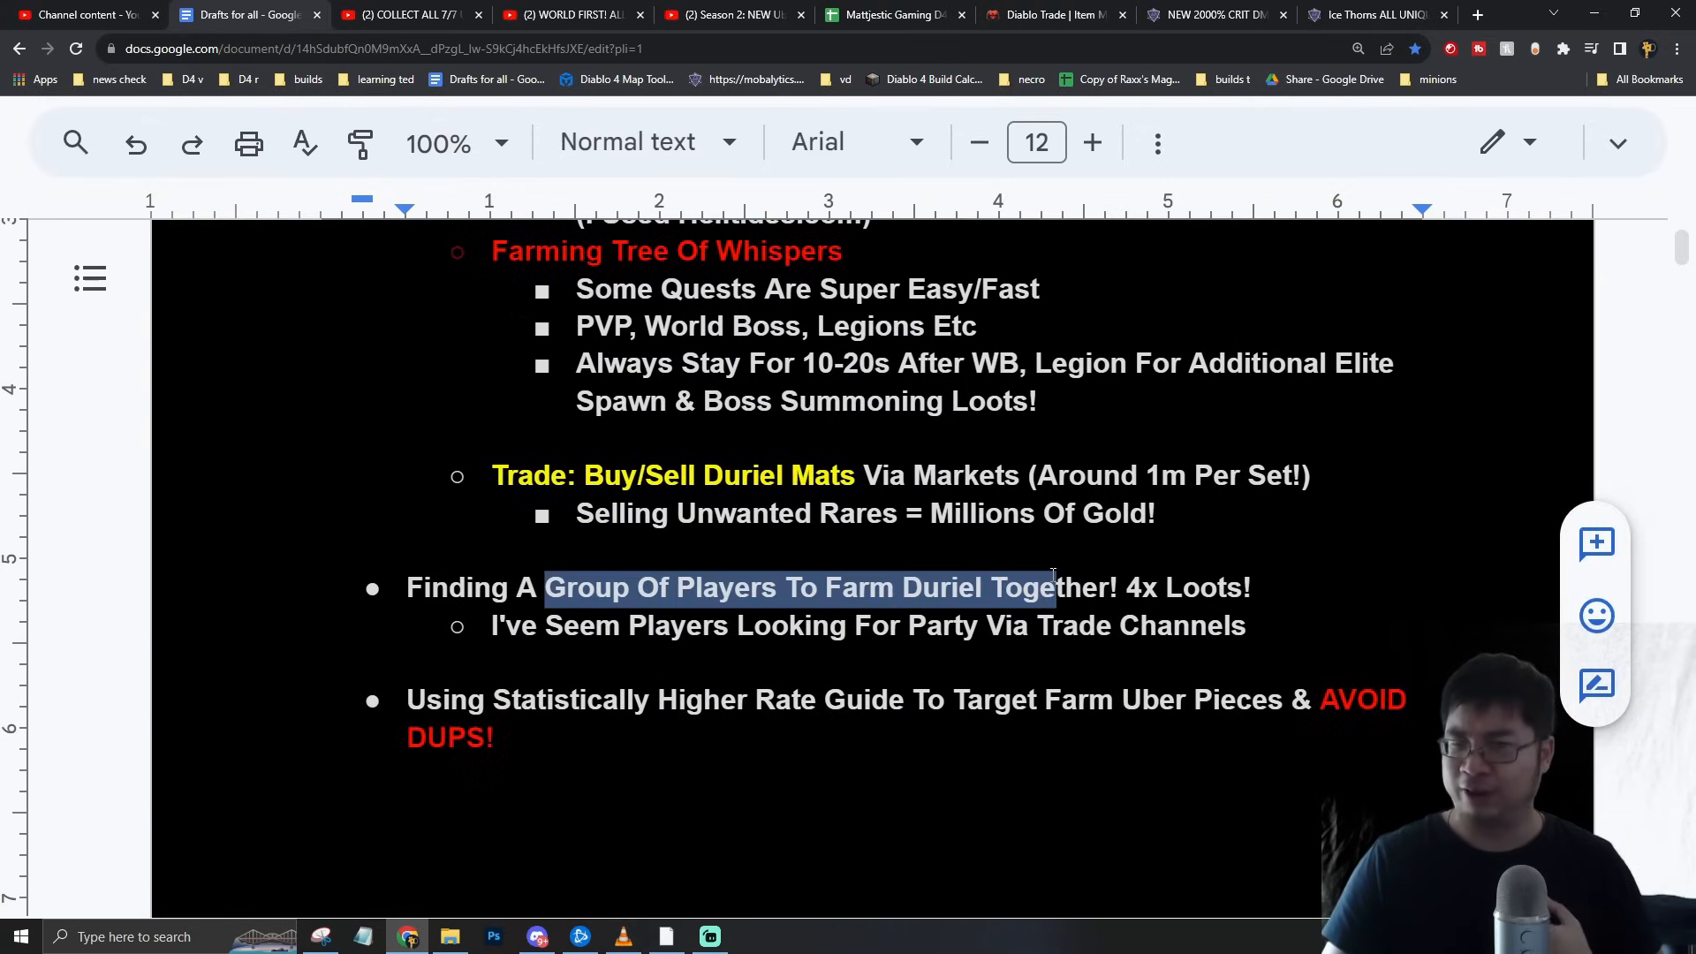
{"action": "left_click", "coordinate": [1054, 587]}
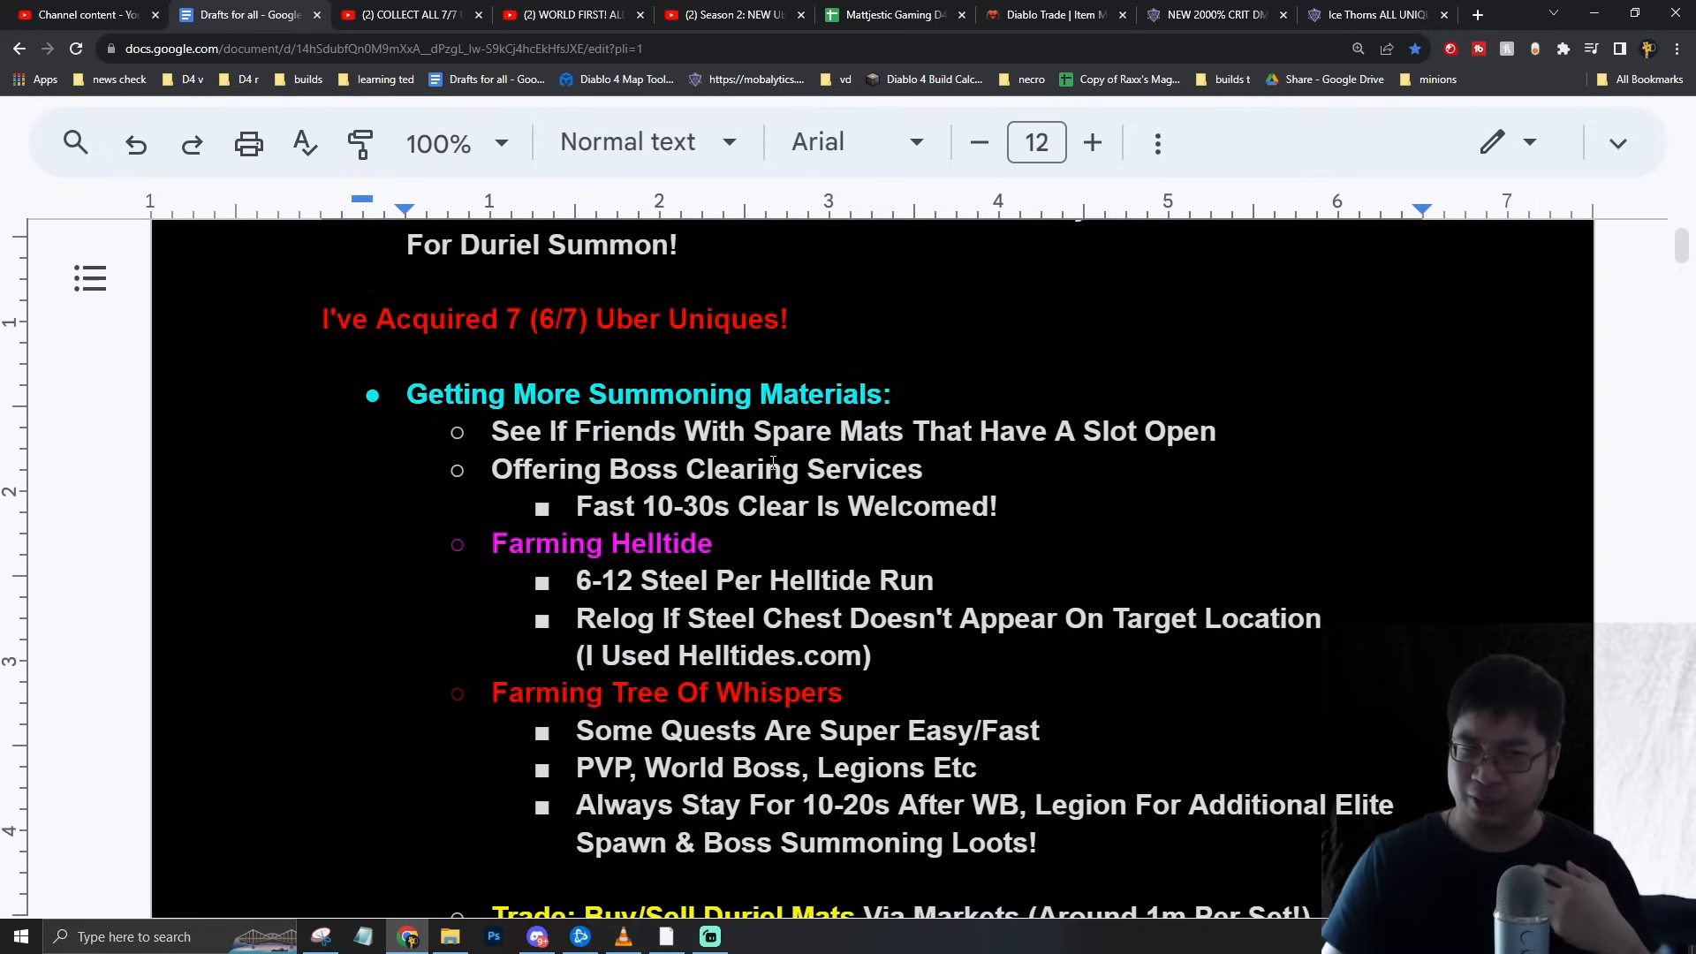
{"action": "left_click", "coordinate": [928, 468]}
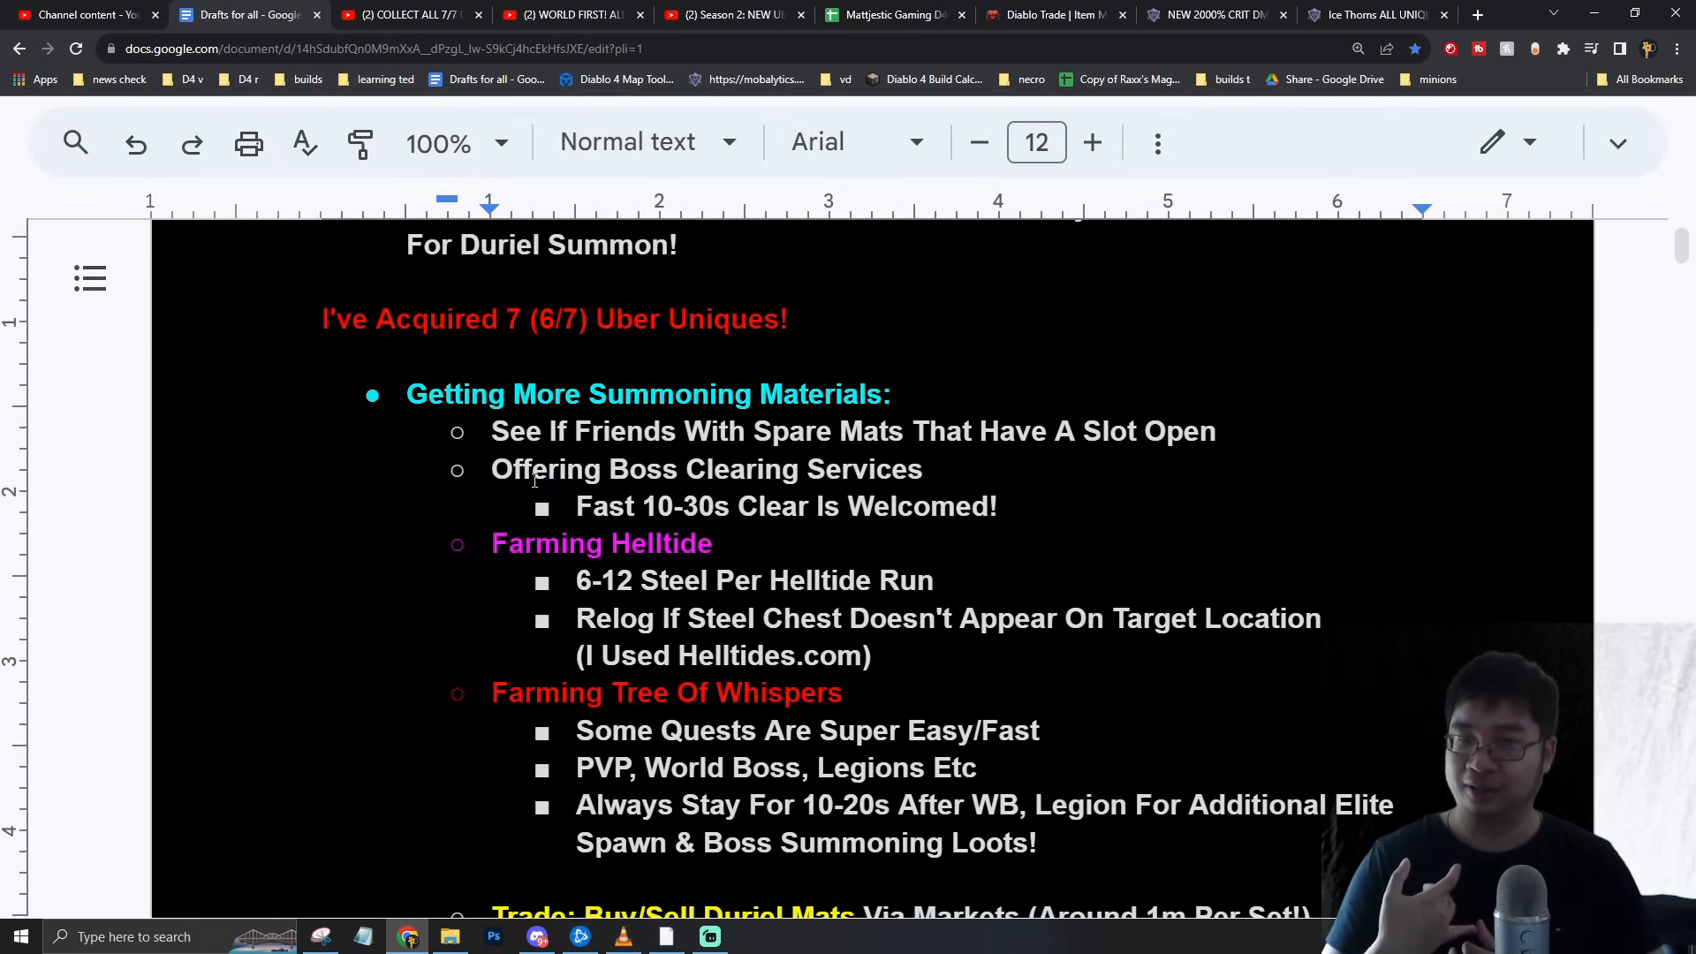
{"action": "mouse_move", "coordinate": [544, 563]}
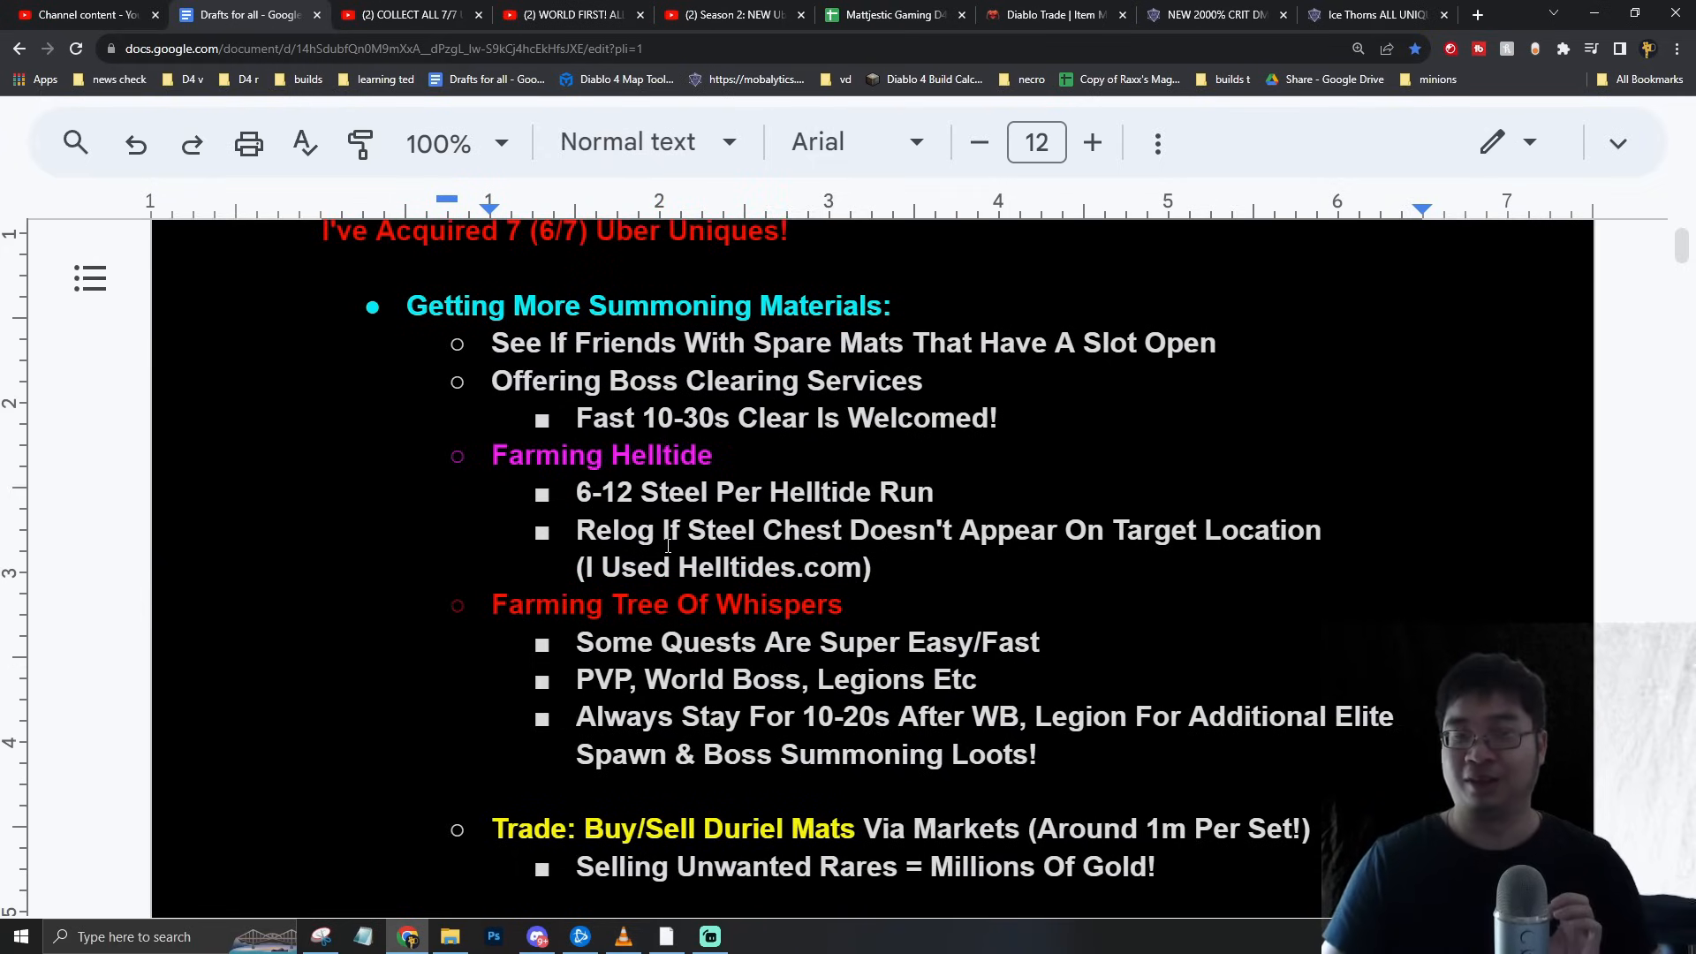
{"action": "scroll", "scroll_direction": "down", "scroll_amount": 3}
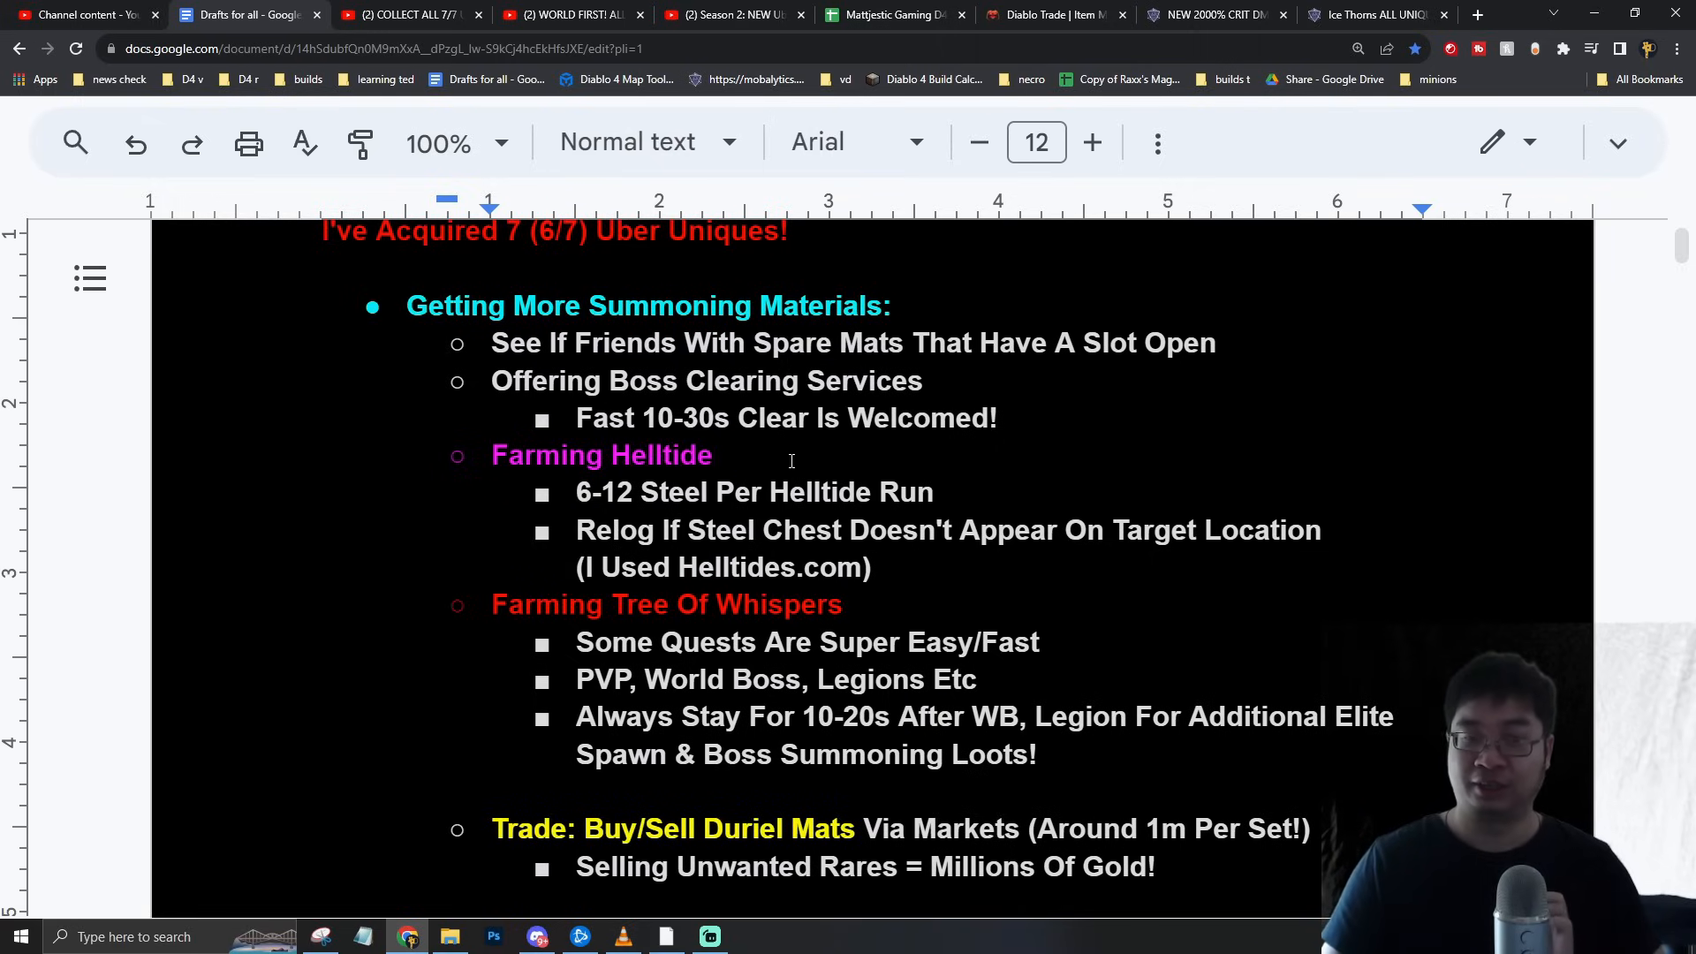
{"action": "scroll", "scroll_direction": "down", "scroll_amount": 3}
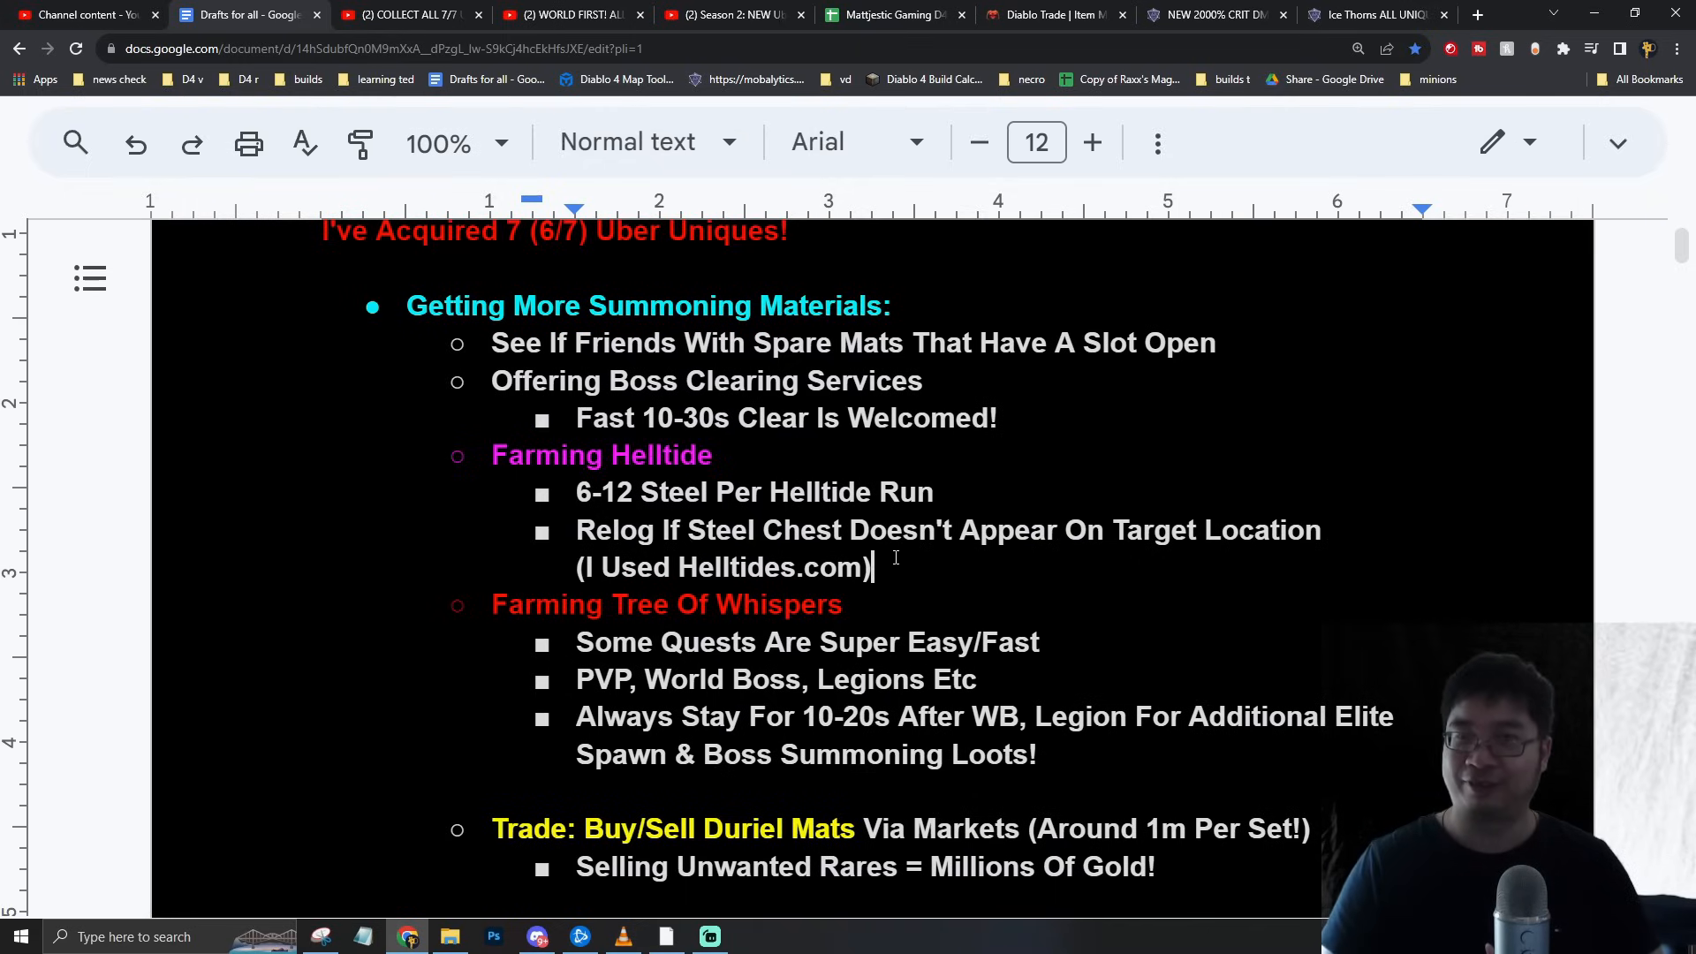
Check the active Helltide and chest voting on Helltides.com, then return to the guide document
{"action": "left_click", "coordinate": [1476, 14]}
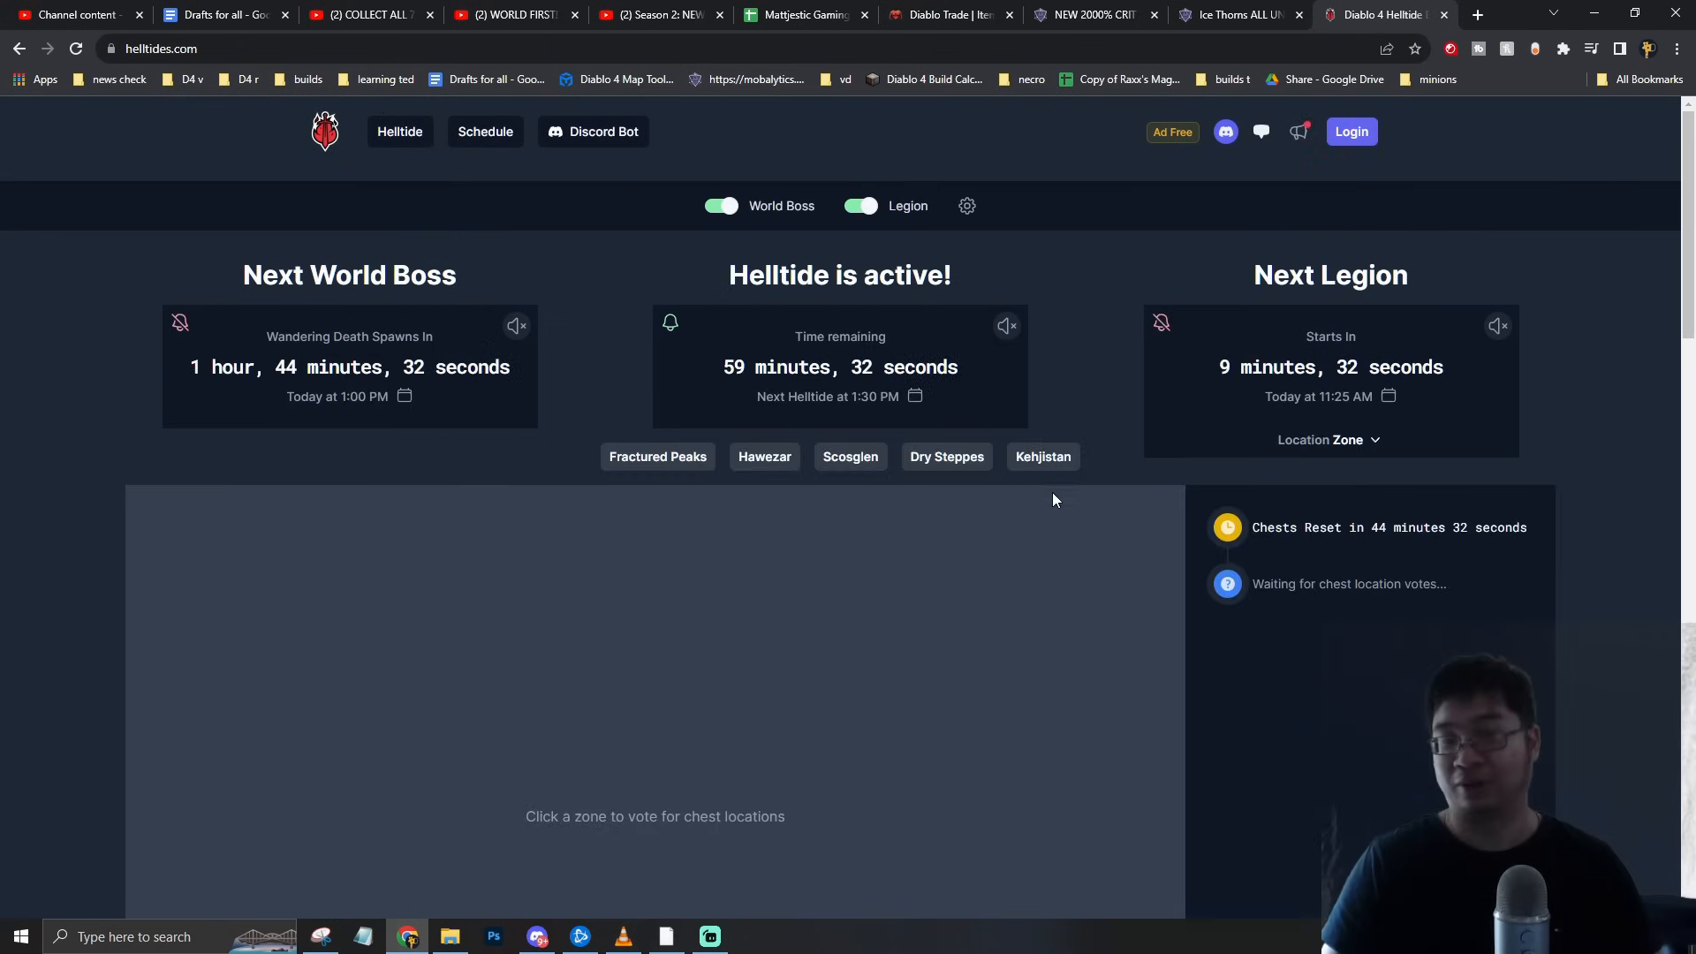
{"action": "mouse_move", "coordinate": [1603, 412]}
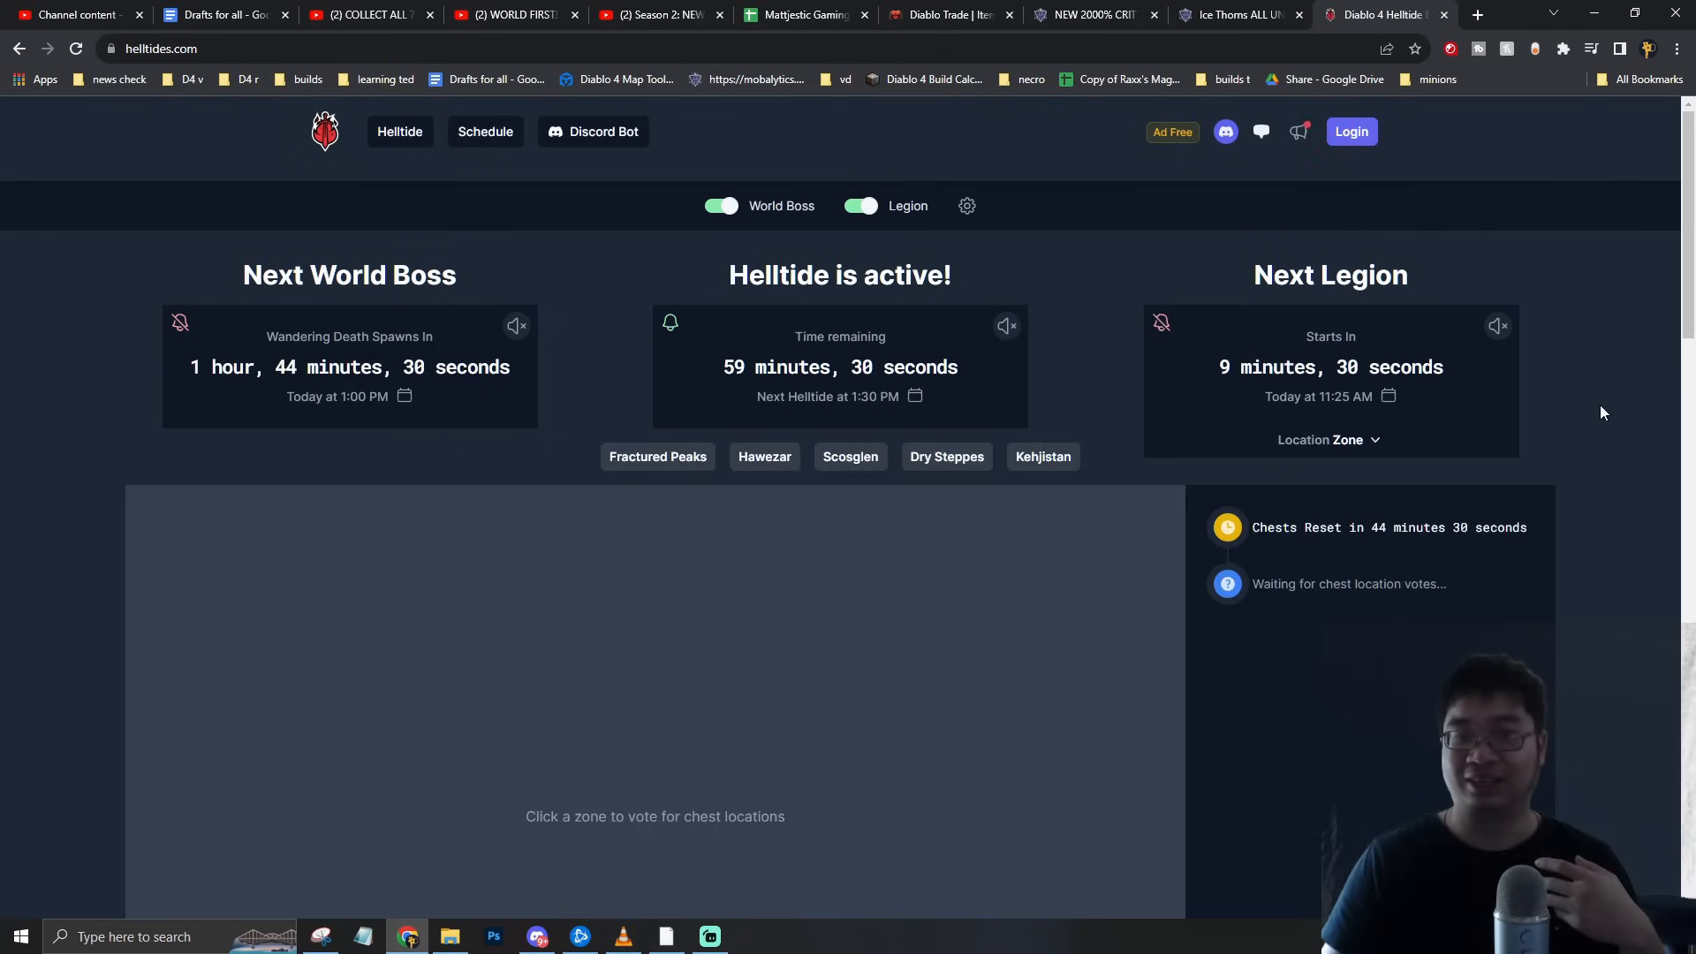
{"action": "scroll", "scroll_direction": "down", "scroll_amount": 3}
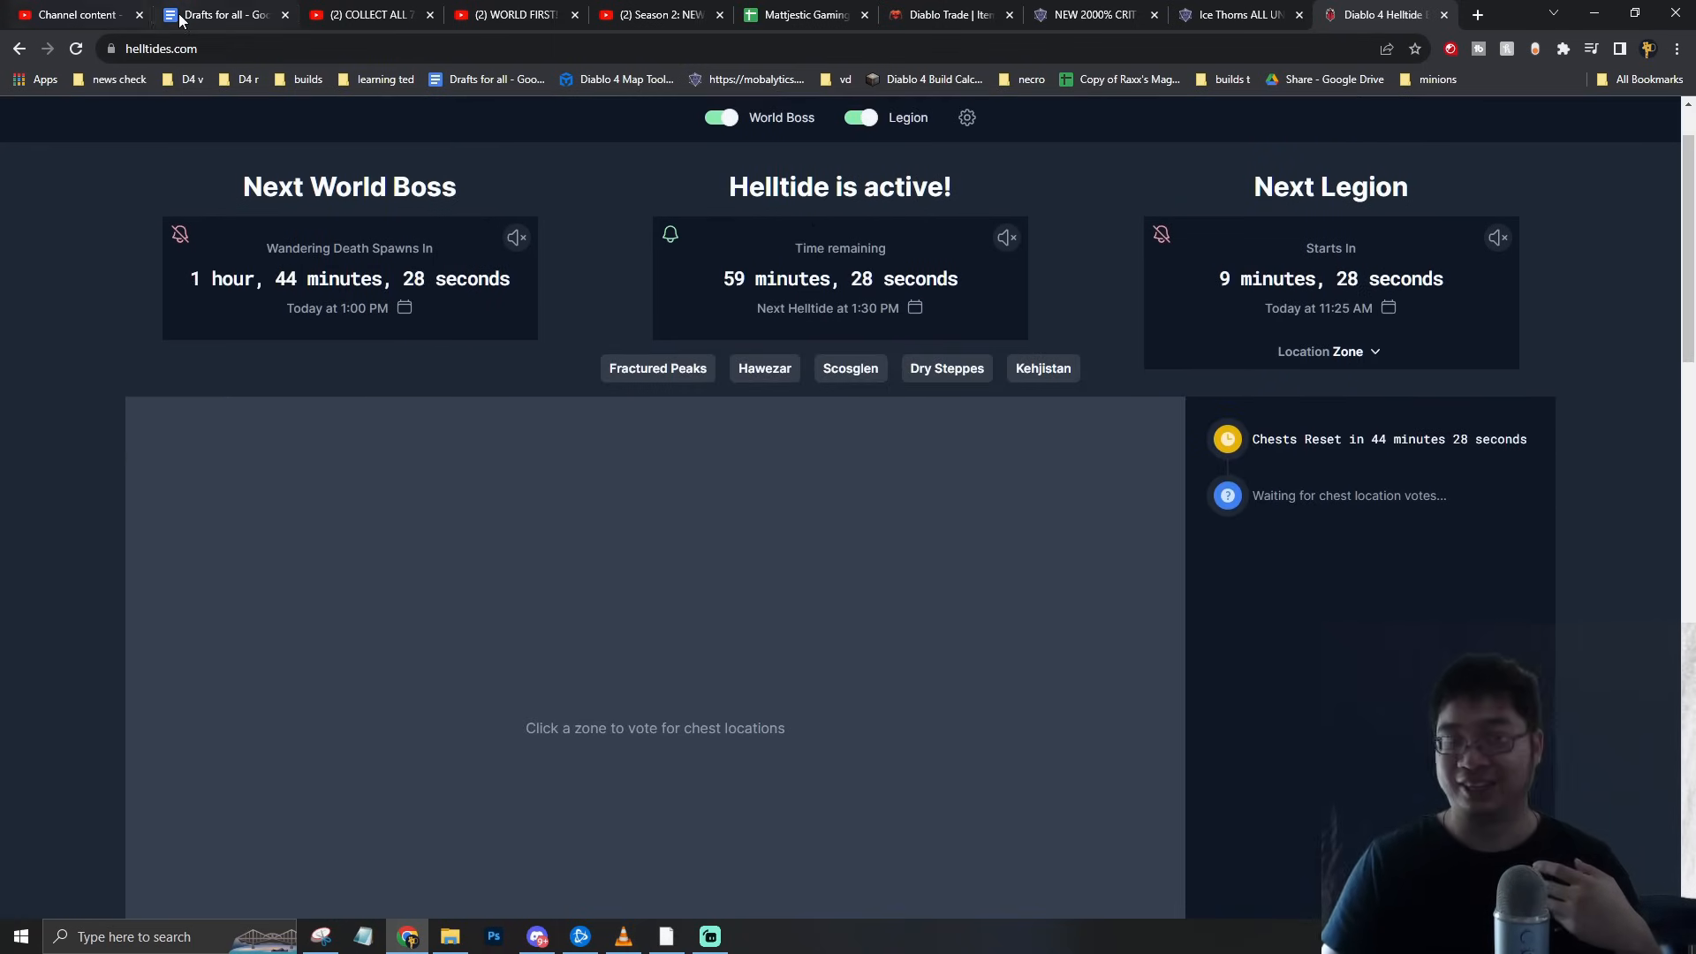
{"action": "left_click", "coordinate": [217, 14]}
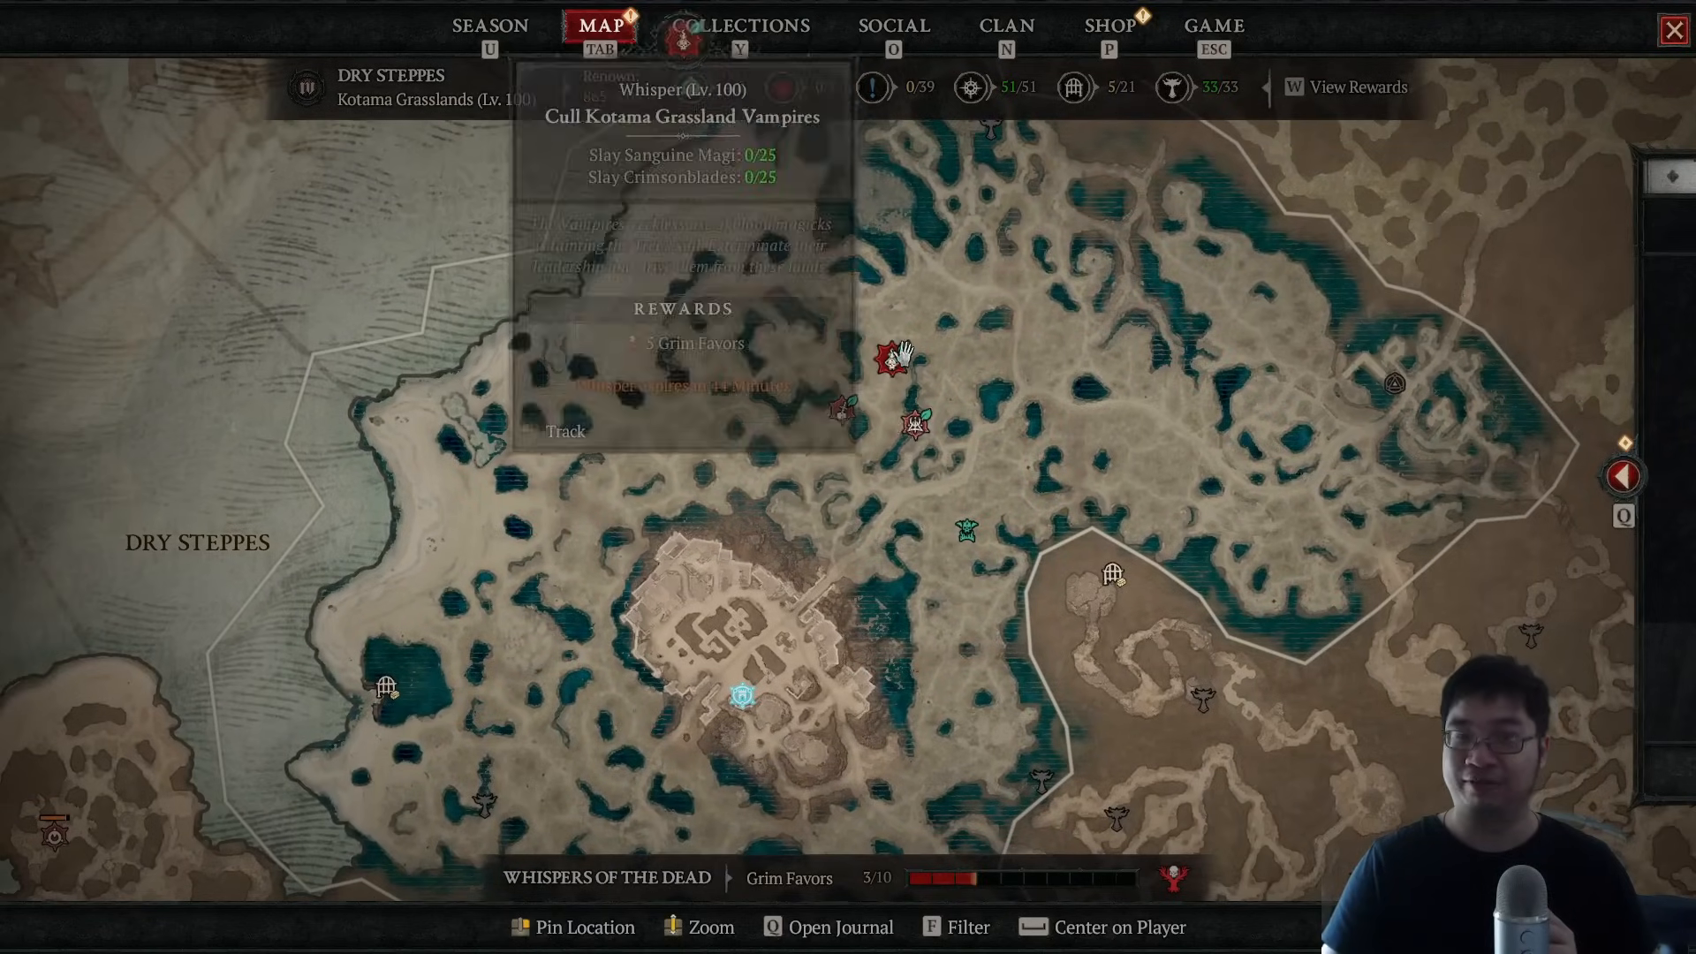
{"action": "mouse_move", "coordinate": [919, 433]}
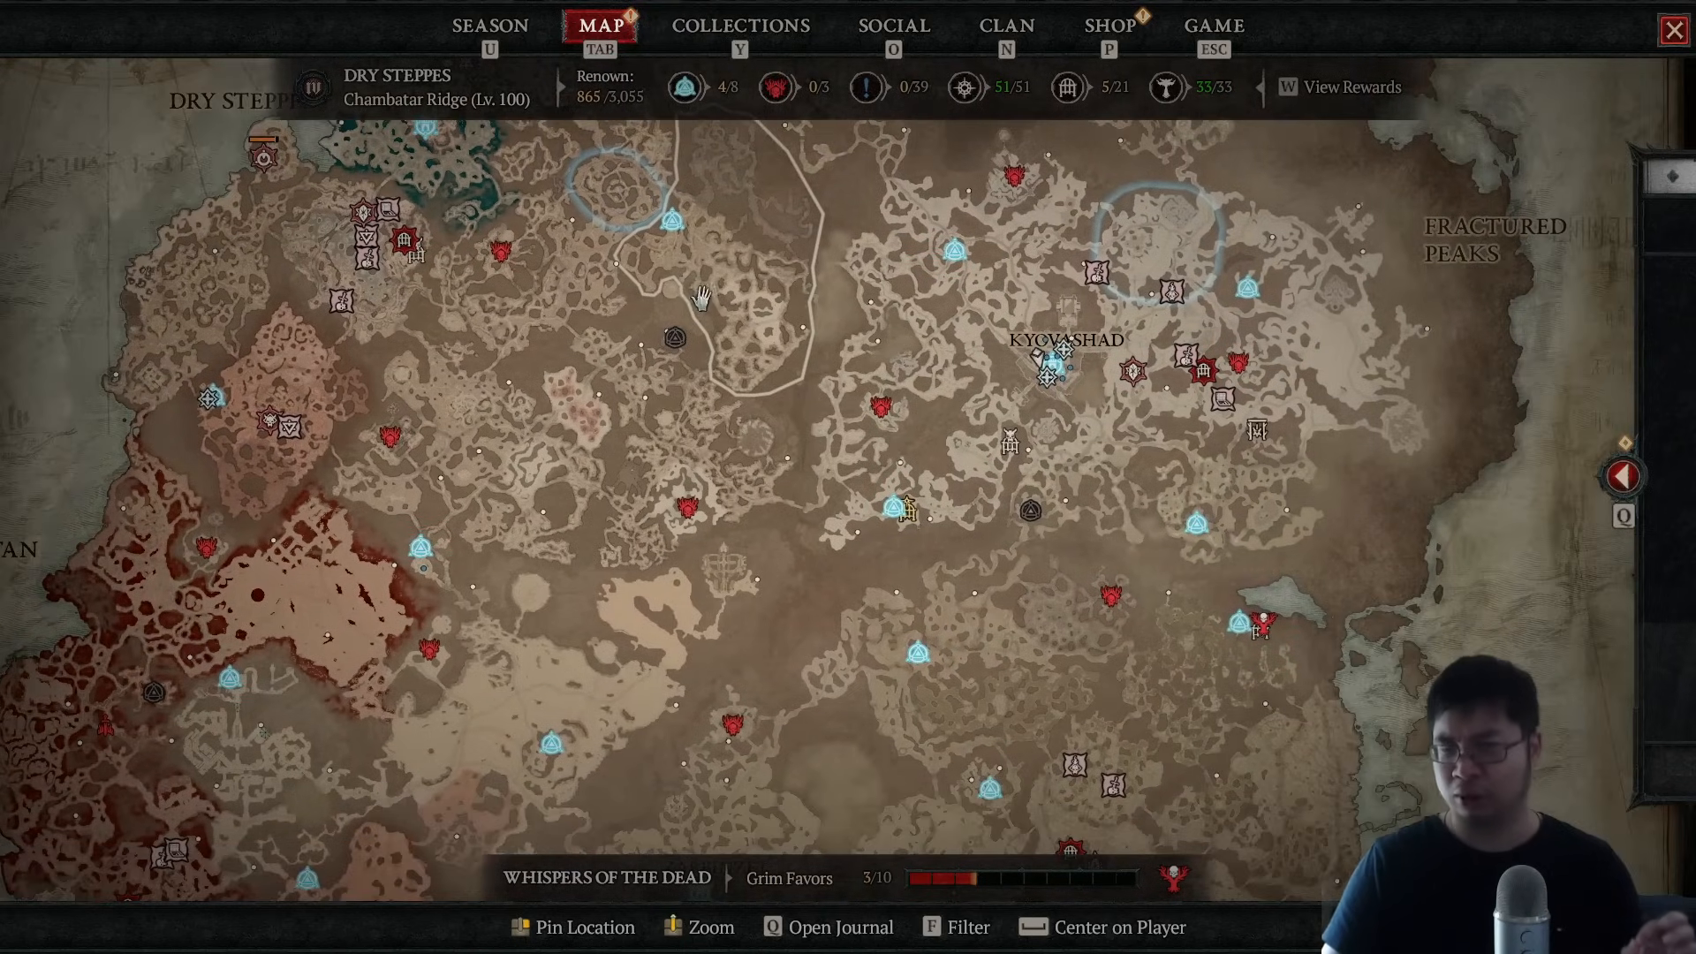
{"action": "mouse_move", "coordinate": [494, 422]}
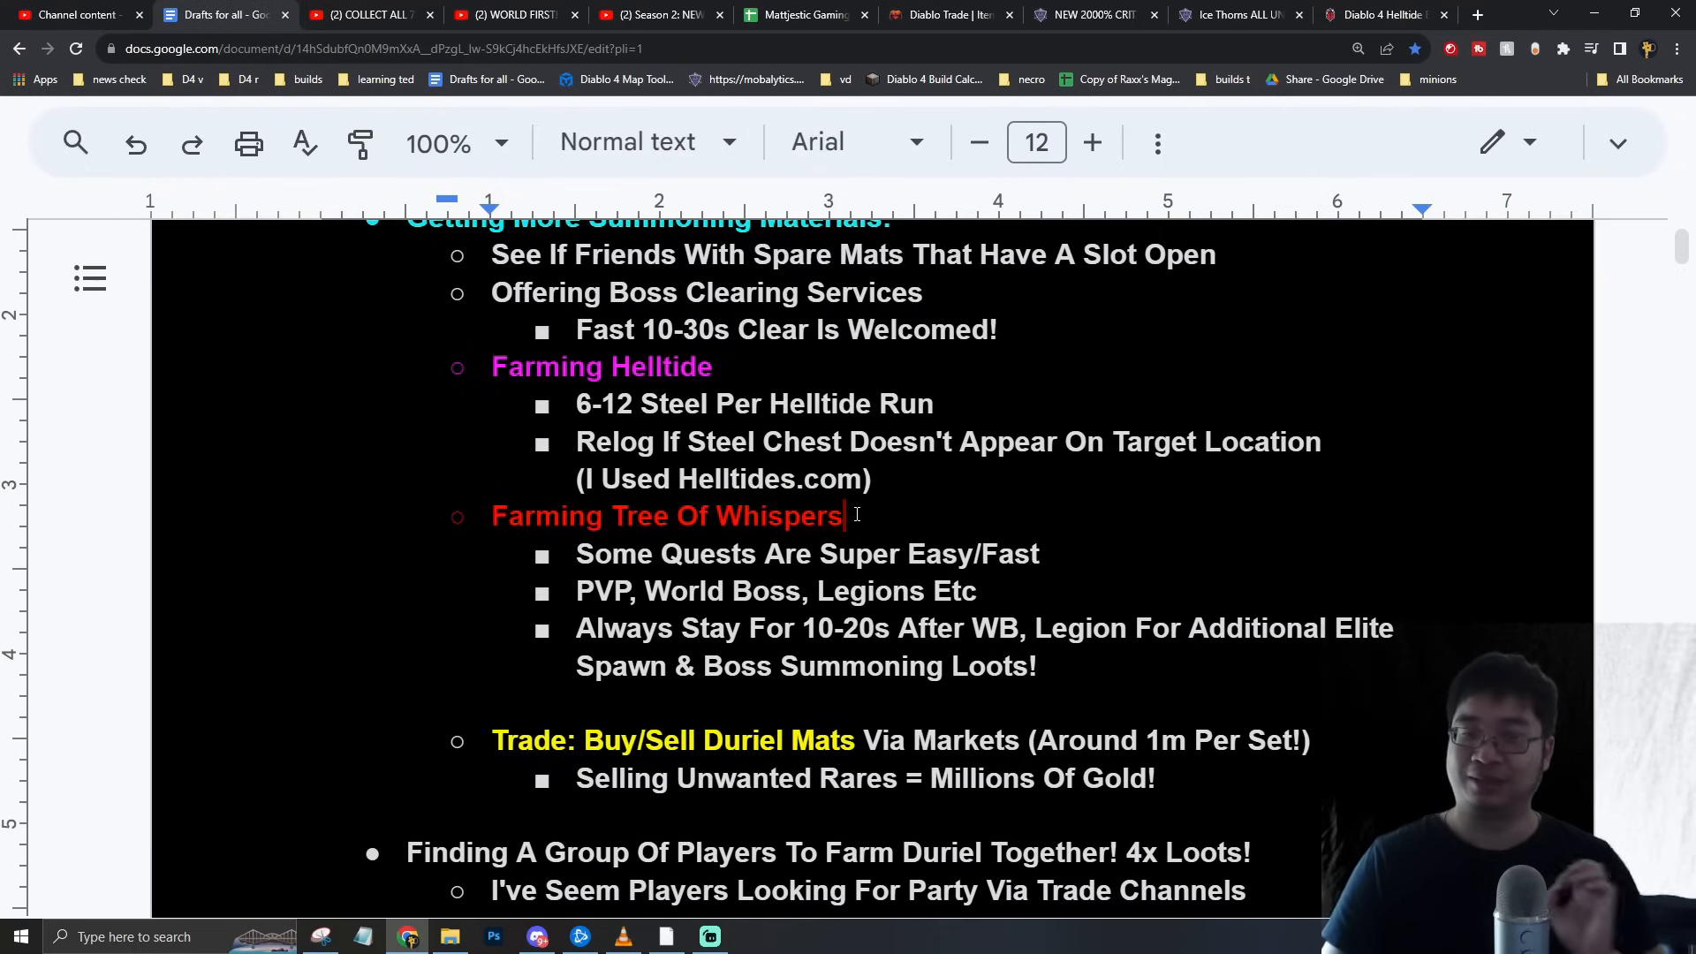
{"action": "left_click", "coordinate": [1037, 665]}
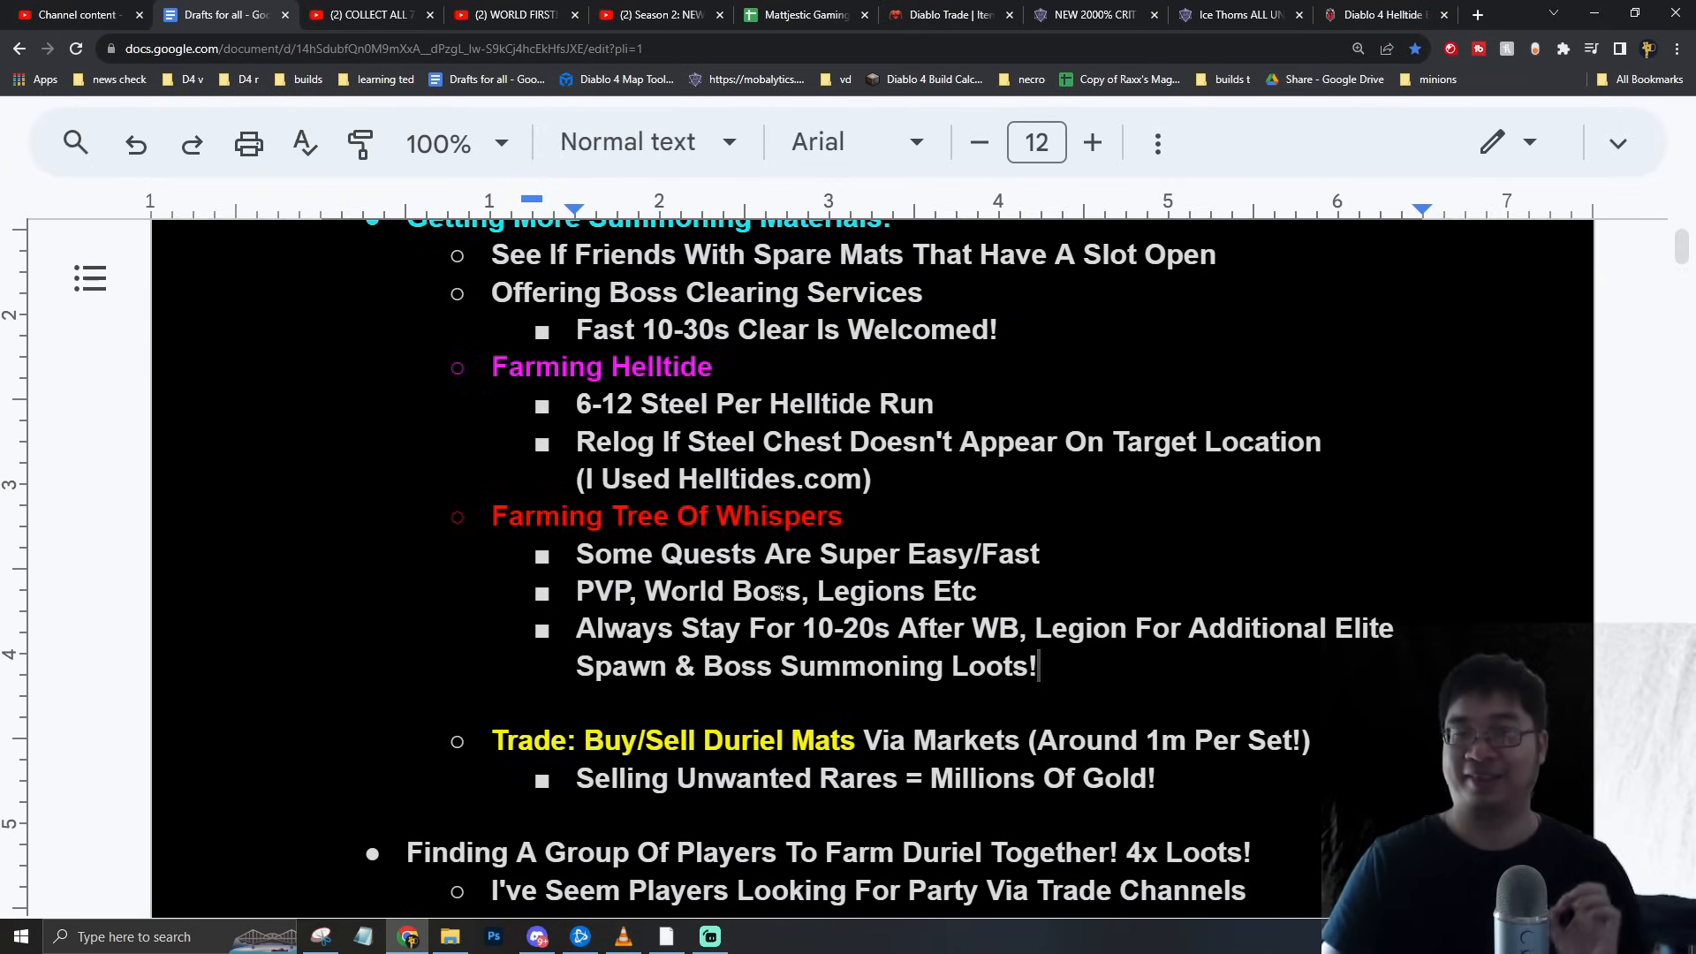
{"action": "scroll", "scroll_direction": "down", "scroll_amount": 3}
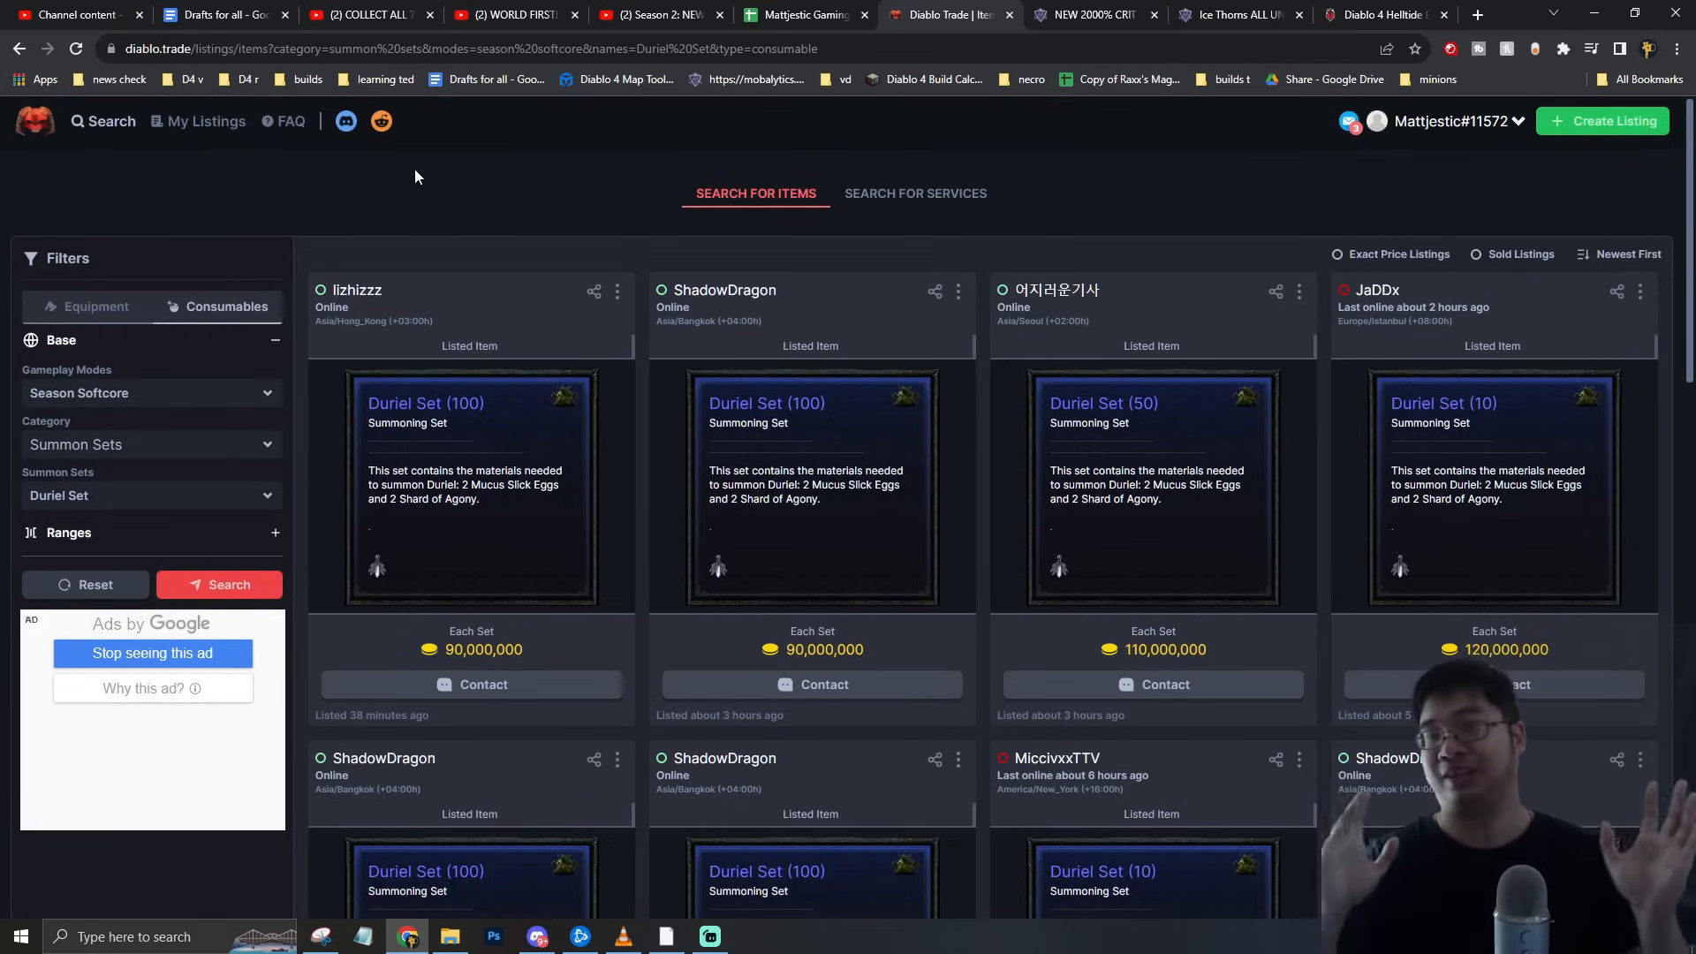
{"action": "mouse_move", "coordinate": [786, 363]}
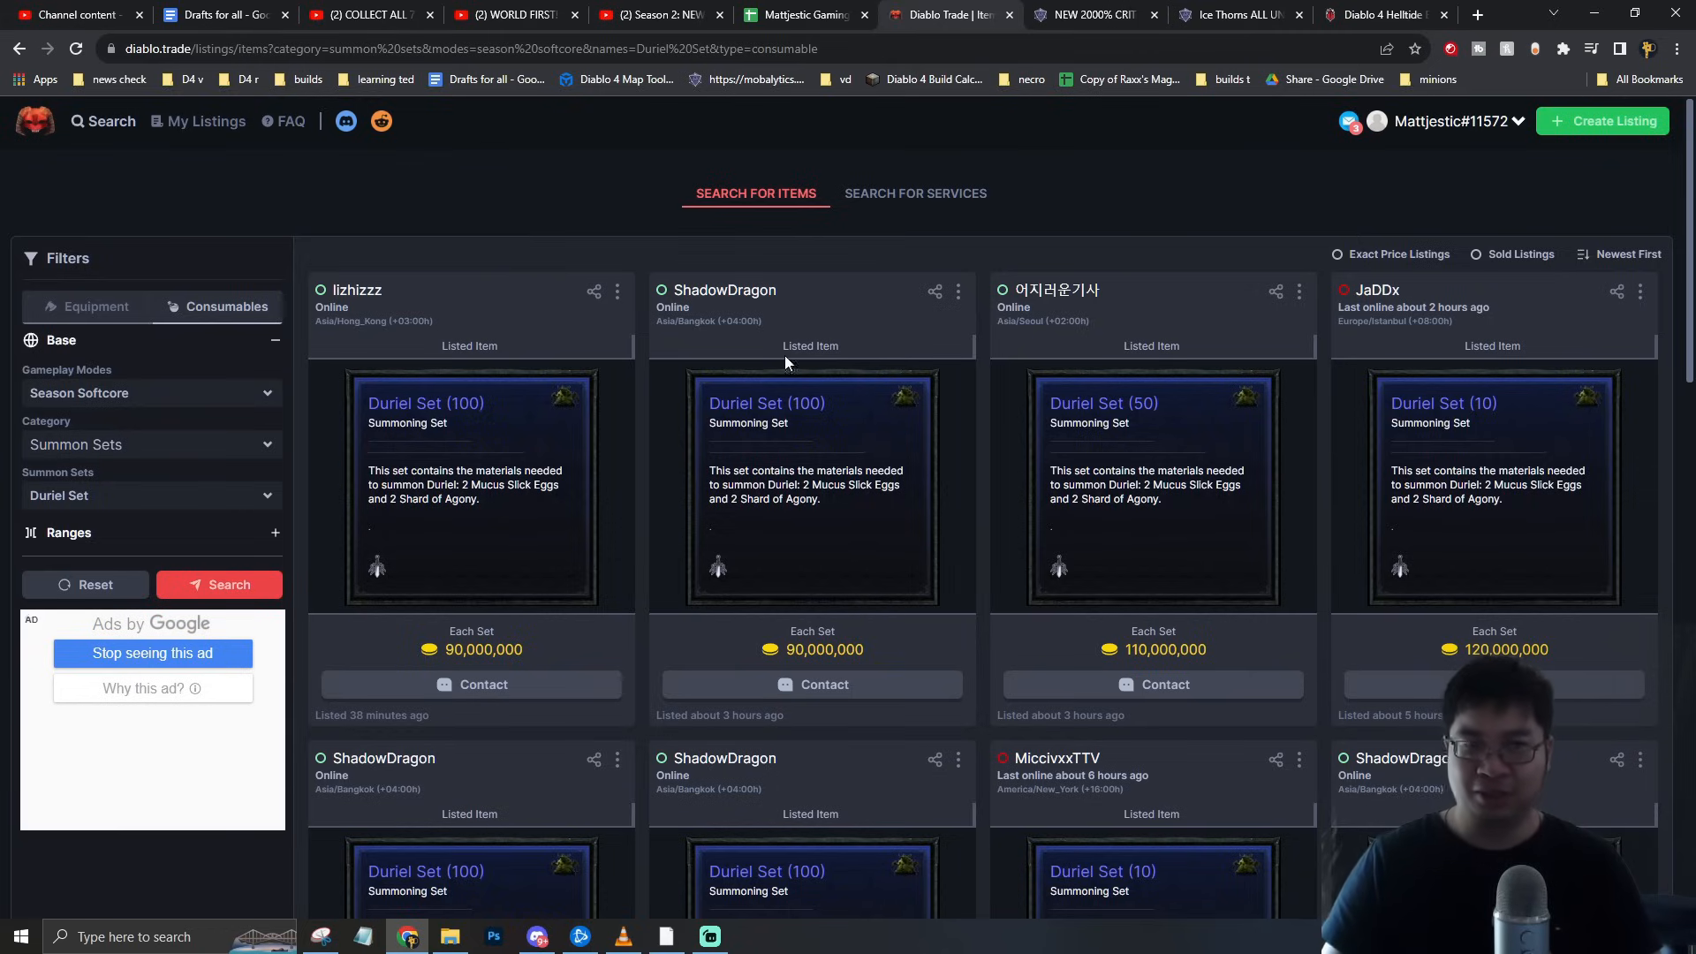
{"action": "mouse_move", "coordinate": [102, 391]}
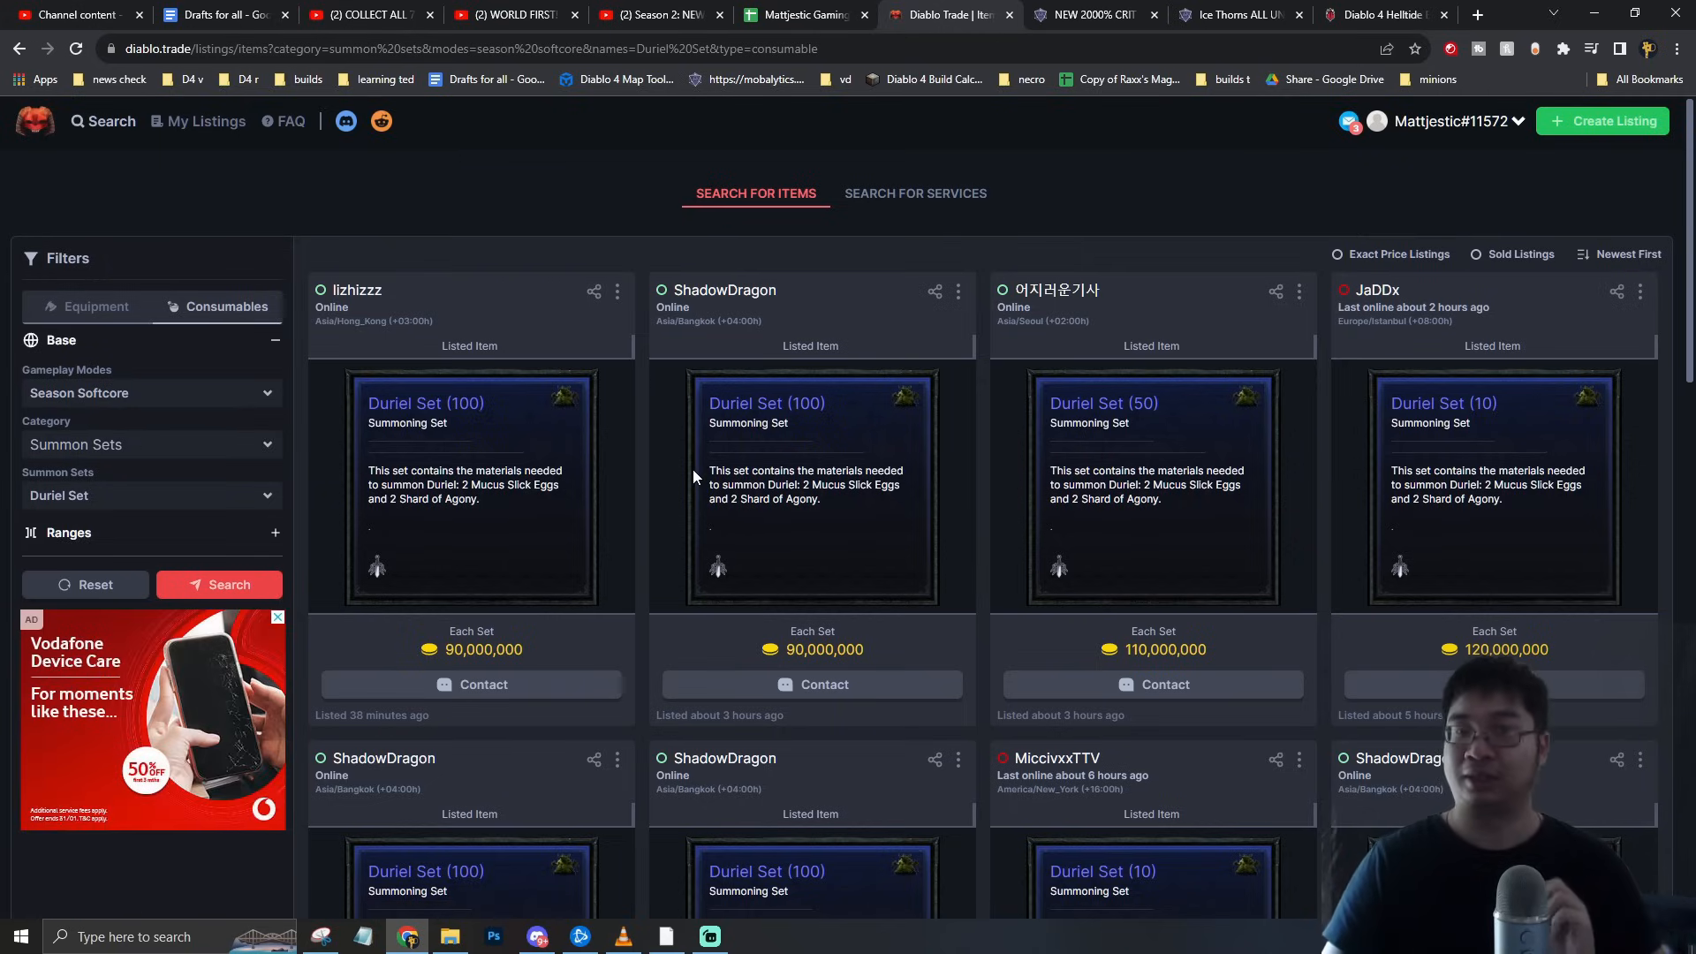
Browse the Season Softcore Duriel Set listings priced around 80–120 million gold
{"action": "scroll", "scroll_direction": "down", "scroll_amount": 3}
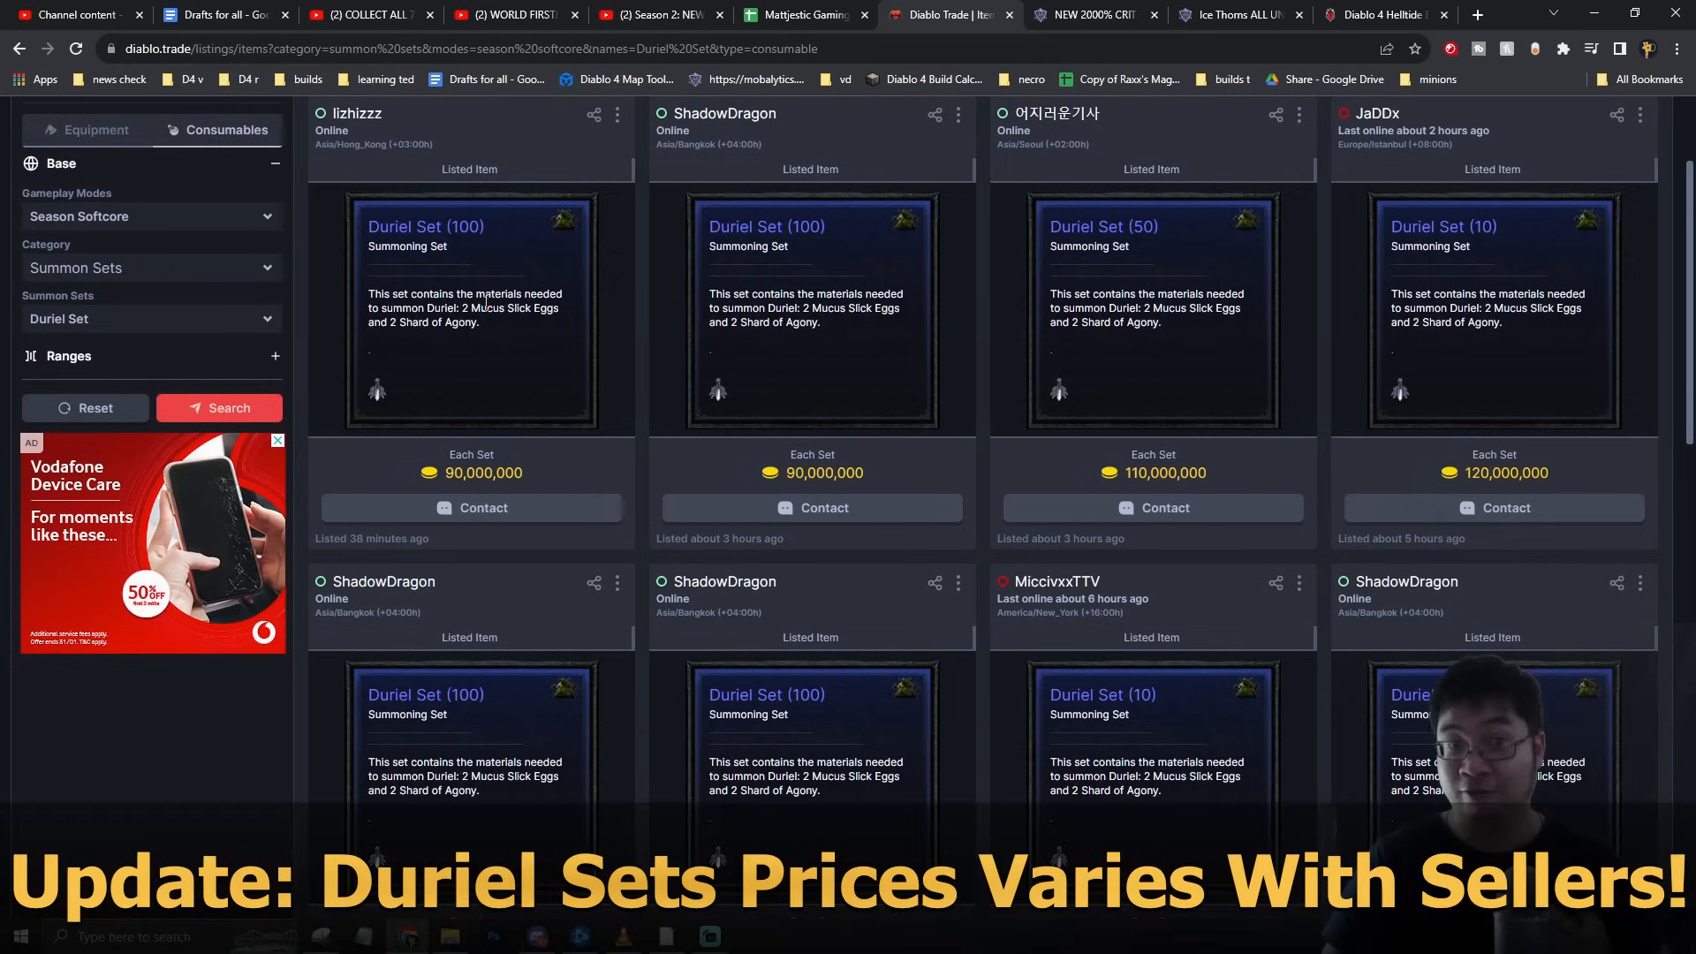
{"action": "scroll", "scroll_direction": "down", "scroll_amount": 3}
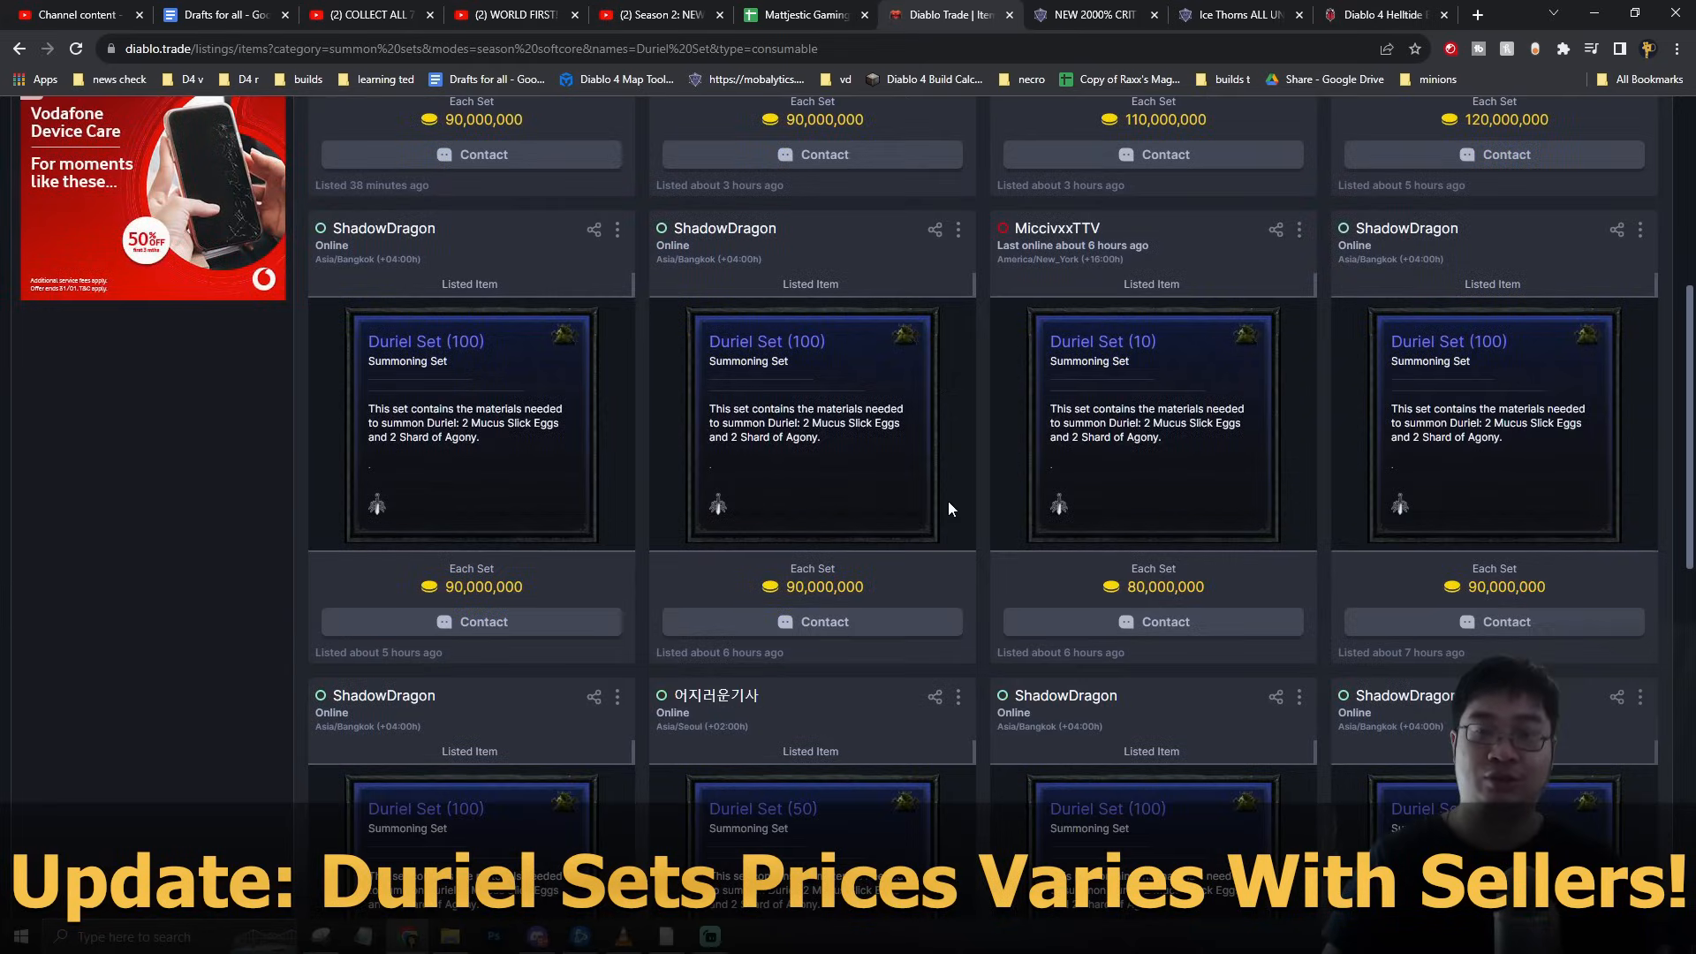
{"action": "scroll", "scroll_direction": "up", "scroll_amount": 3}
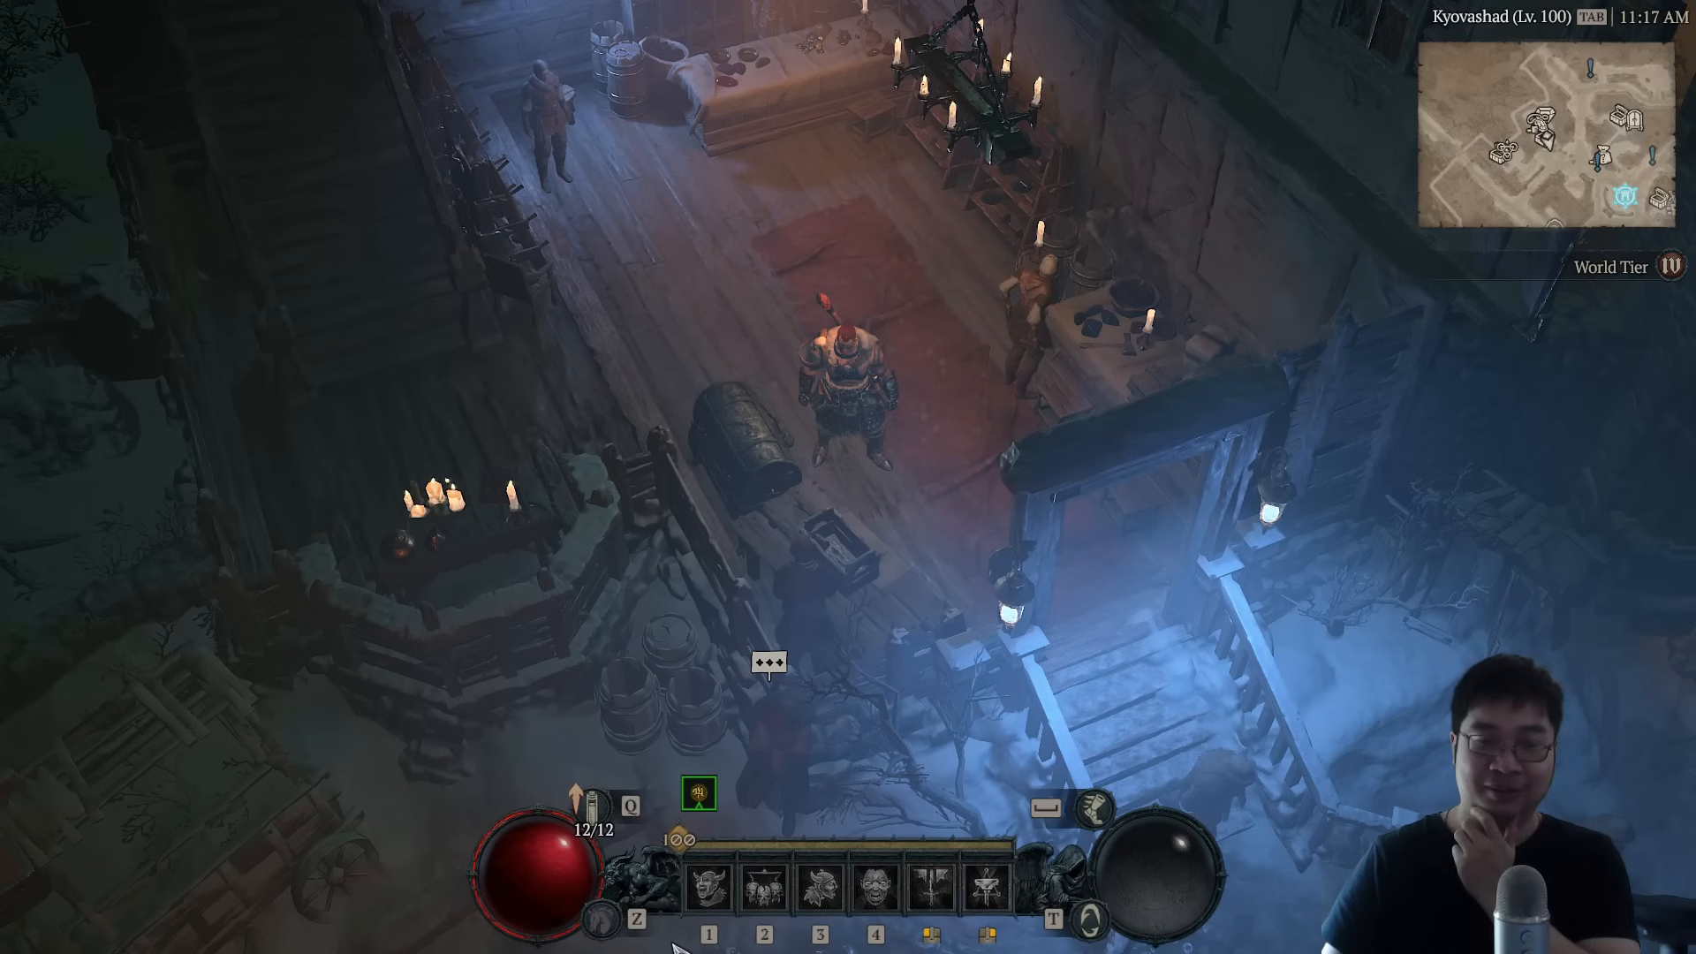
{"action": "key", "text": "c"}
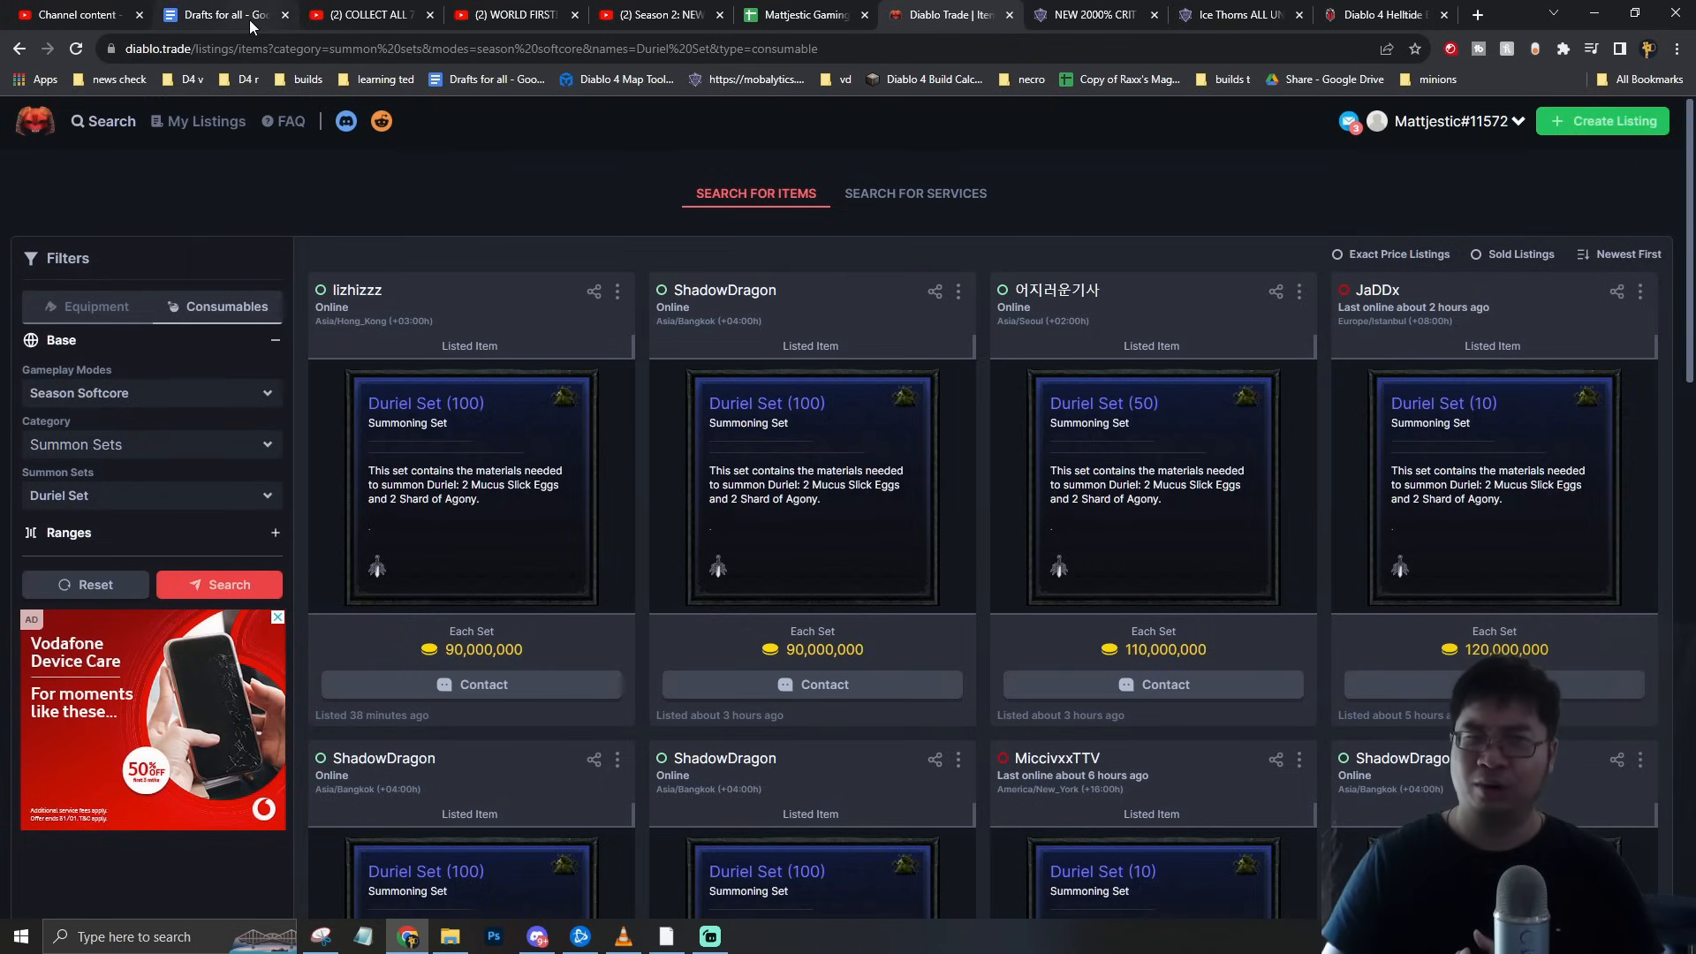
{"action": "left_click", "coordinate": [216, 14]}
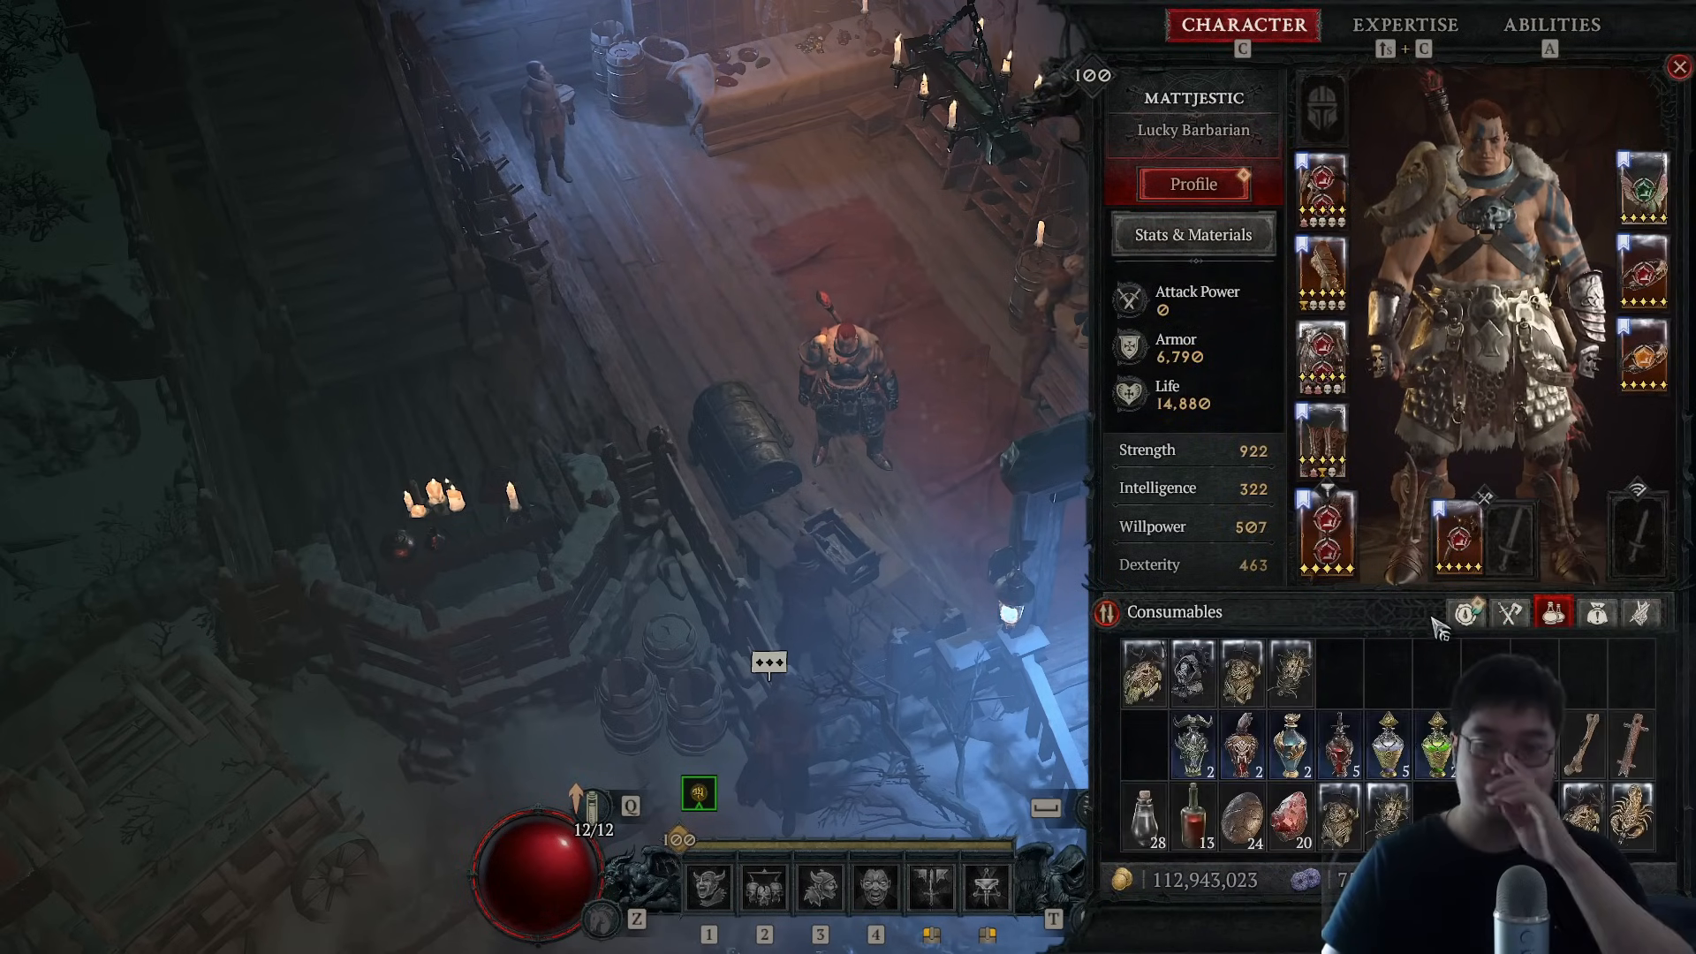
{"action": "mouse_move", "coordinate": [1141, 813]}
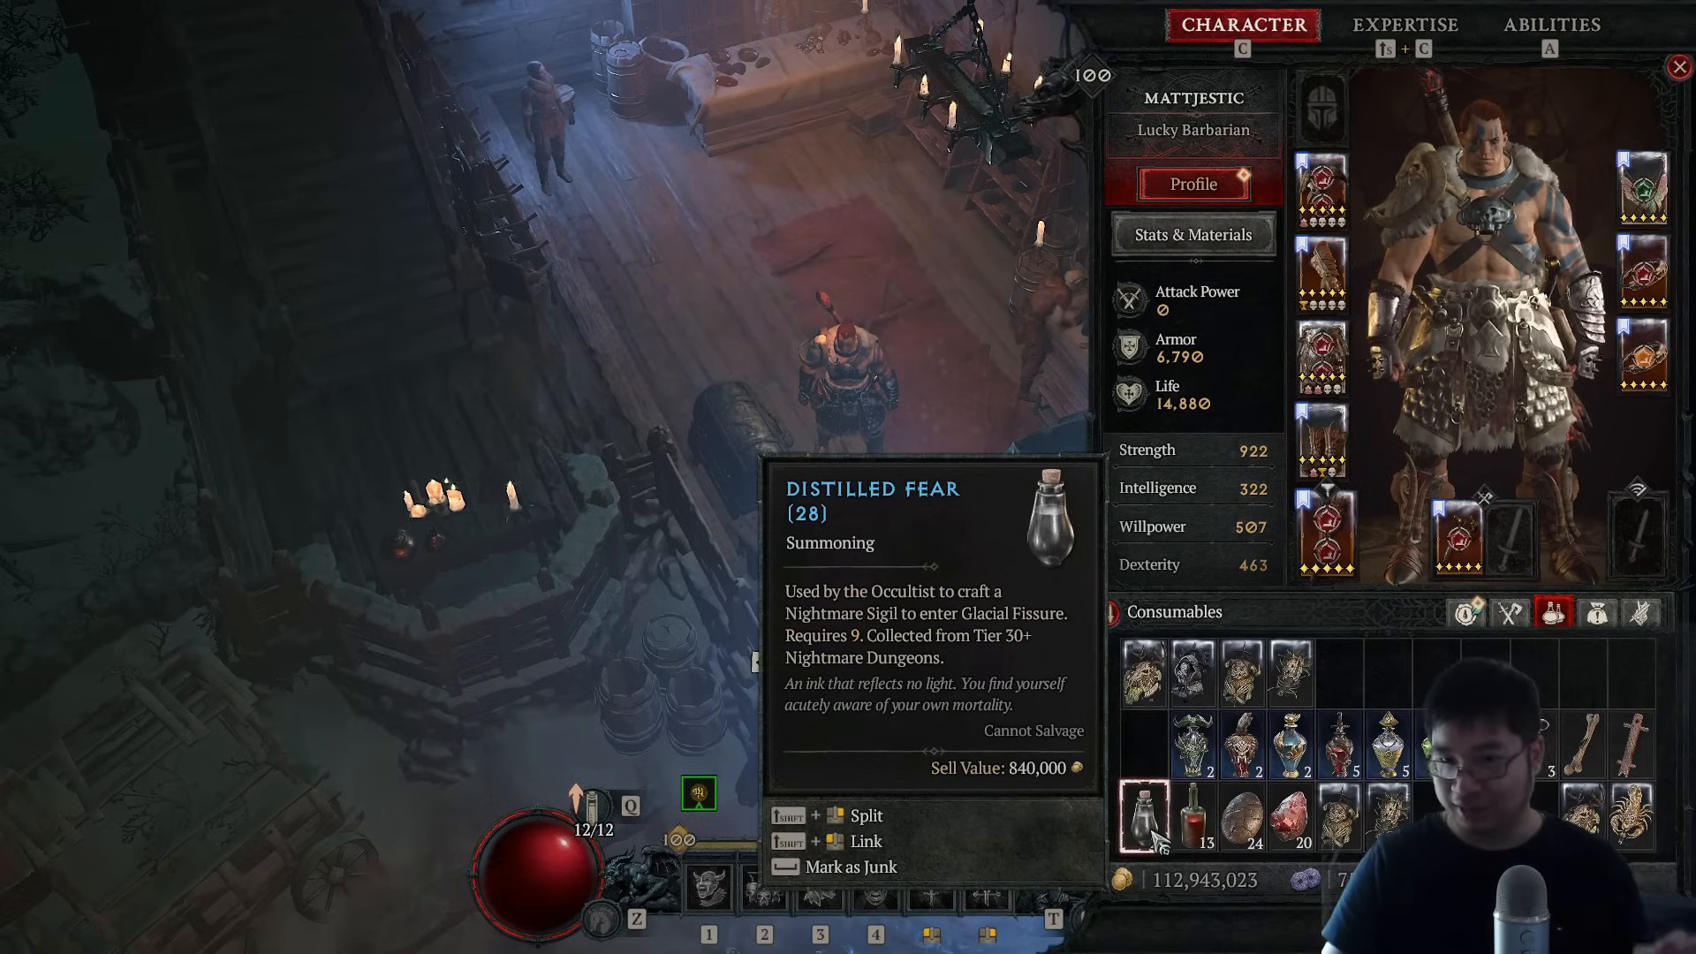
{"action": "mouse_move", "coordinate": [1186, 816]}
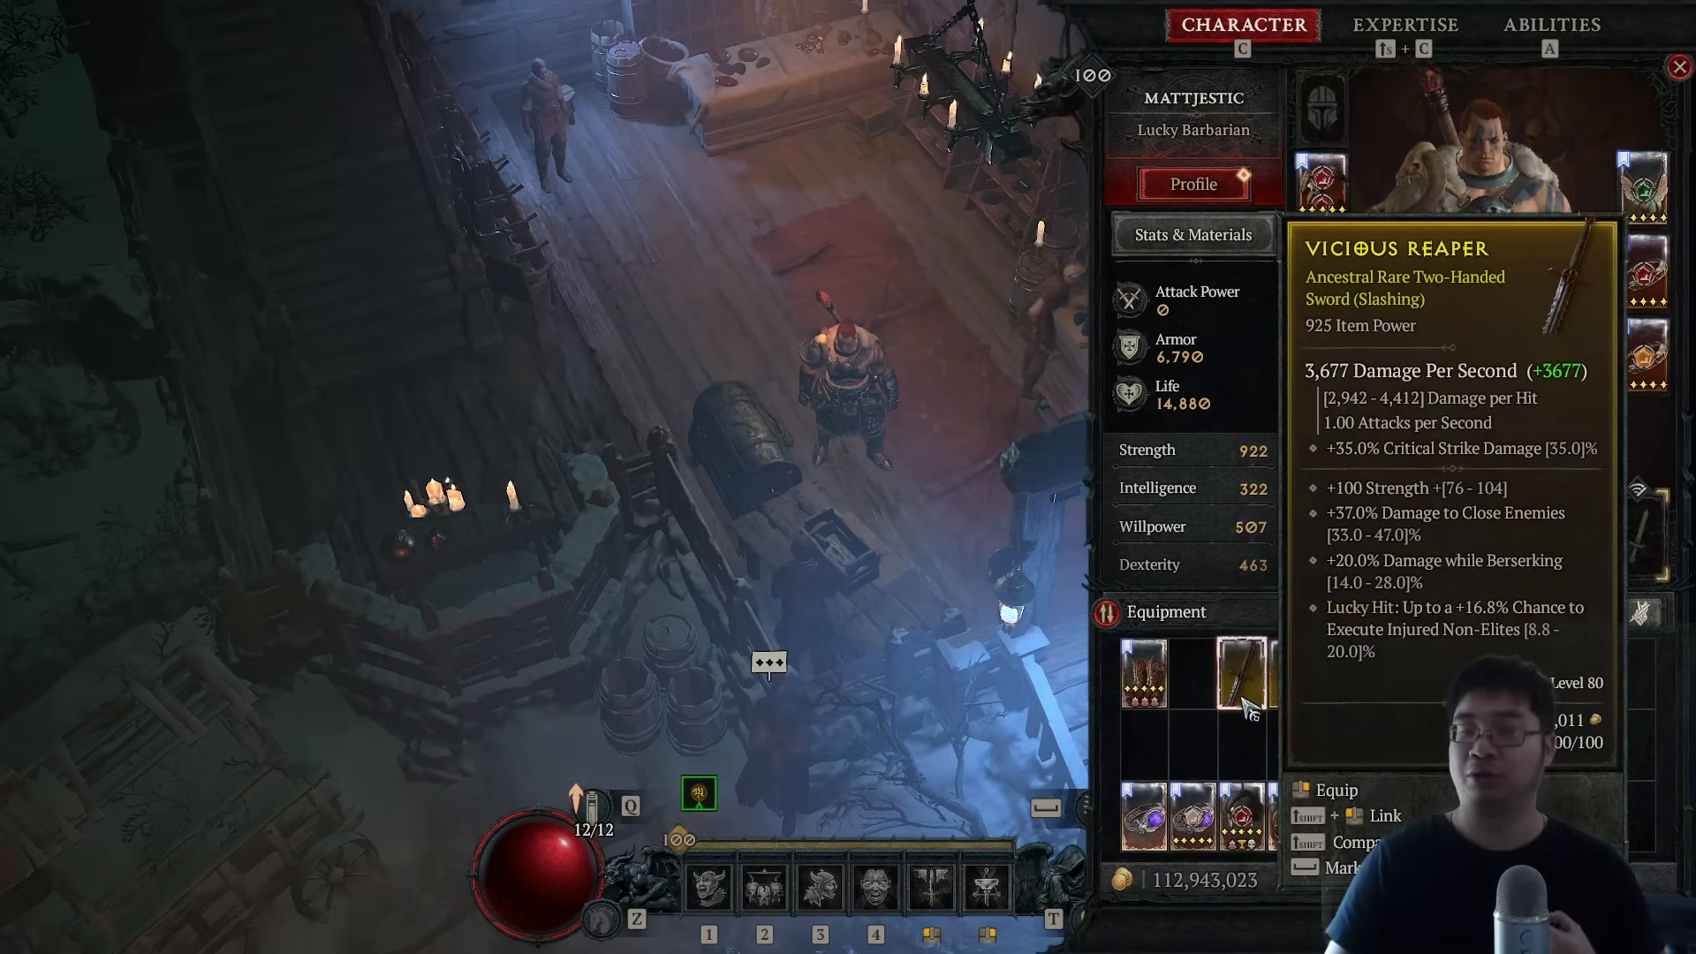
{"action": "mouse_move", "coordinate": [1287, 673]}
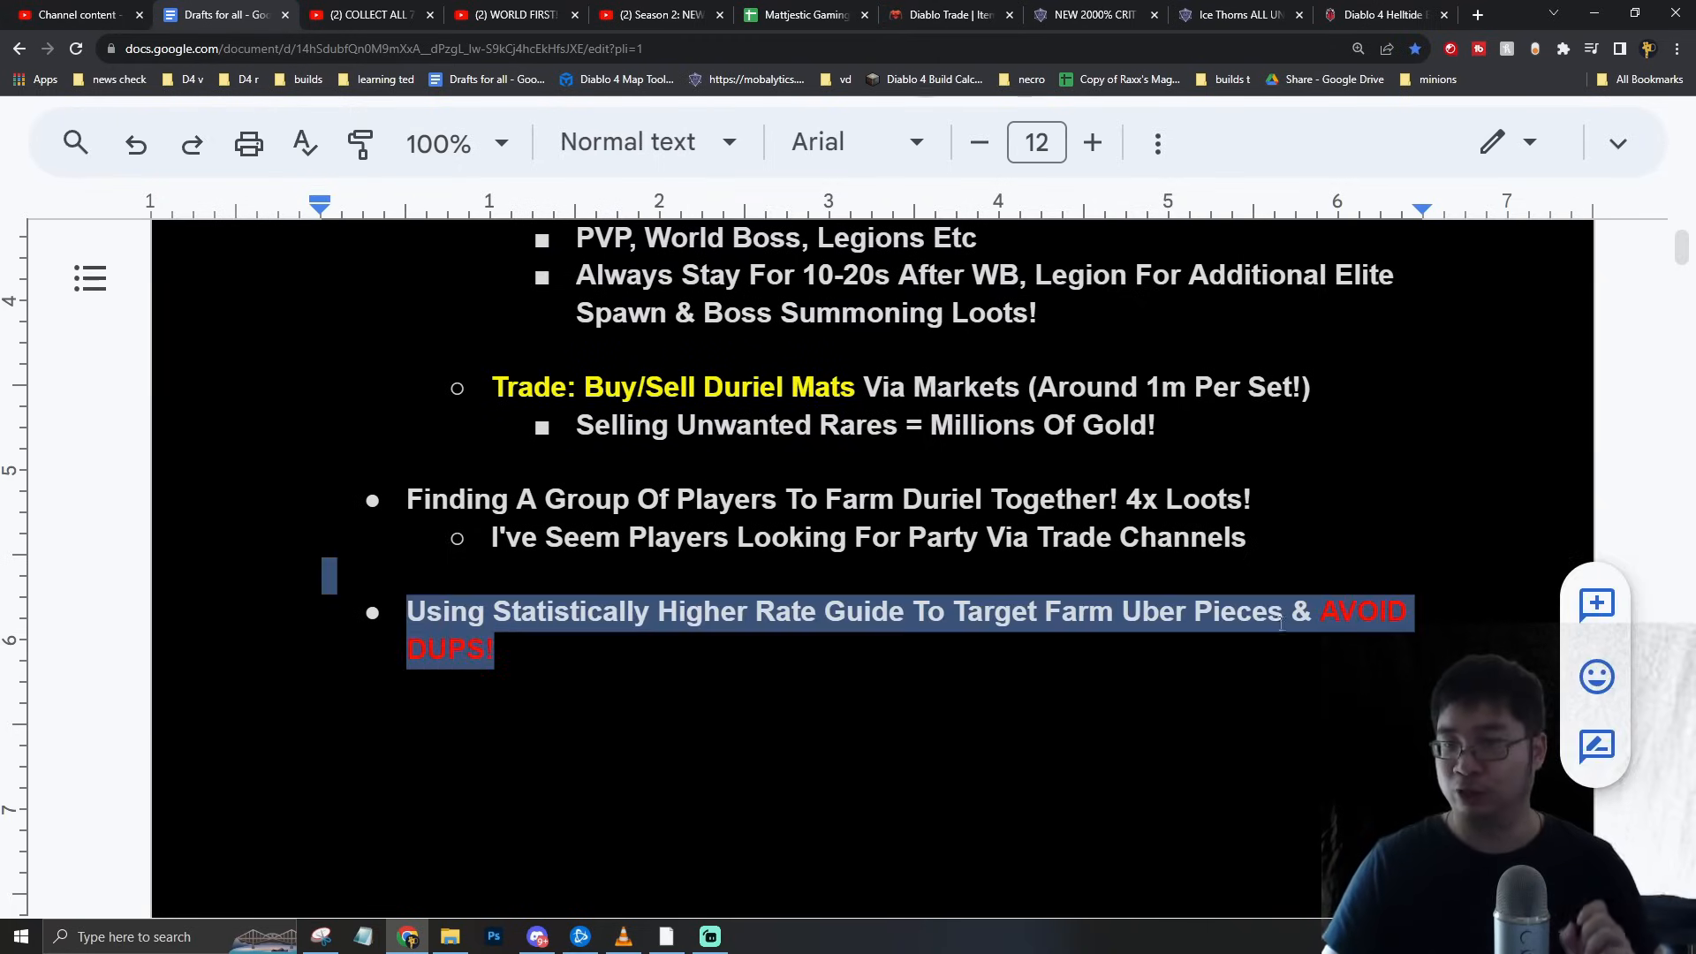
{"action": "left_click", "coordinate": [362, 14]}
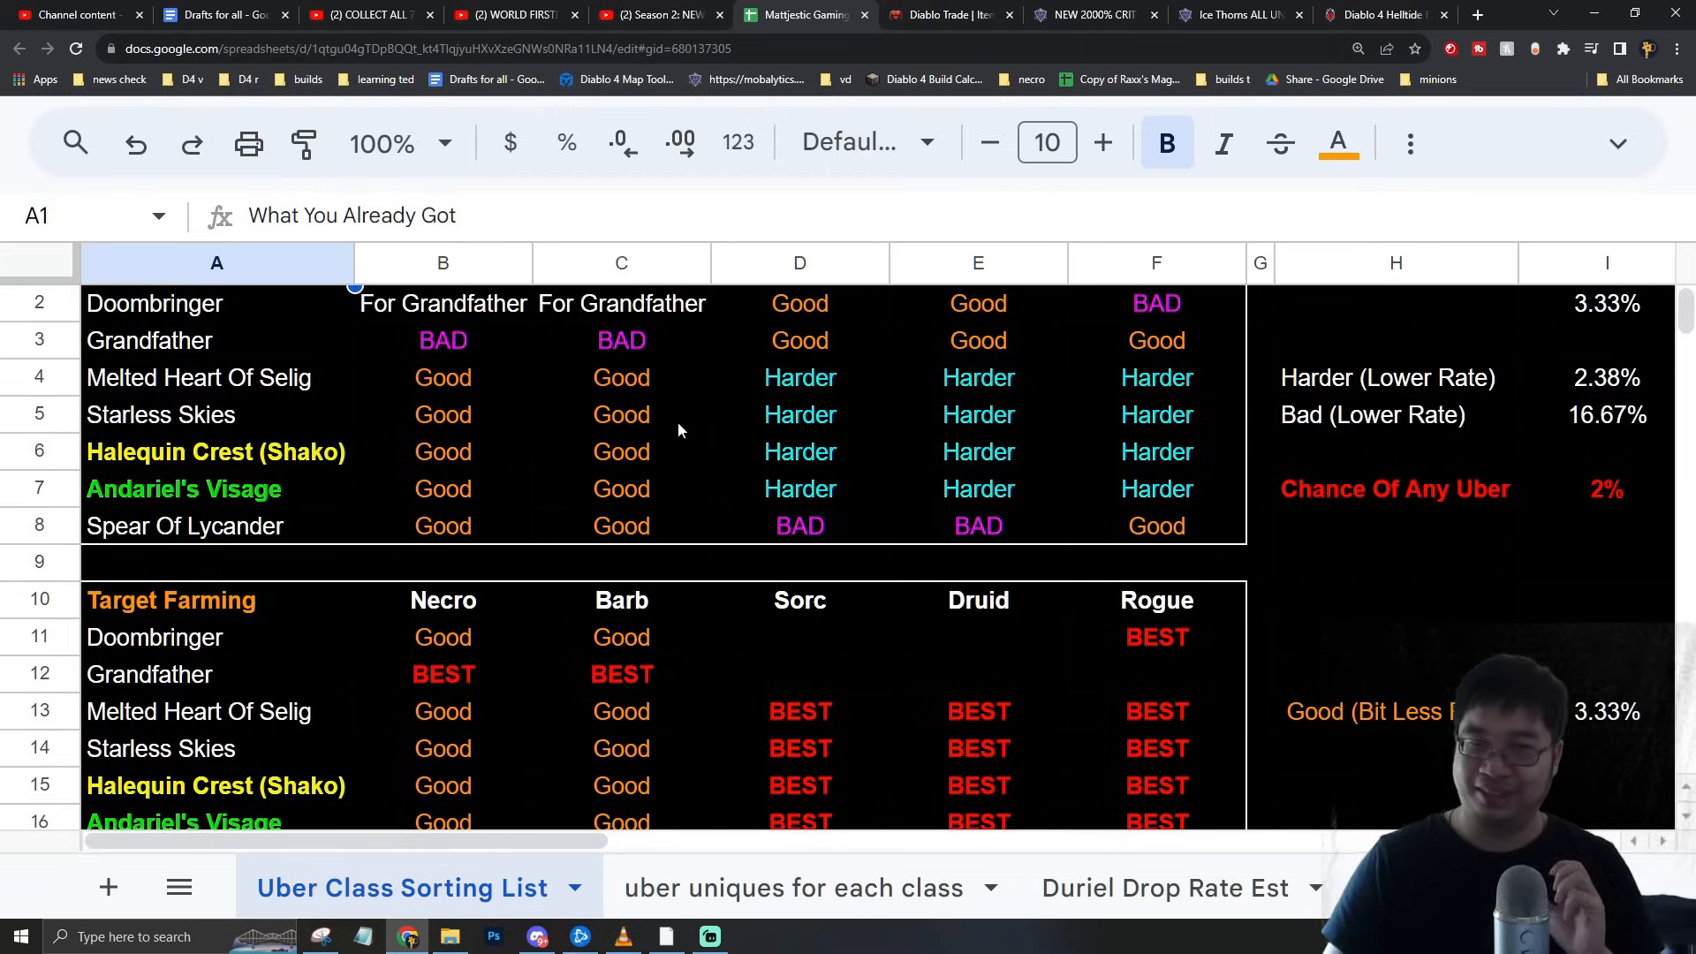
{"action": "scroll", "scroll_direction": "down", "scroll_amount": 3}
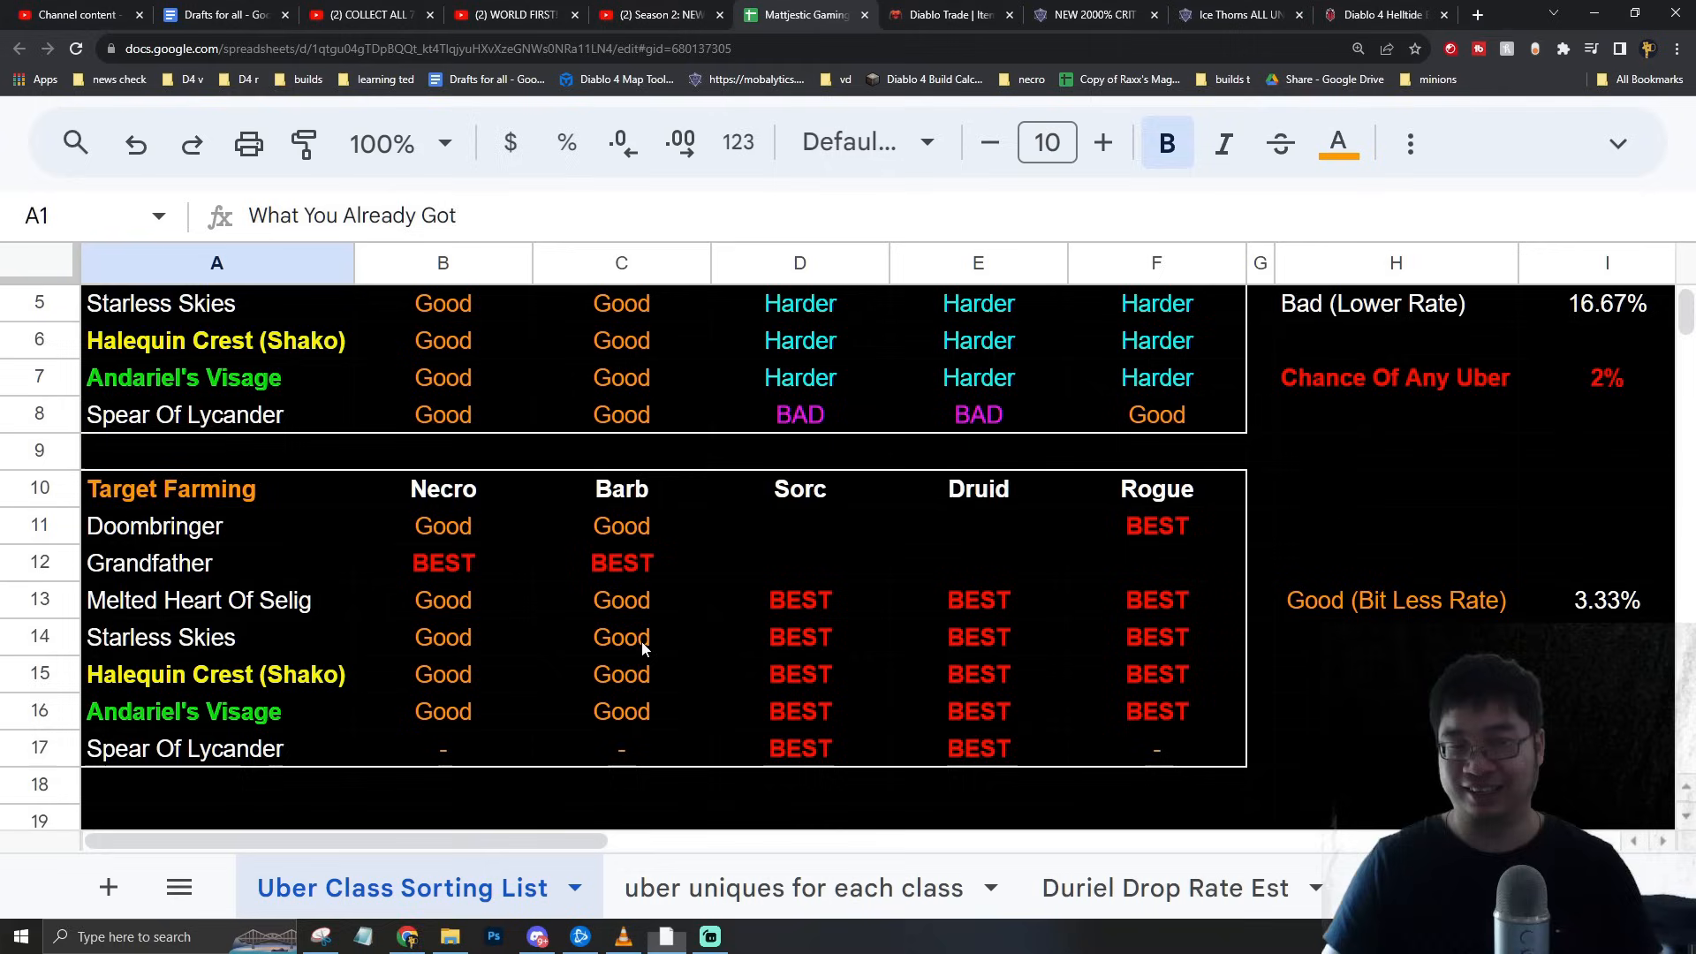
{"action": "left_click", "coordinate": [1155, 526]}
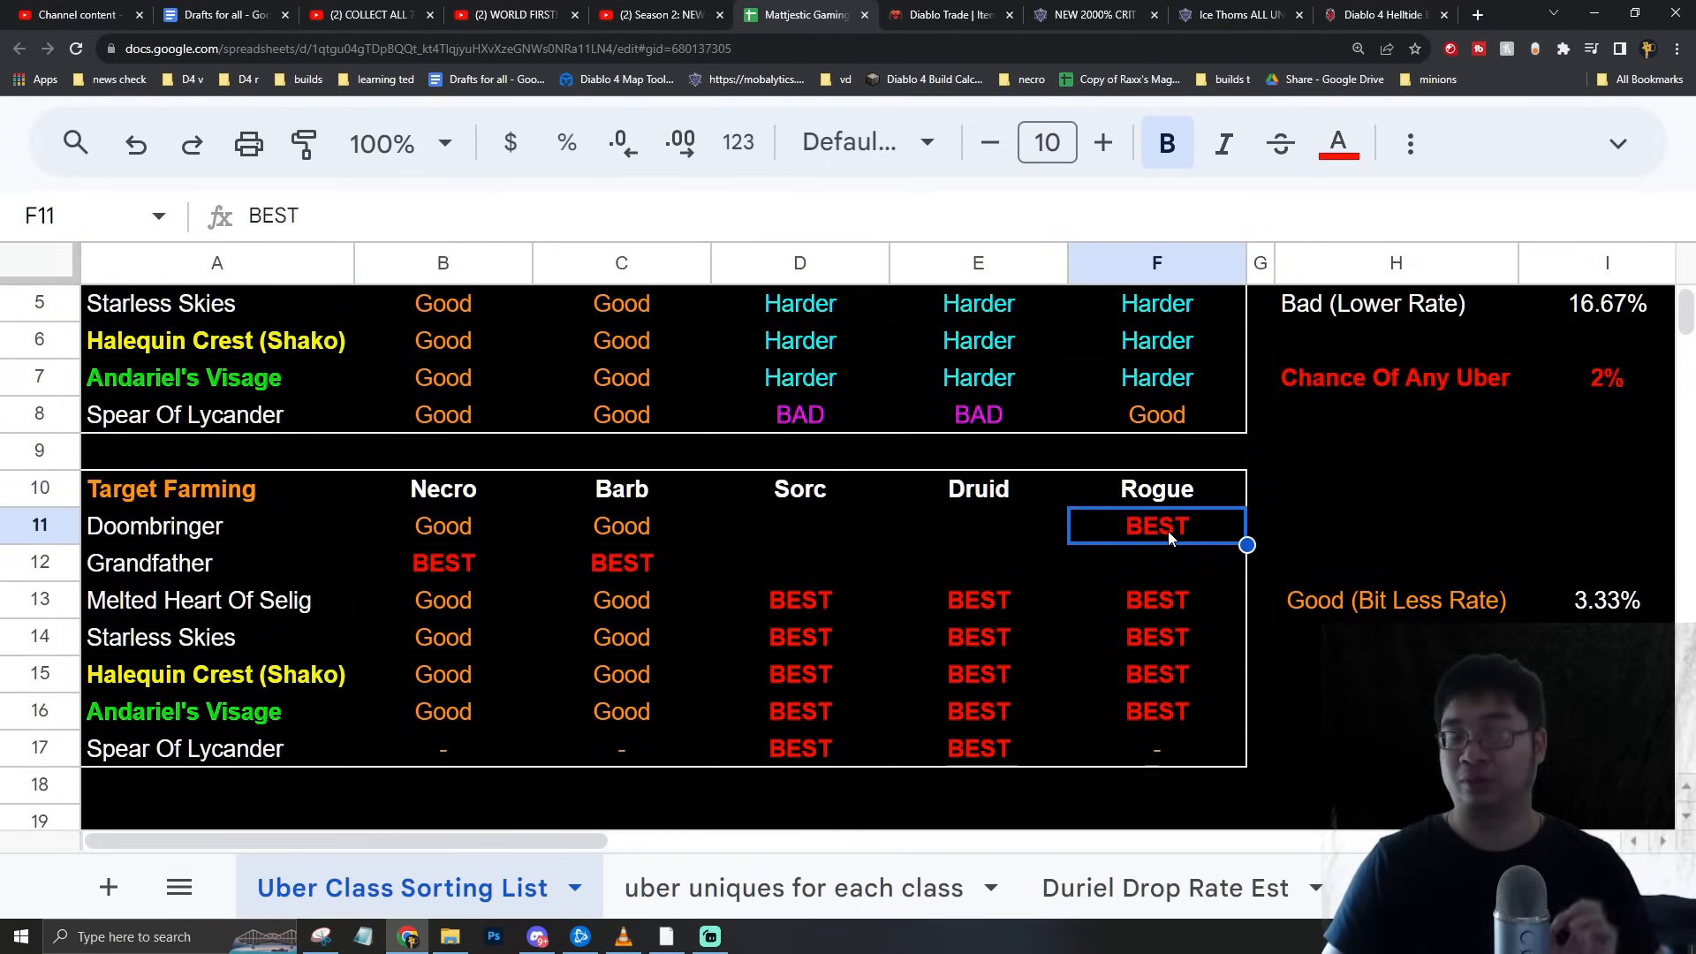
{"action": "mouse_move", "coordinate": [274, 574]}
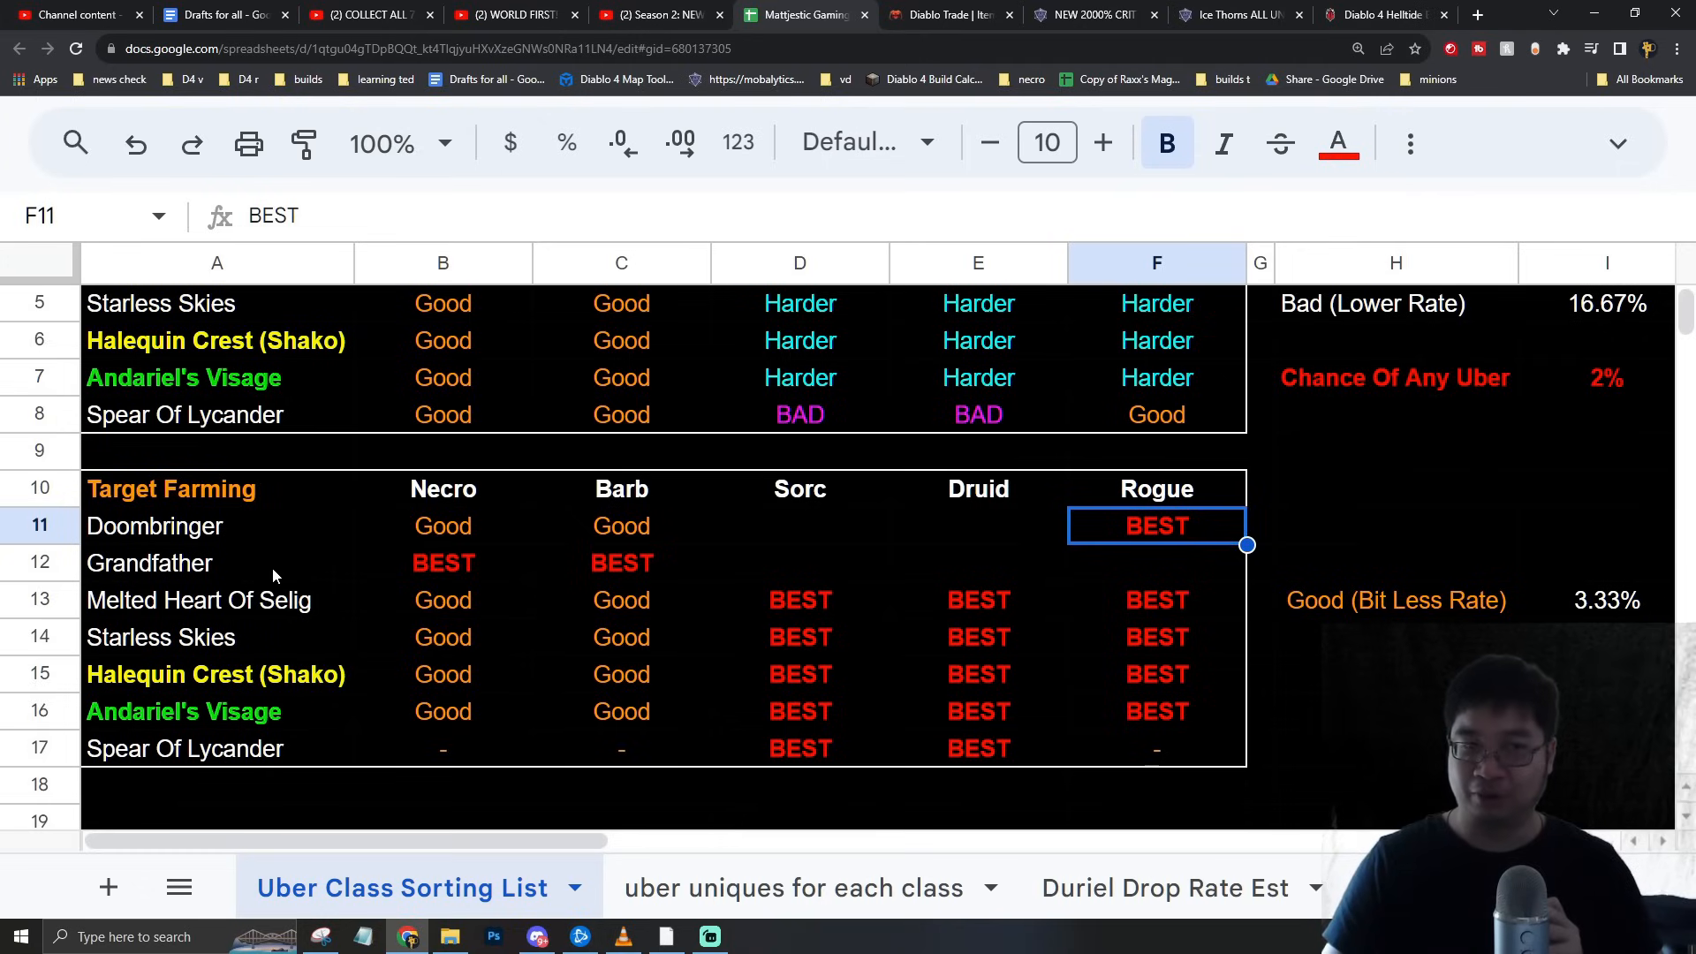
{"action": "left_click", "coordinate": [442, 563]}
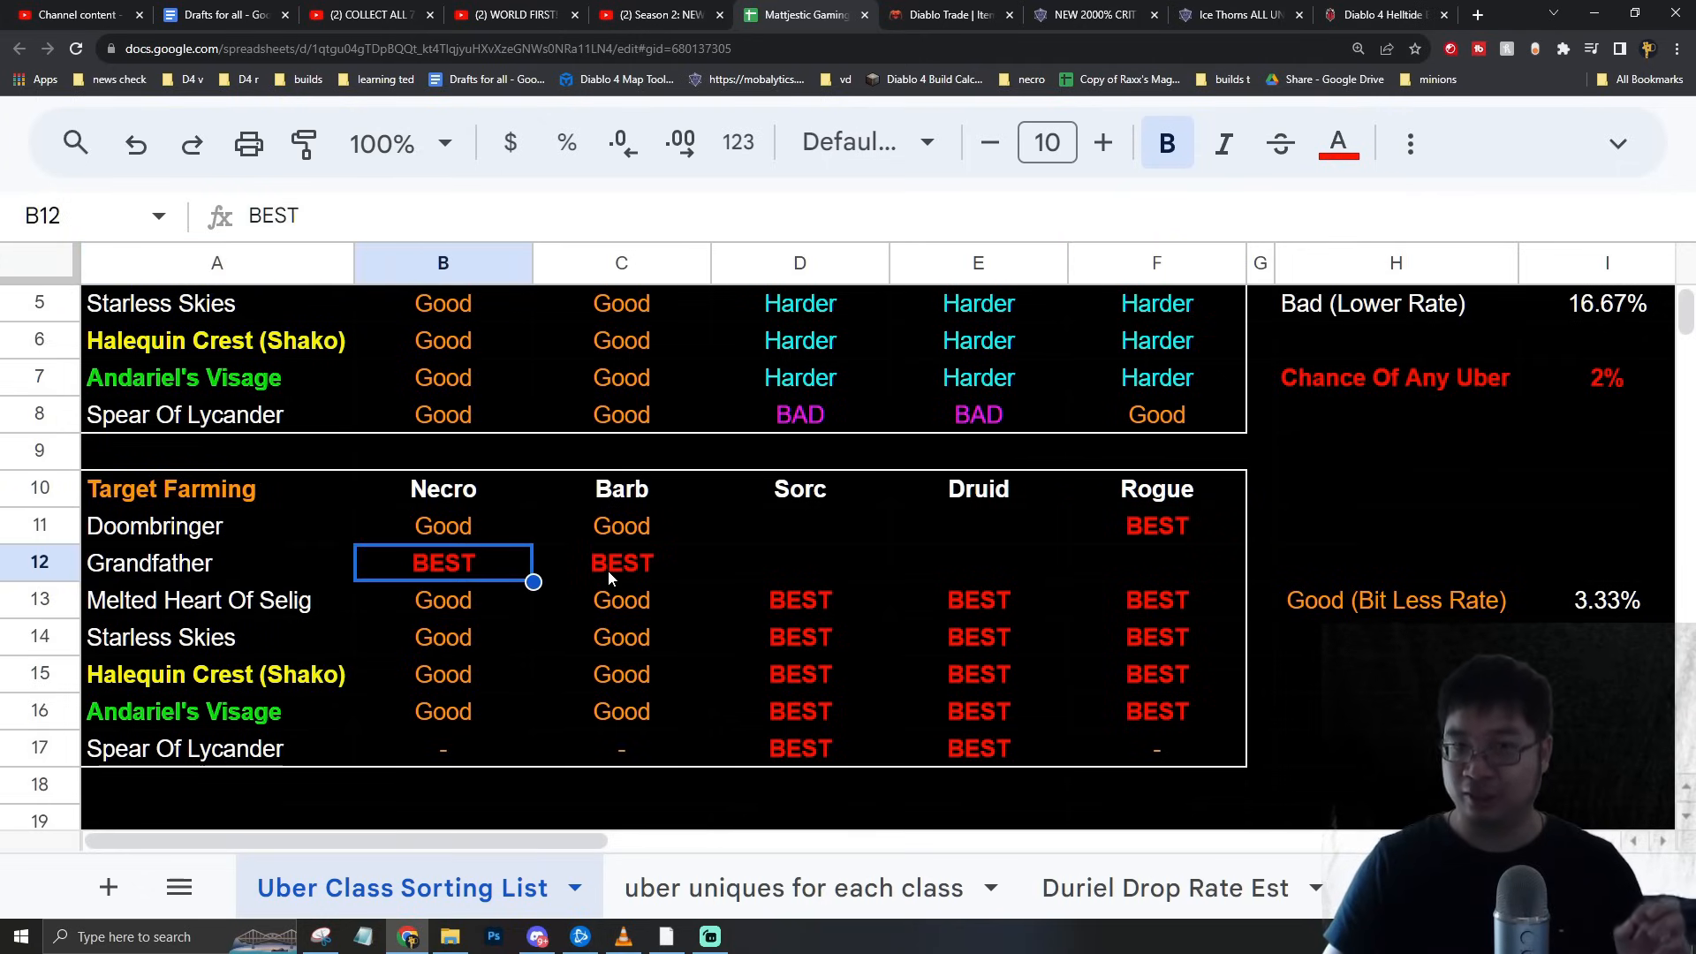
{"action": "left_click", "coordinate": [620, 563]}
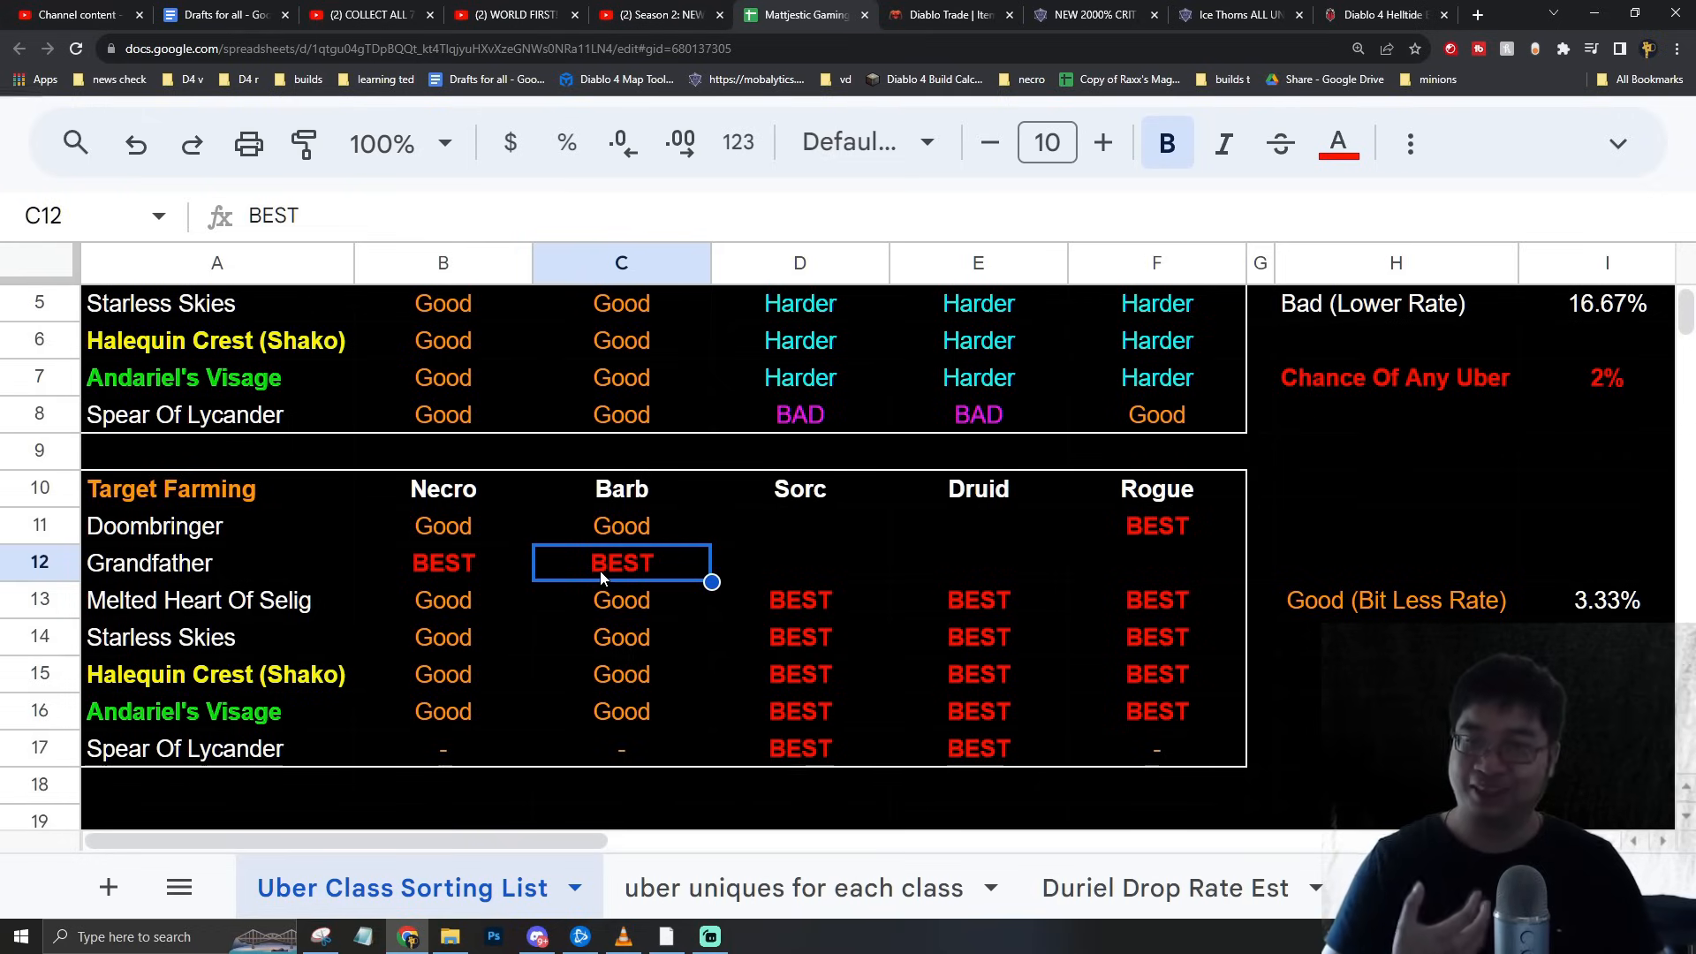
{"action": "mouse_move", "coordinate": [649, 576]}
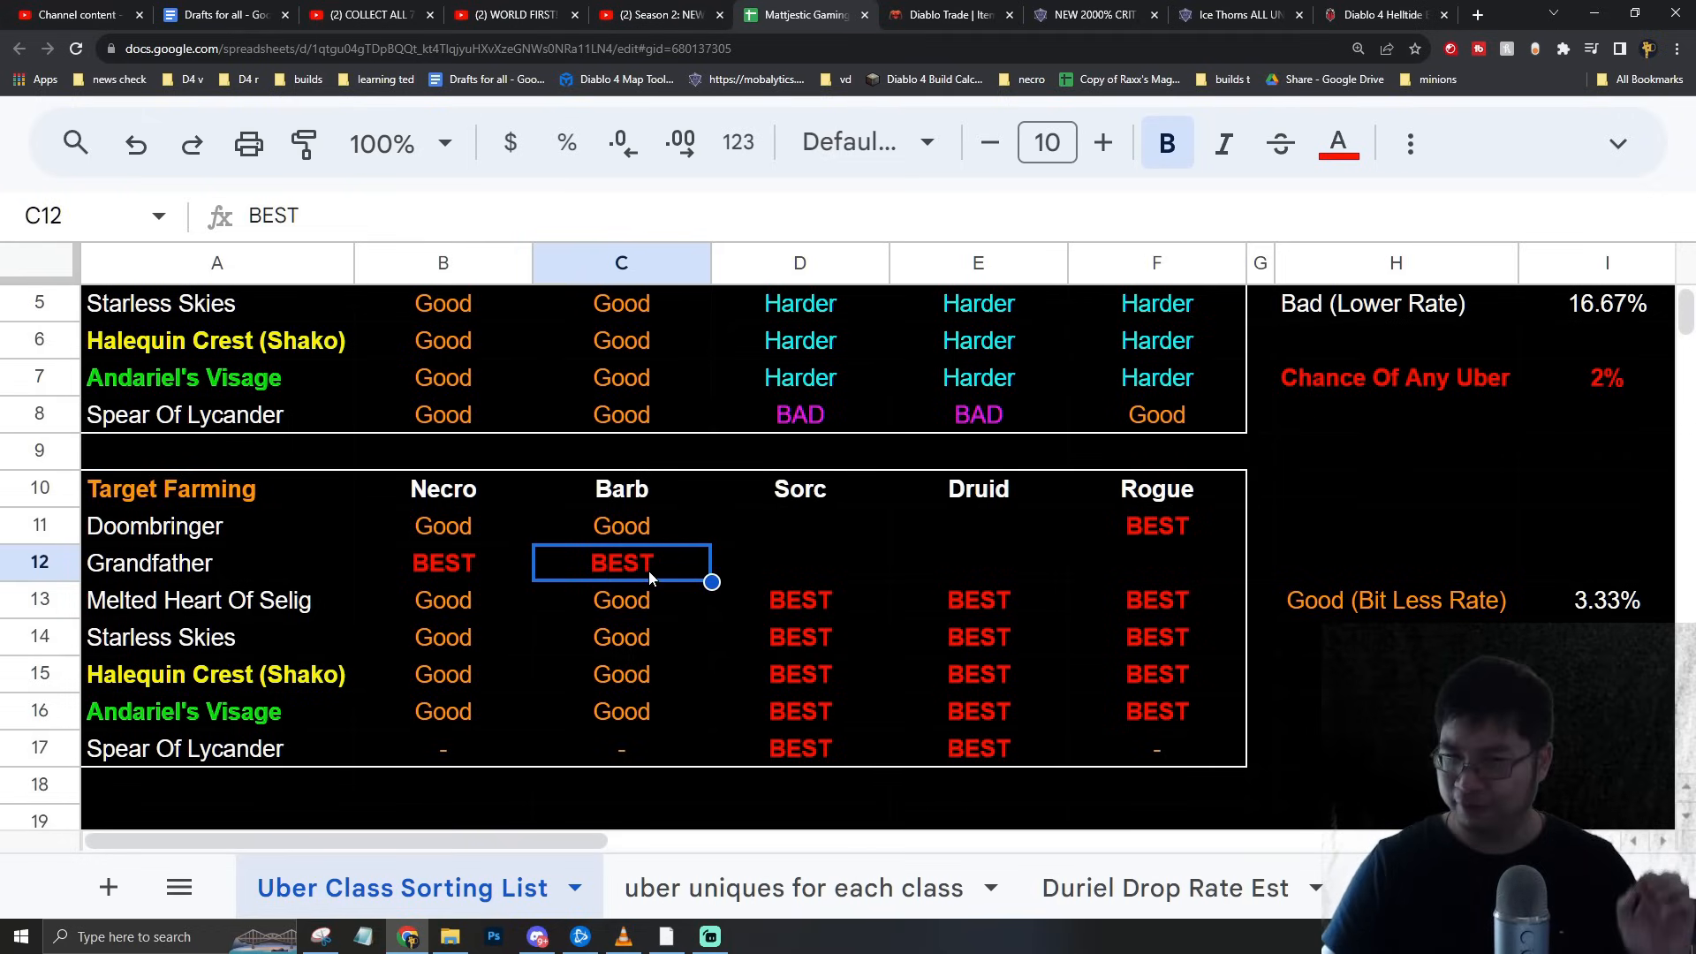
{"action": "left_click", "coordinate": [198, 601]}
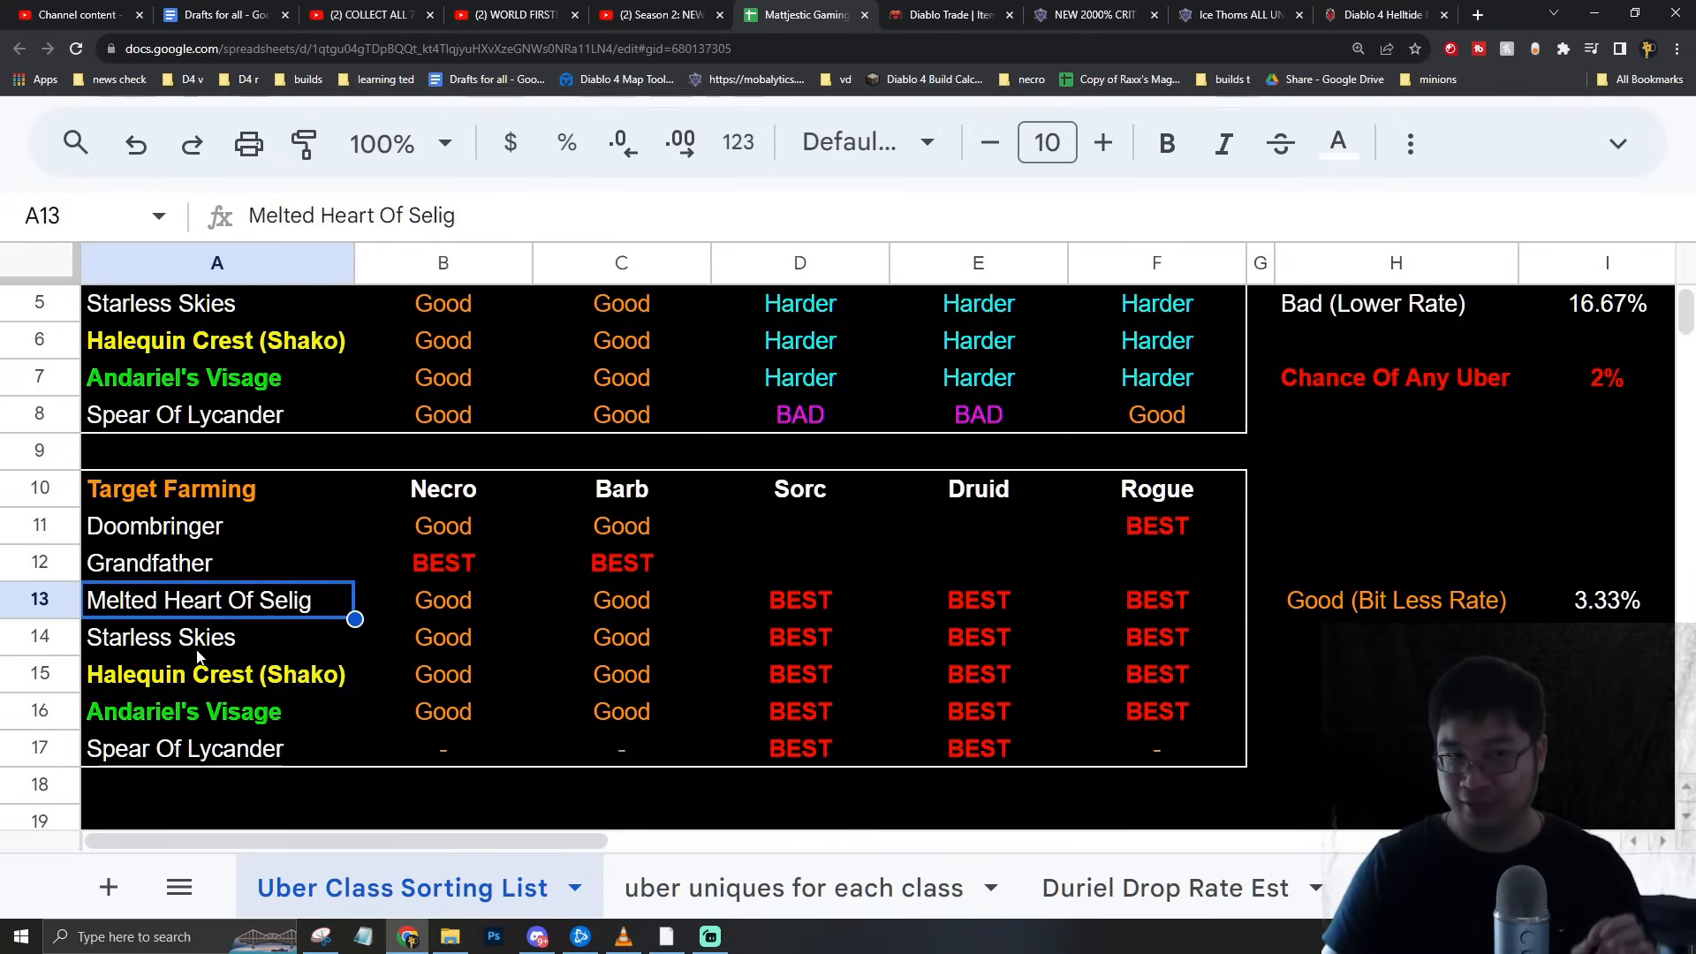
{"action": "left_click", "coordinate": [799, 601]}
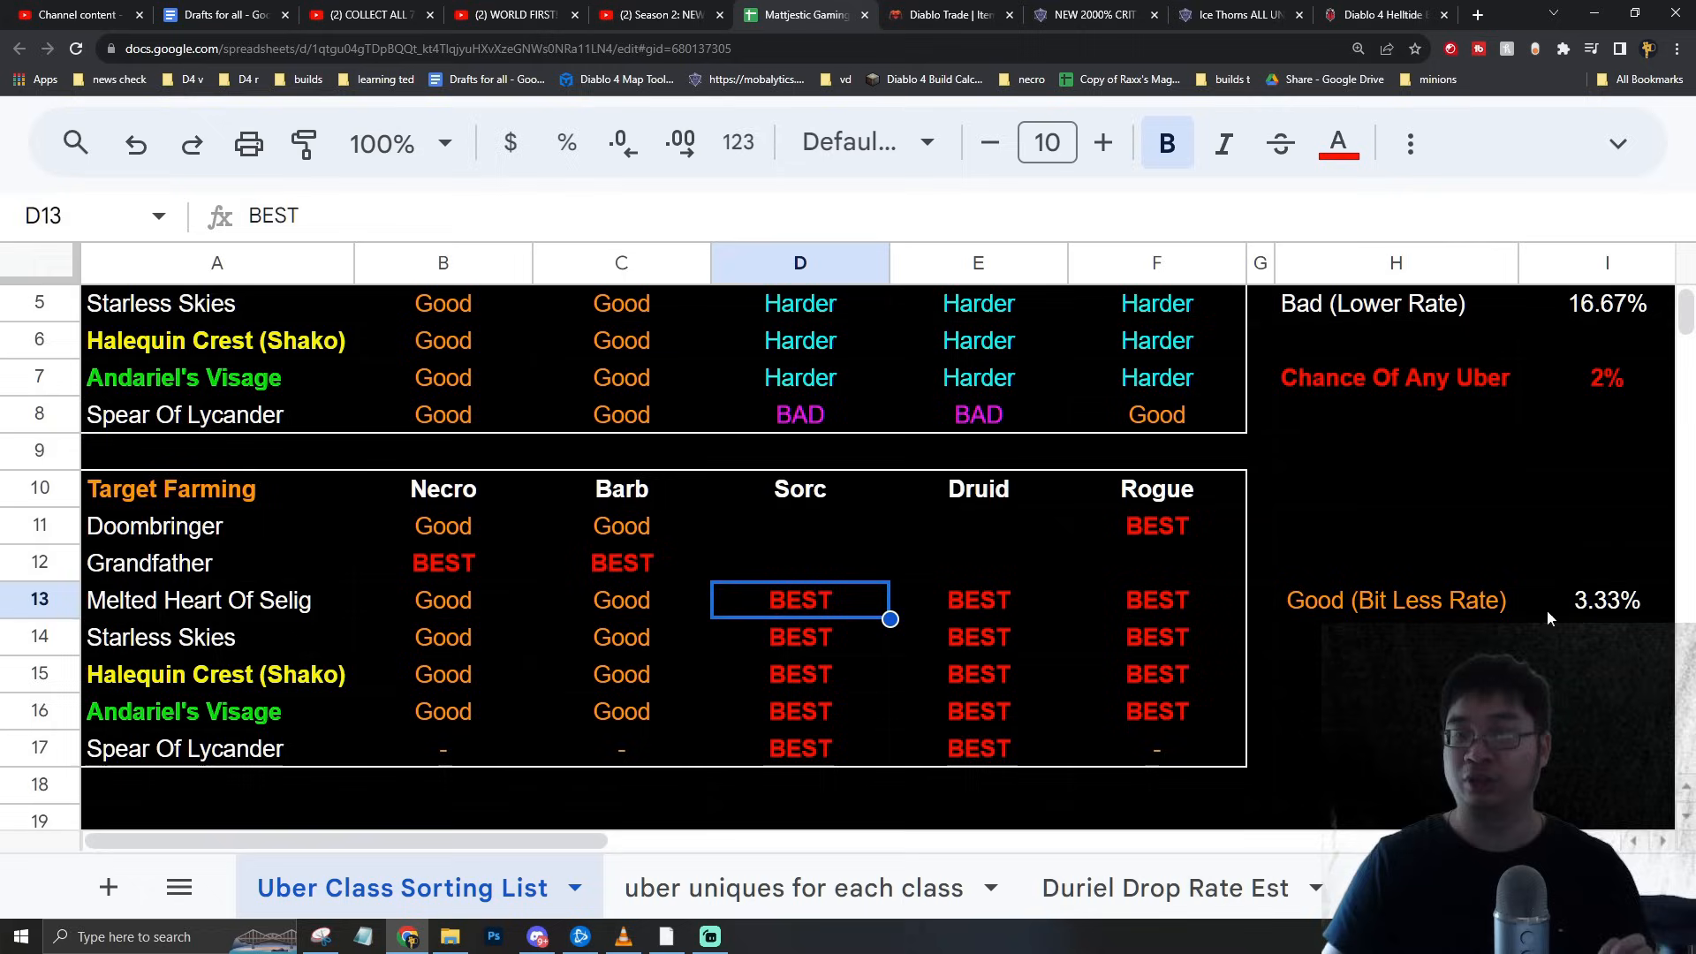
{"action": "left_click", "coordinate": [1605, 600]}
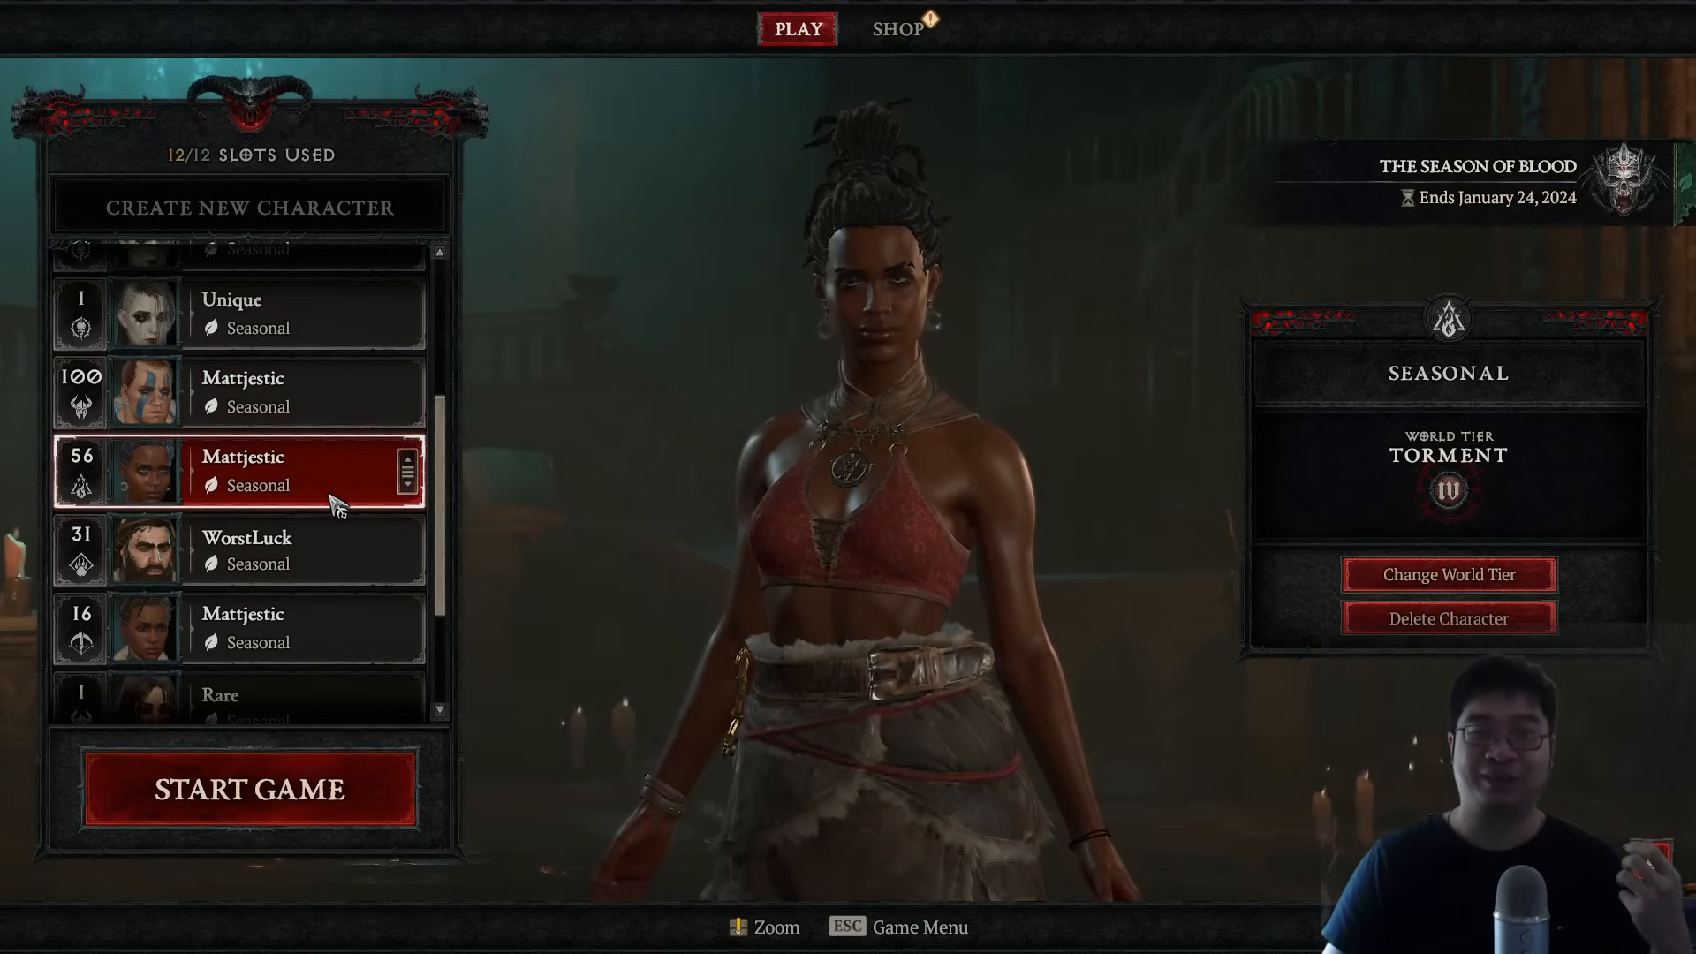
Preview the level 31 and level 16 seasonal characters on Nightmare world tier
{"action": "left_click", "coordinate": [249, 501]}
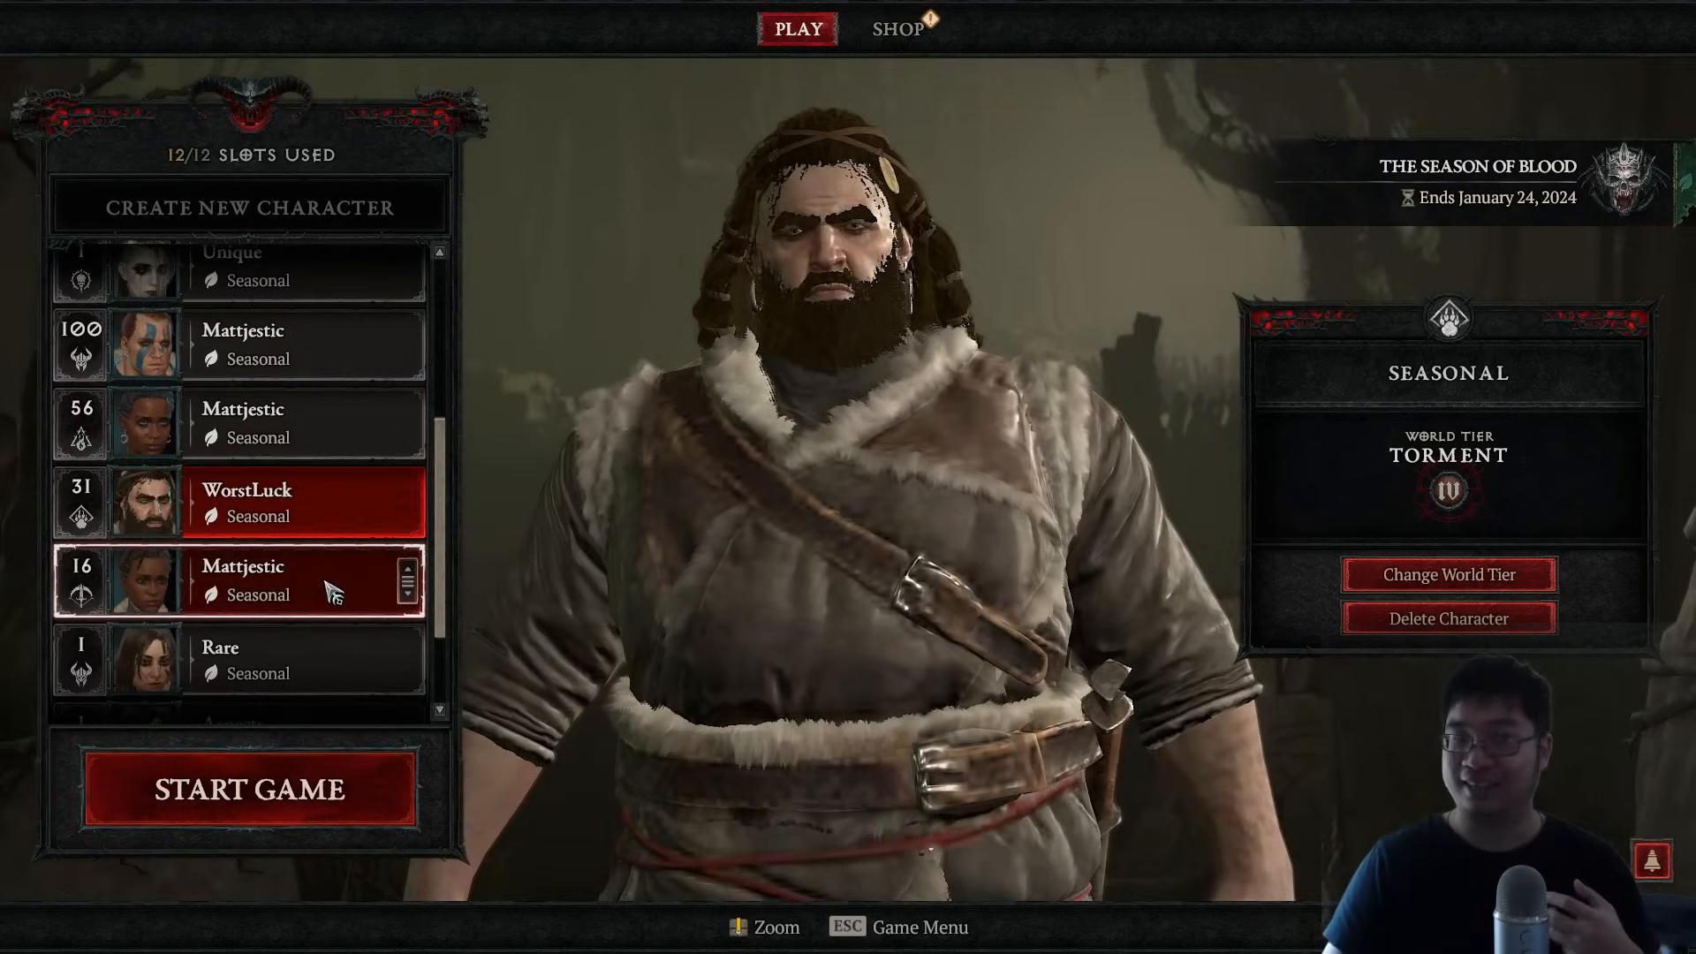
{"action": "left_click", "coordinate": [237, 578]}
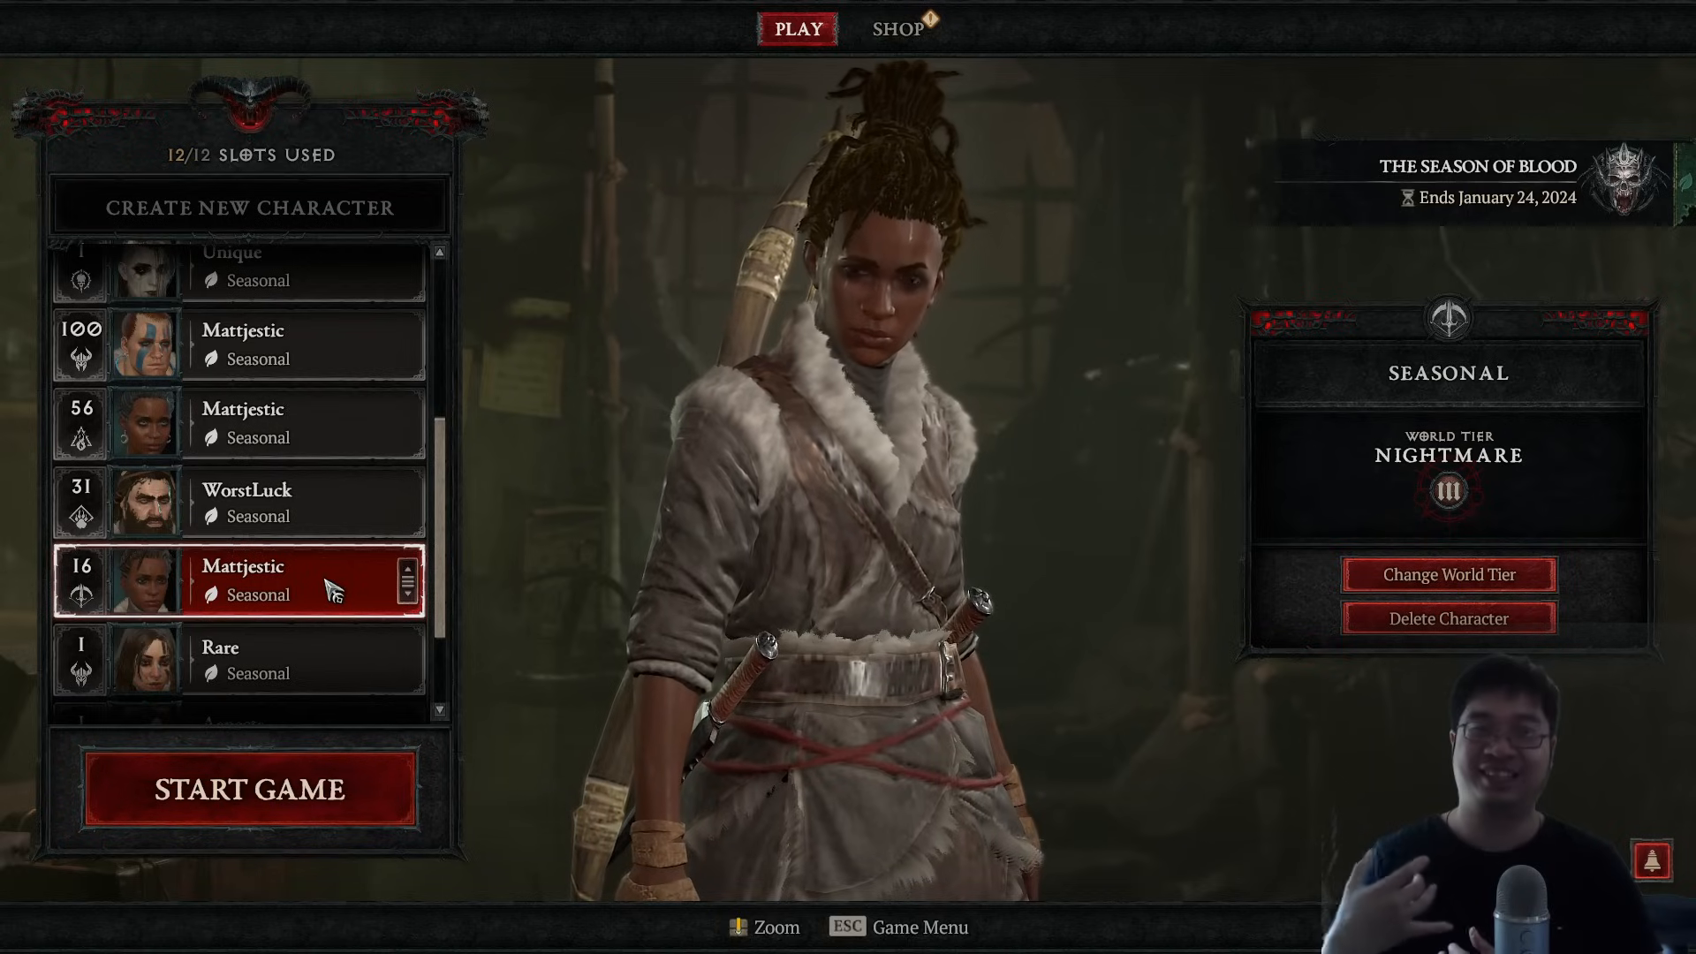
{"action": "left_click", "coordinate": [237, 423]}
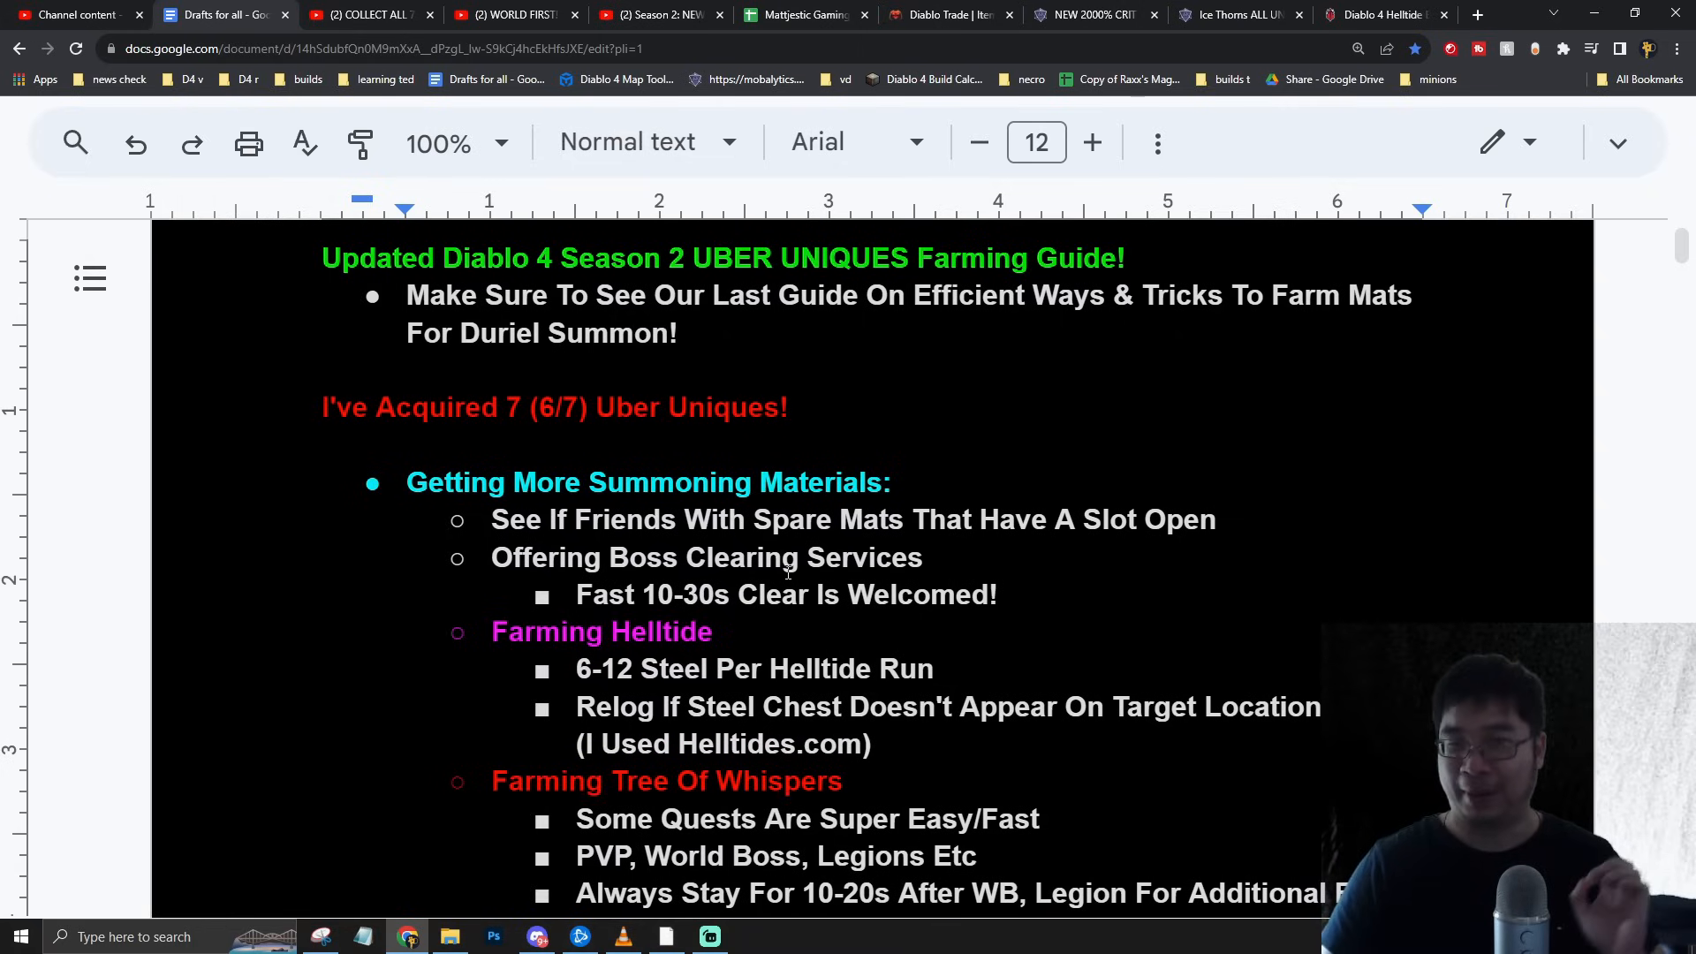
{"action": "scroll", "scroll_direction": "down", "scroll_amount": 3}
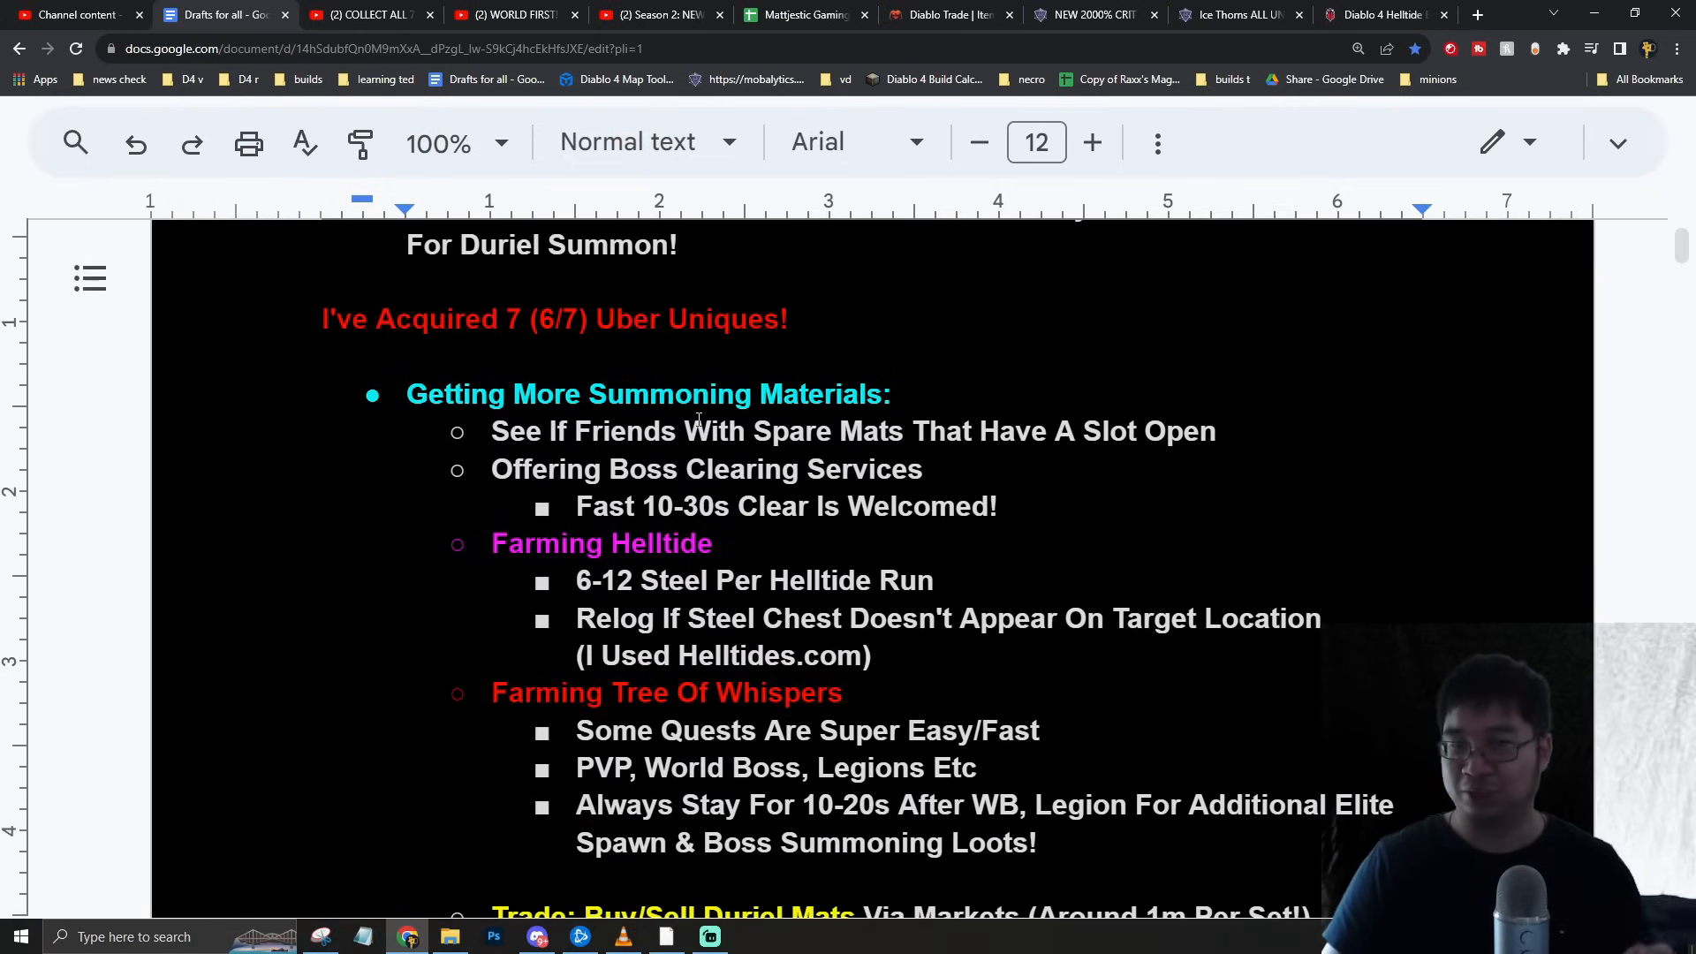
{"action": "scroll", "scroll_direction": "down", "scroll_amount": 3}
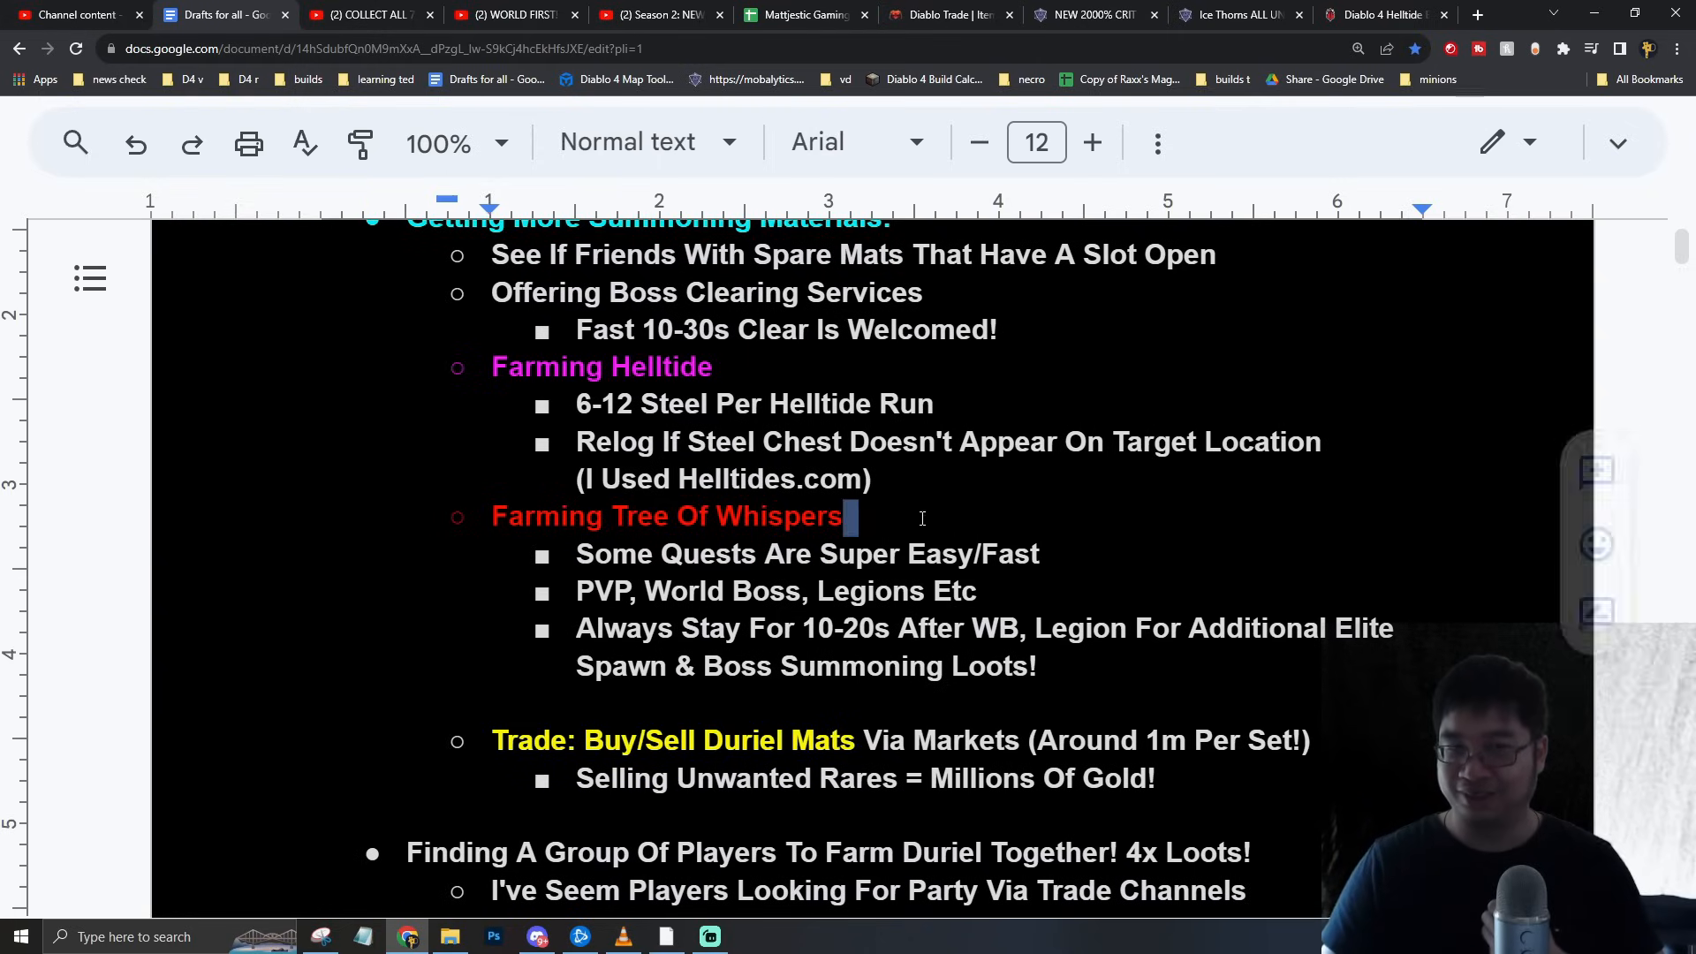
{"action": "scroll", "scroll_direction": "down", "scroll_amount": 3}
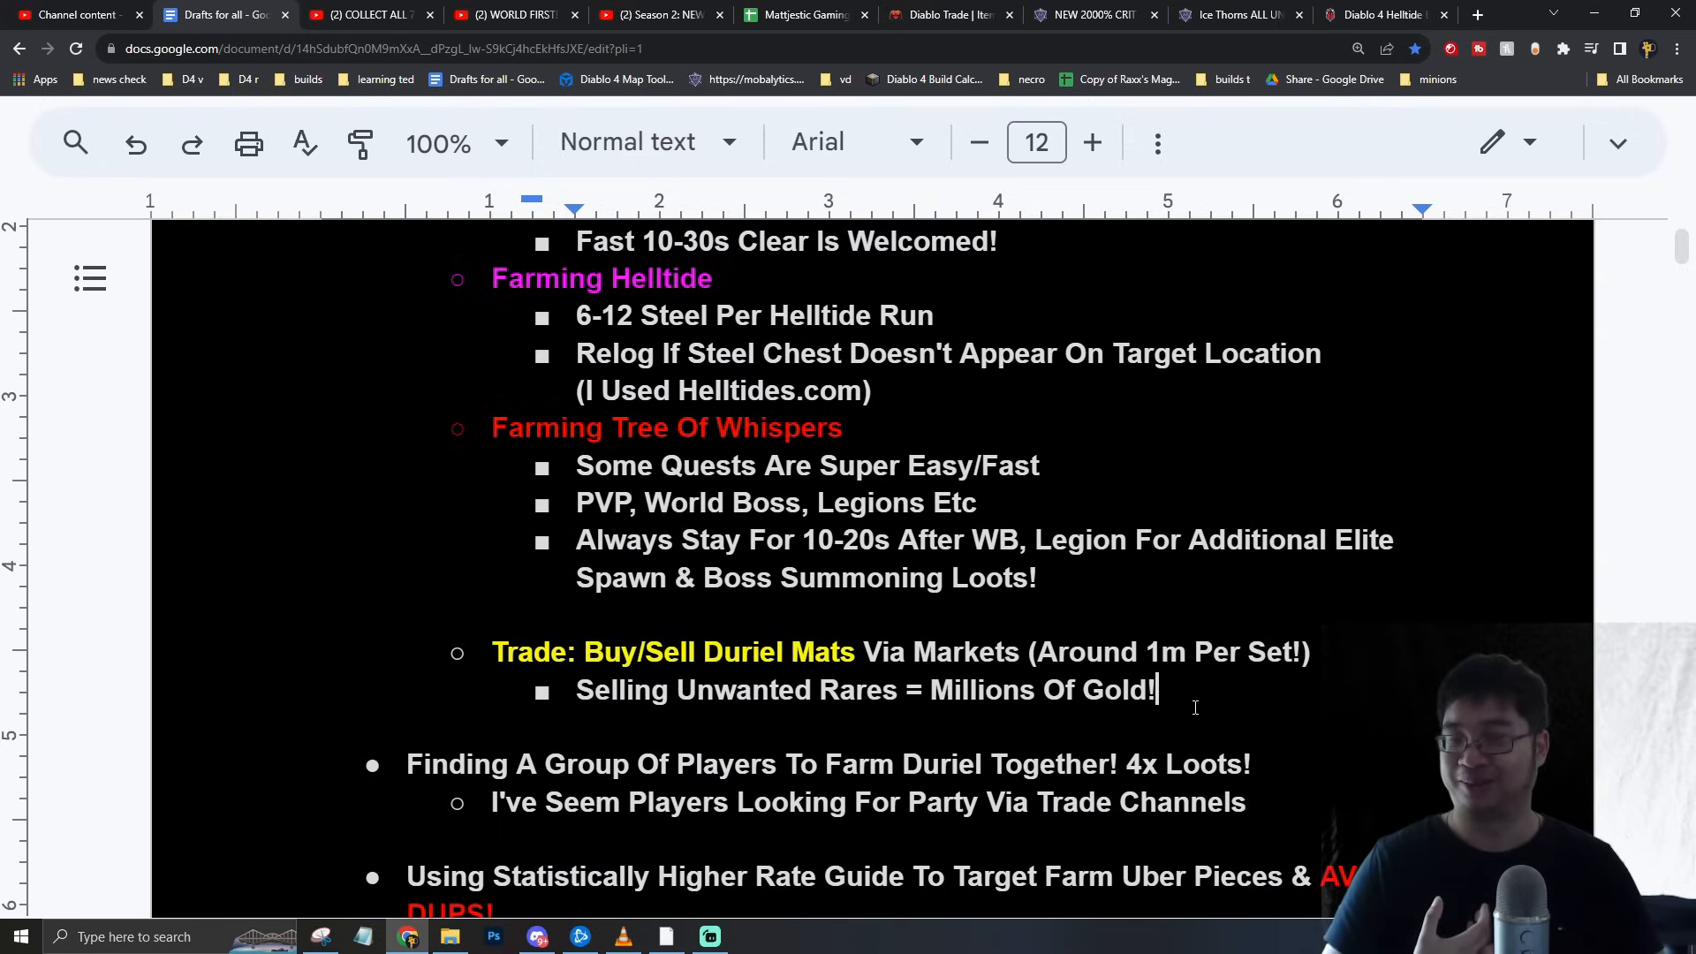
{"action": "scroll", "scroll_direction": "down", "scroll_amount": 3}
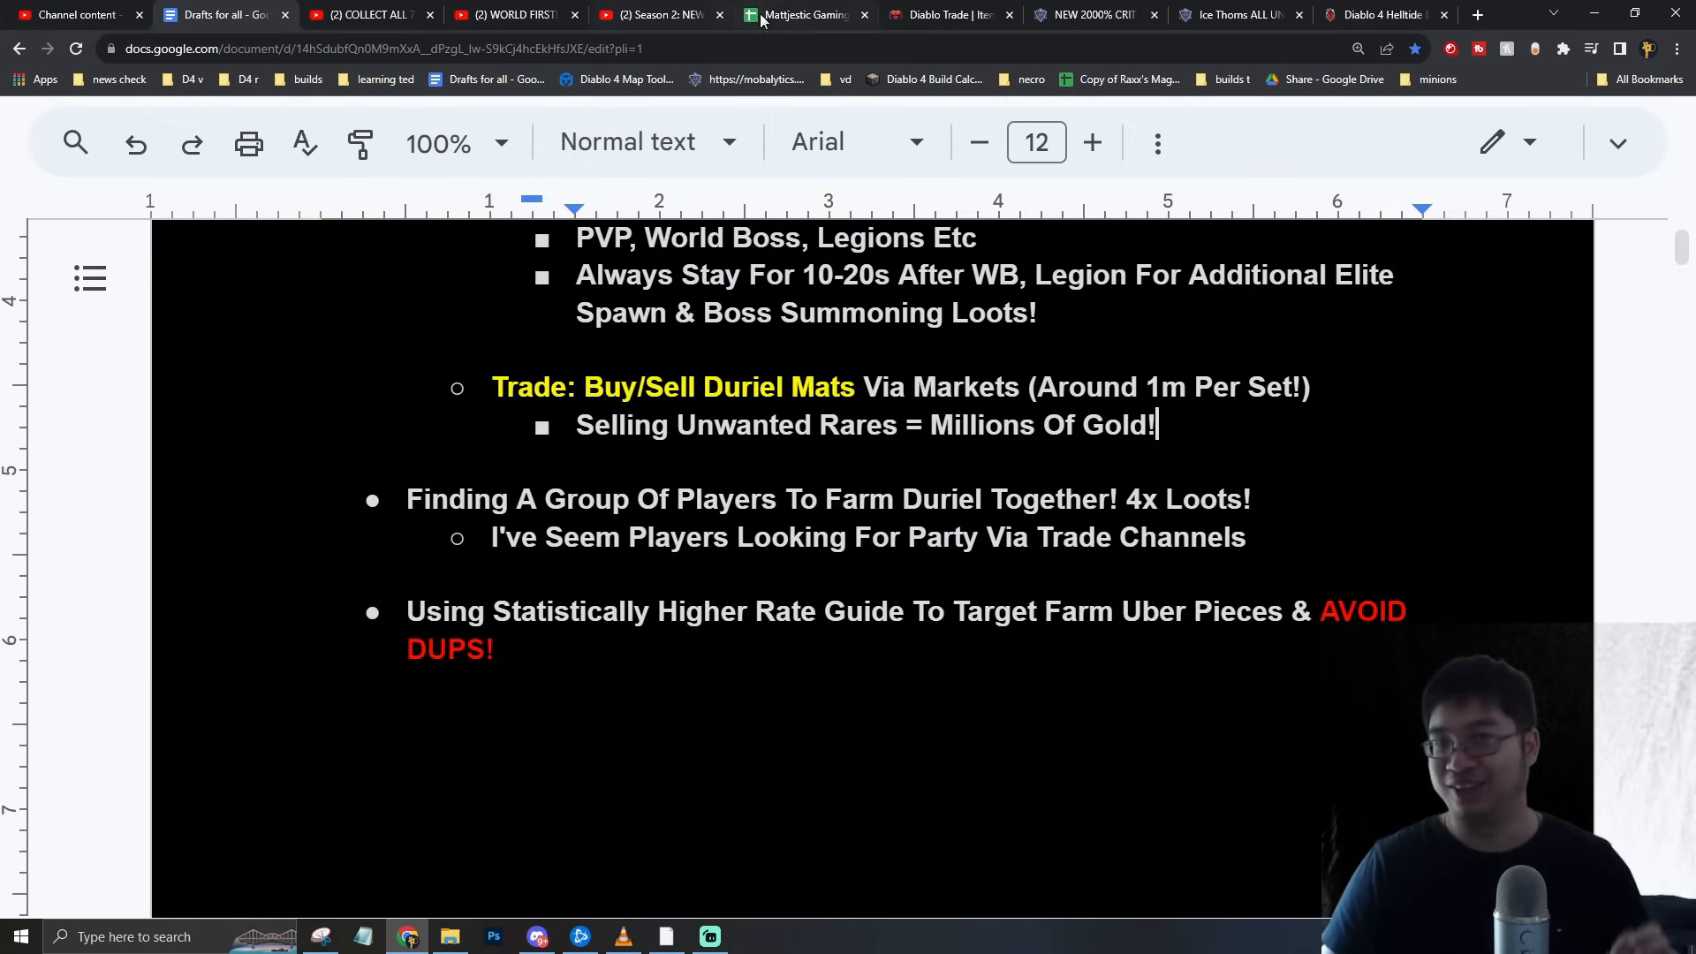
{"action": "left_click", "coordinate": [367, 14]}
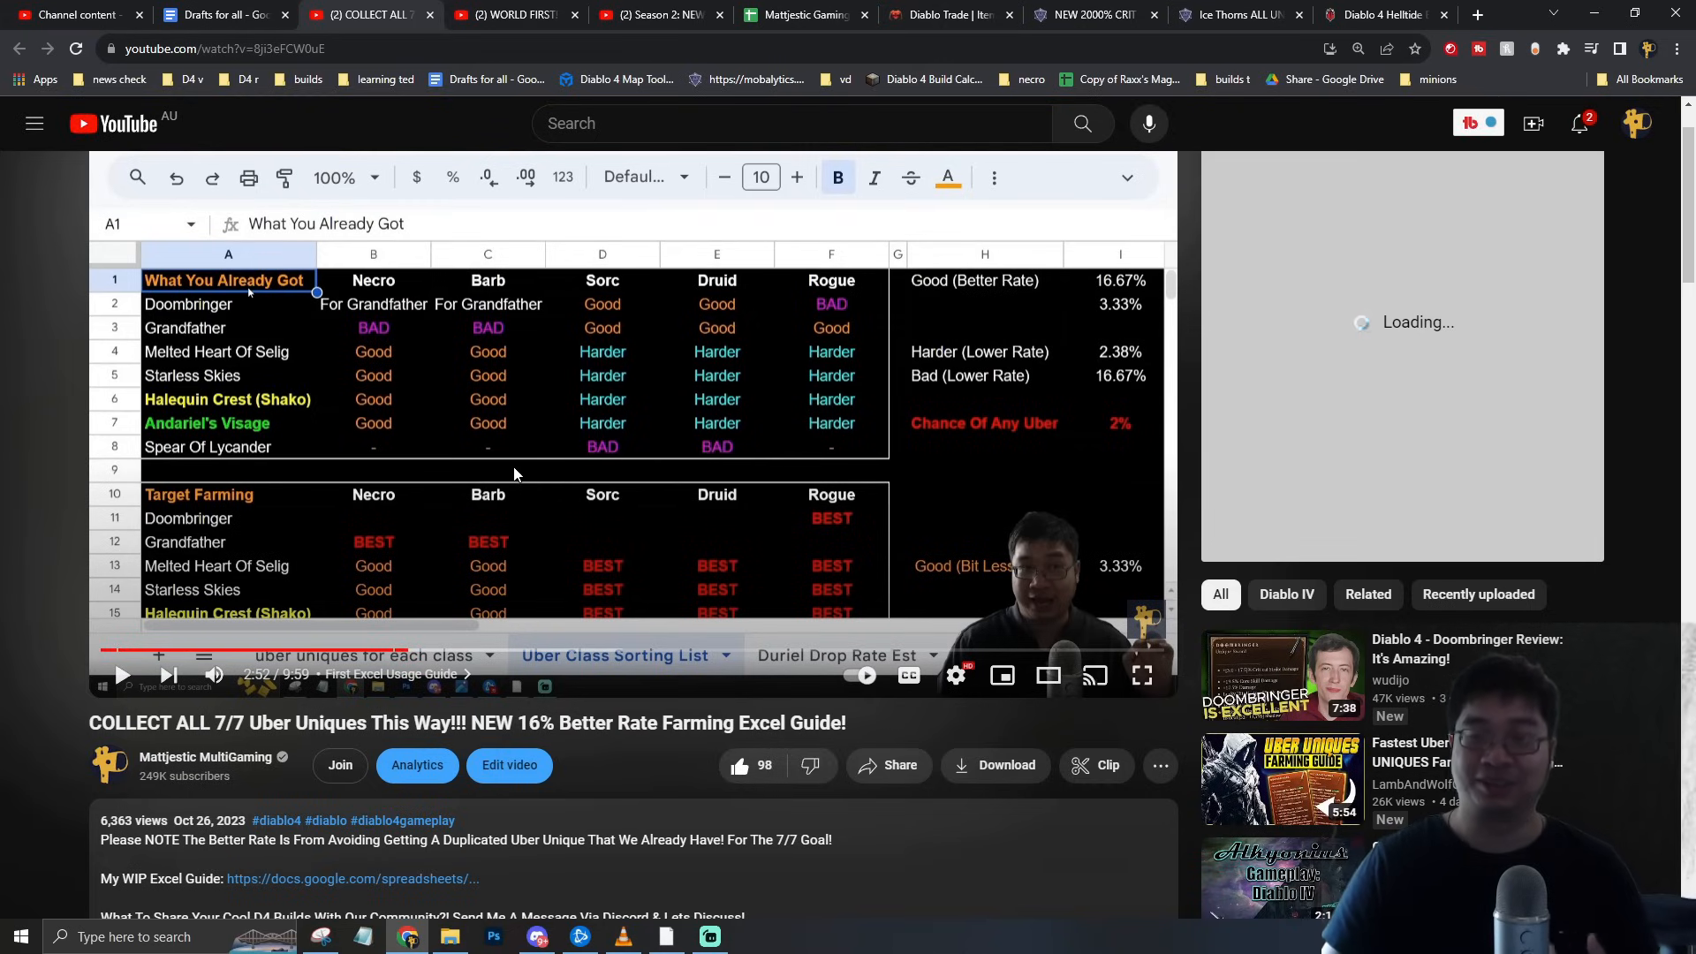
{"action": "mouse_move", "coordinate": [514, 416]}
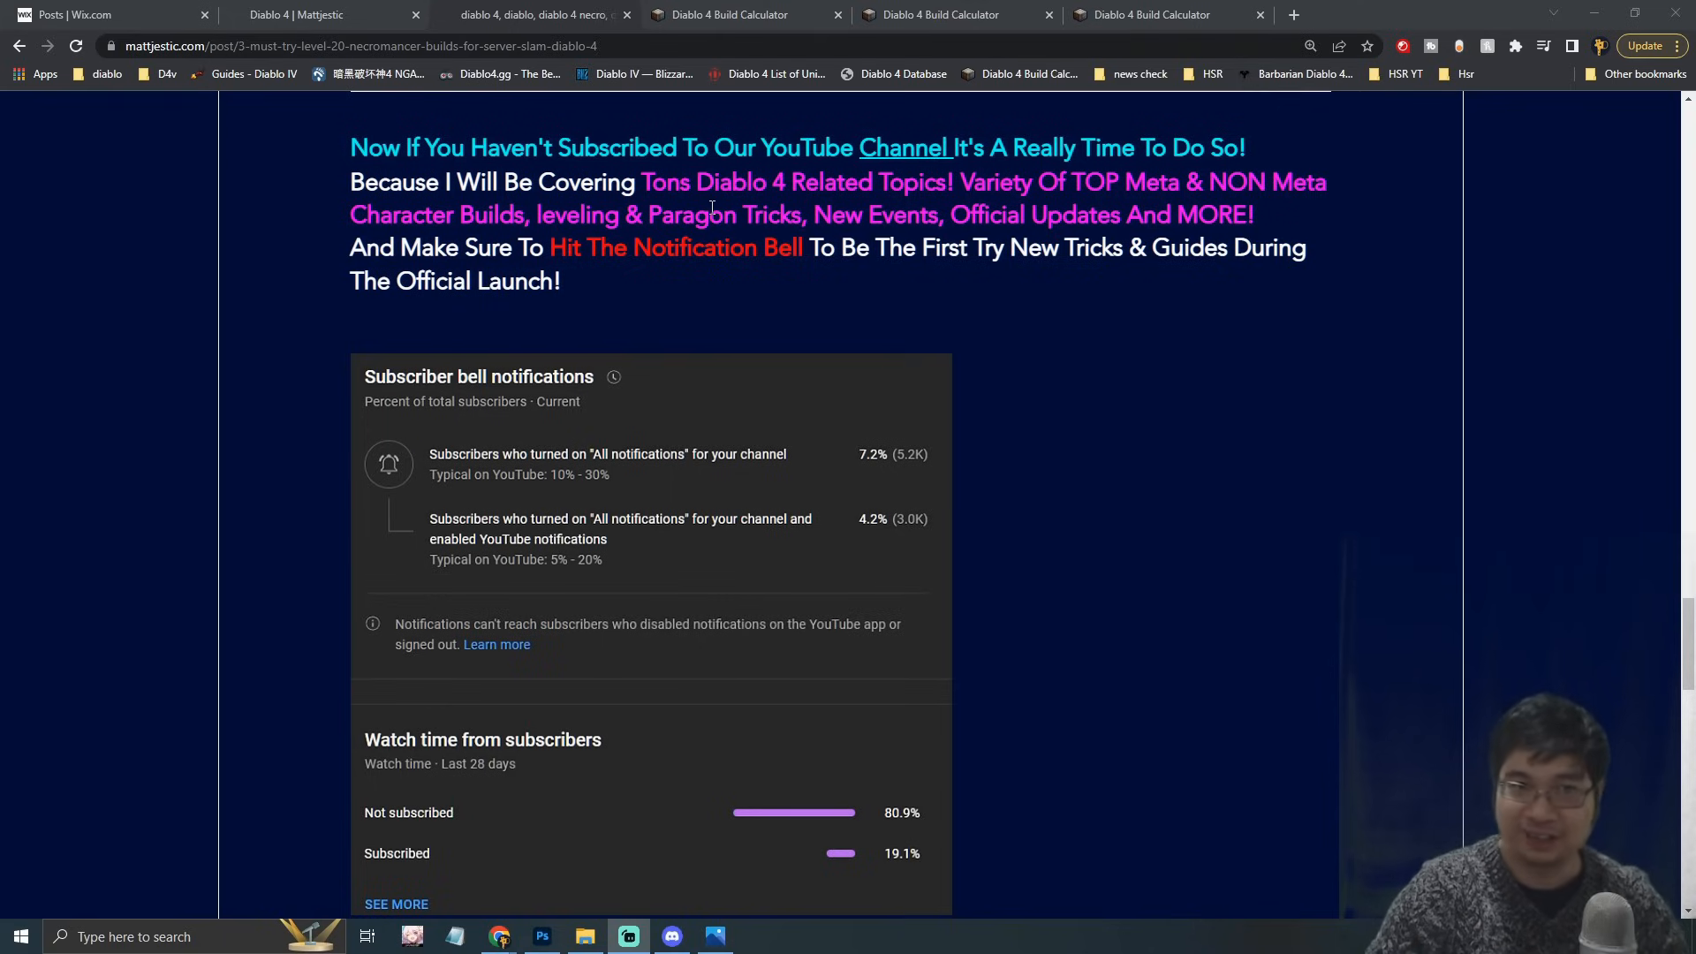
{"action": "mouse_move", "coordinate": [890, 194]}
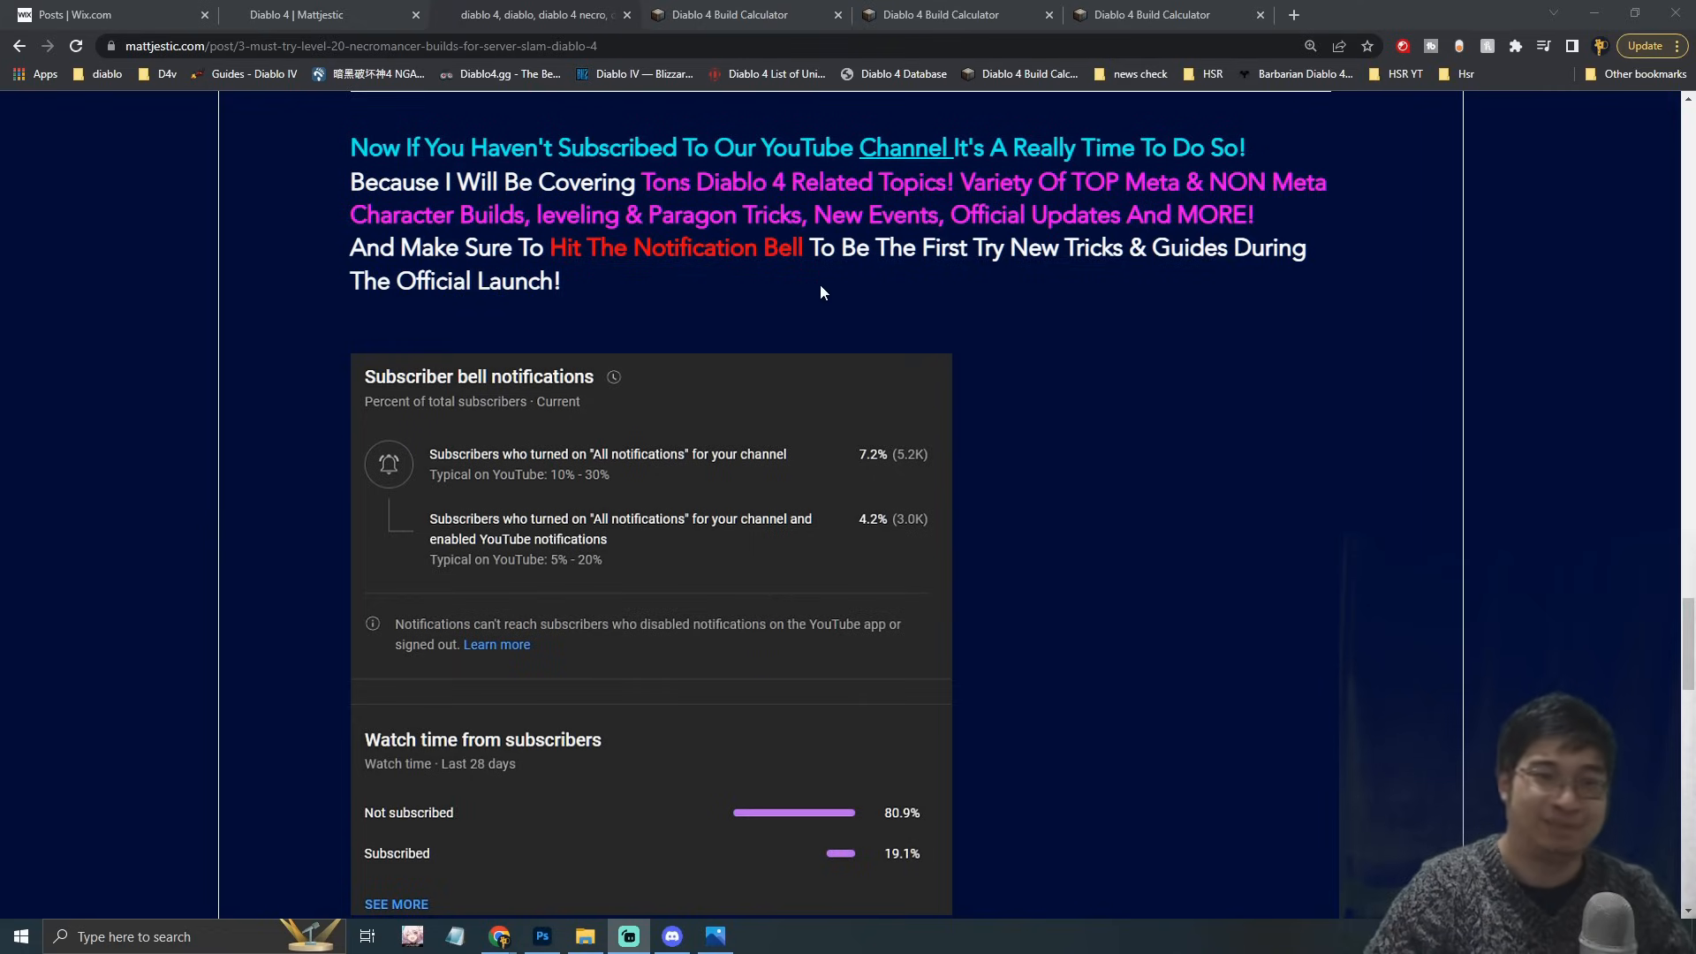
{"action": "scroll", "scroll_direction": "down", "scroll_amount": 3}
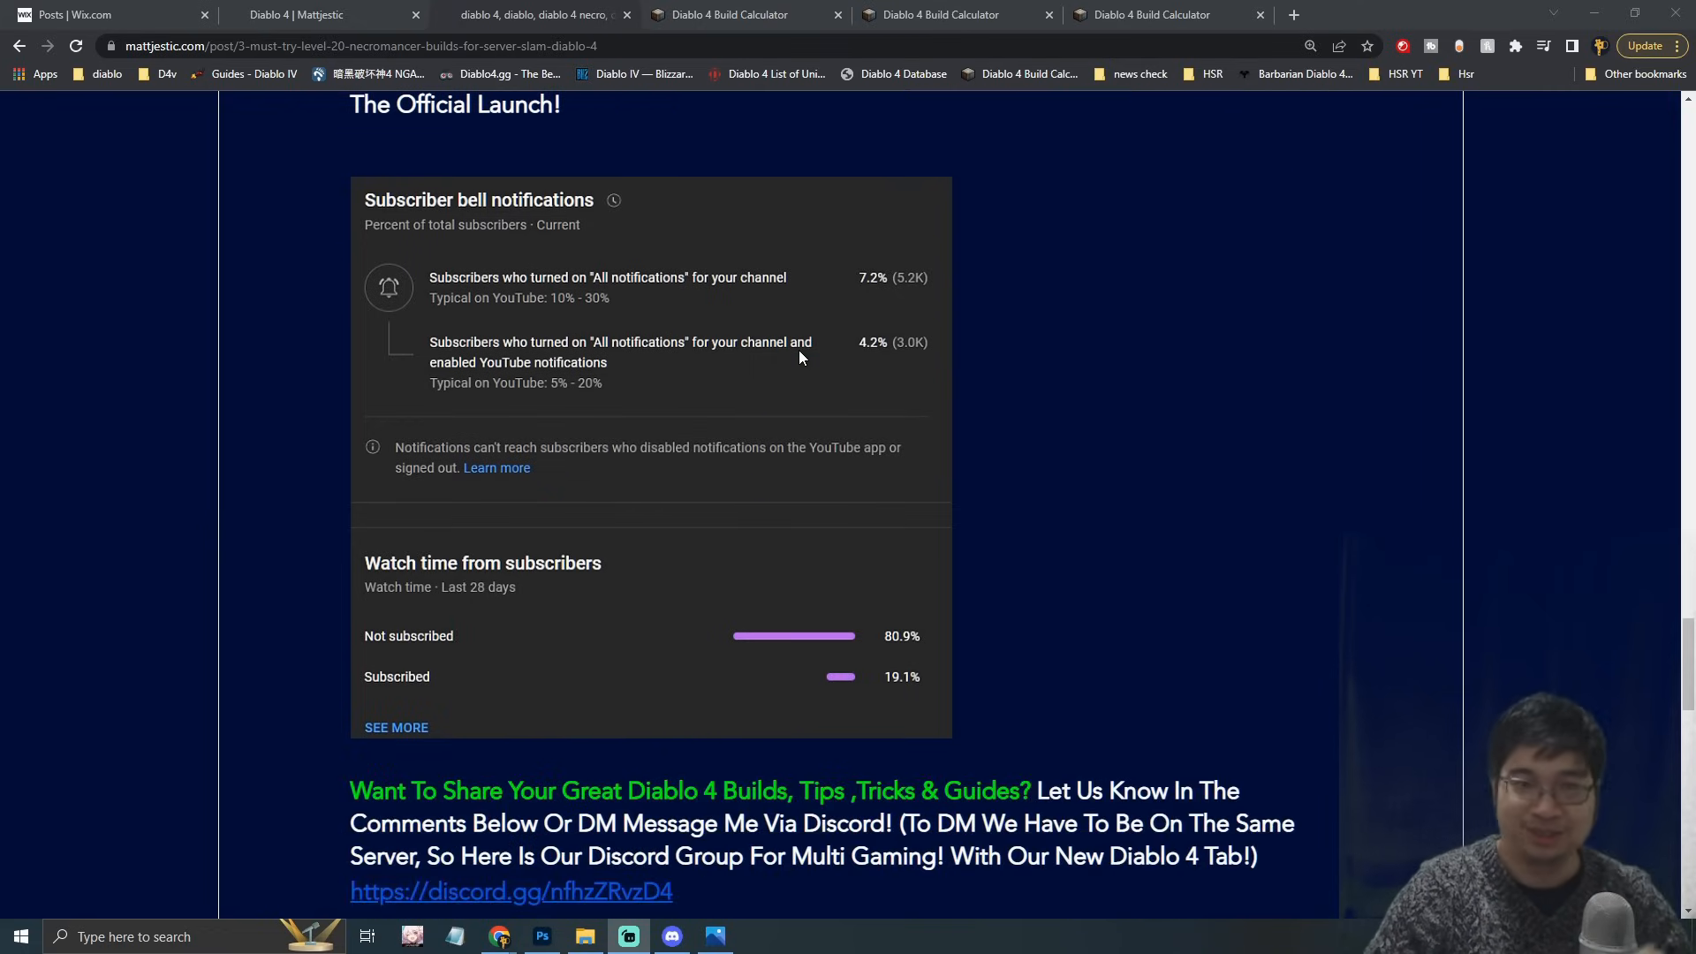
{"action": "scroll", "scroll_direction": "down", "scroll_amount": 3}
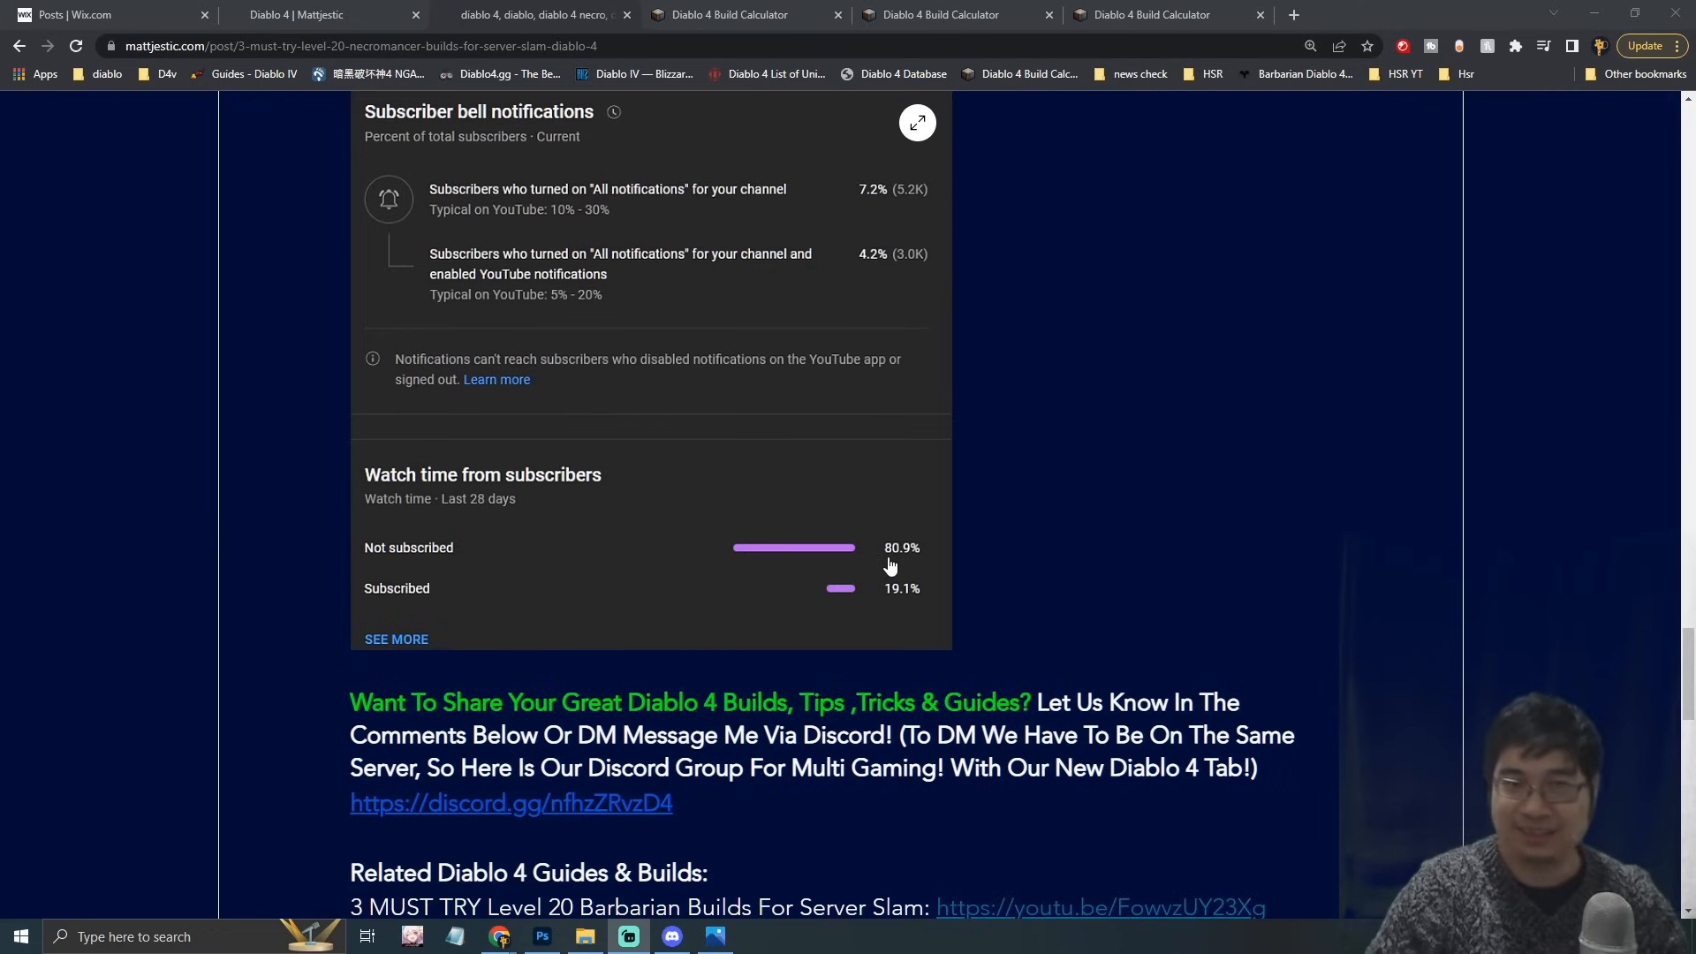